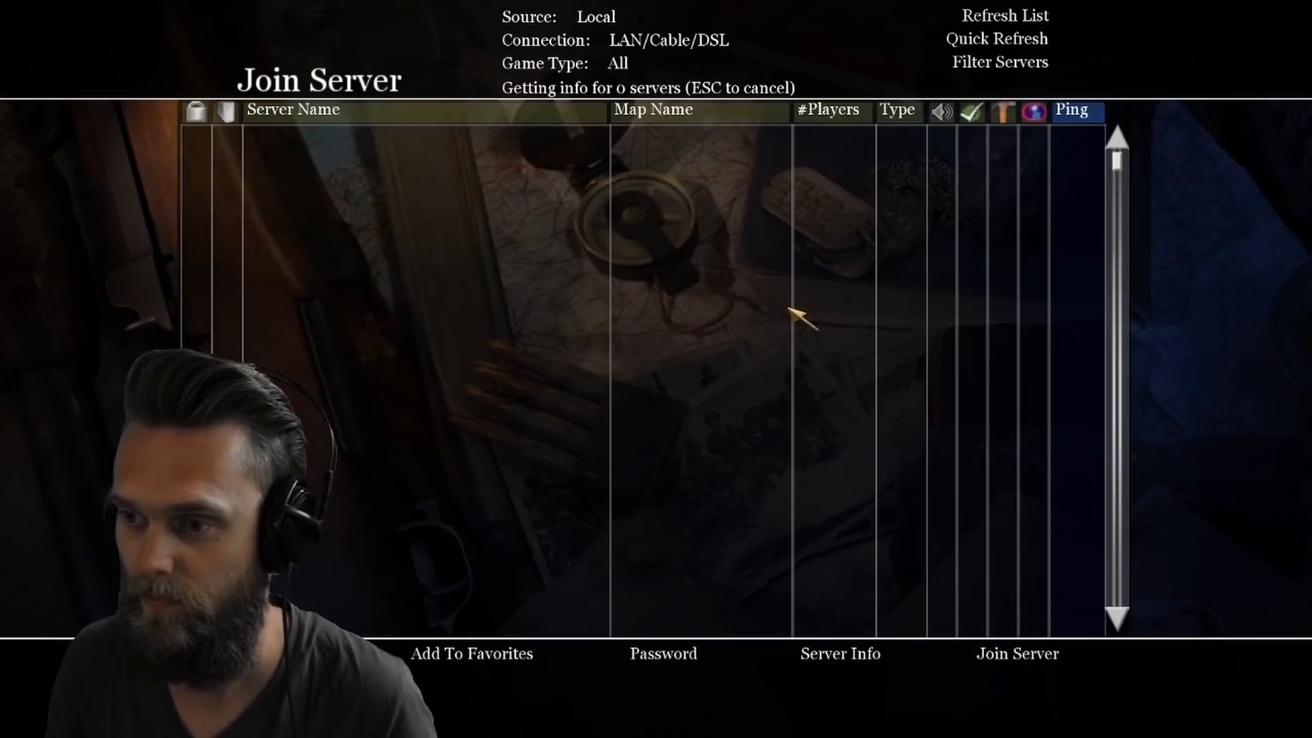
mouse_move(920, 335)
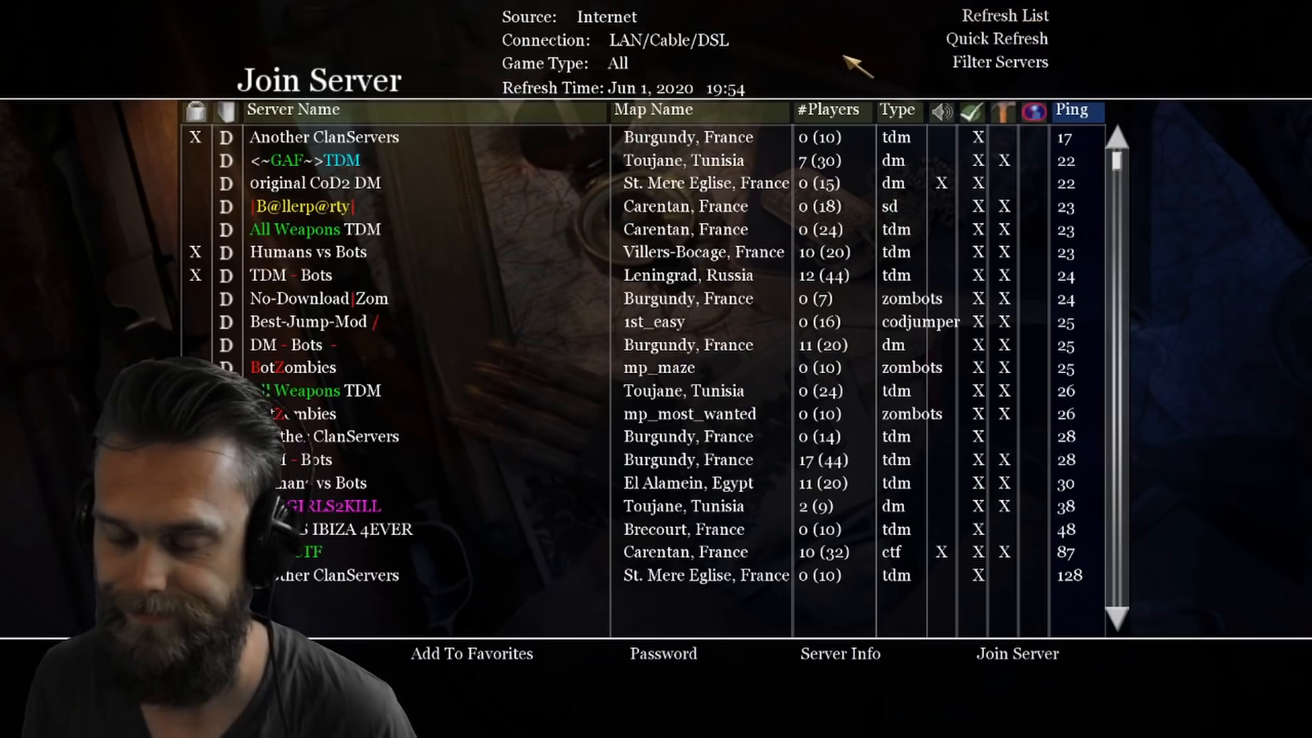
Join an internet server from the refreshed list and enter the match
click(1016, 653)
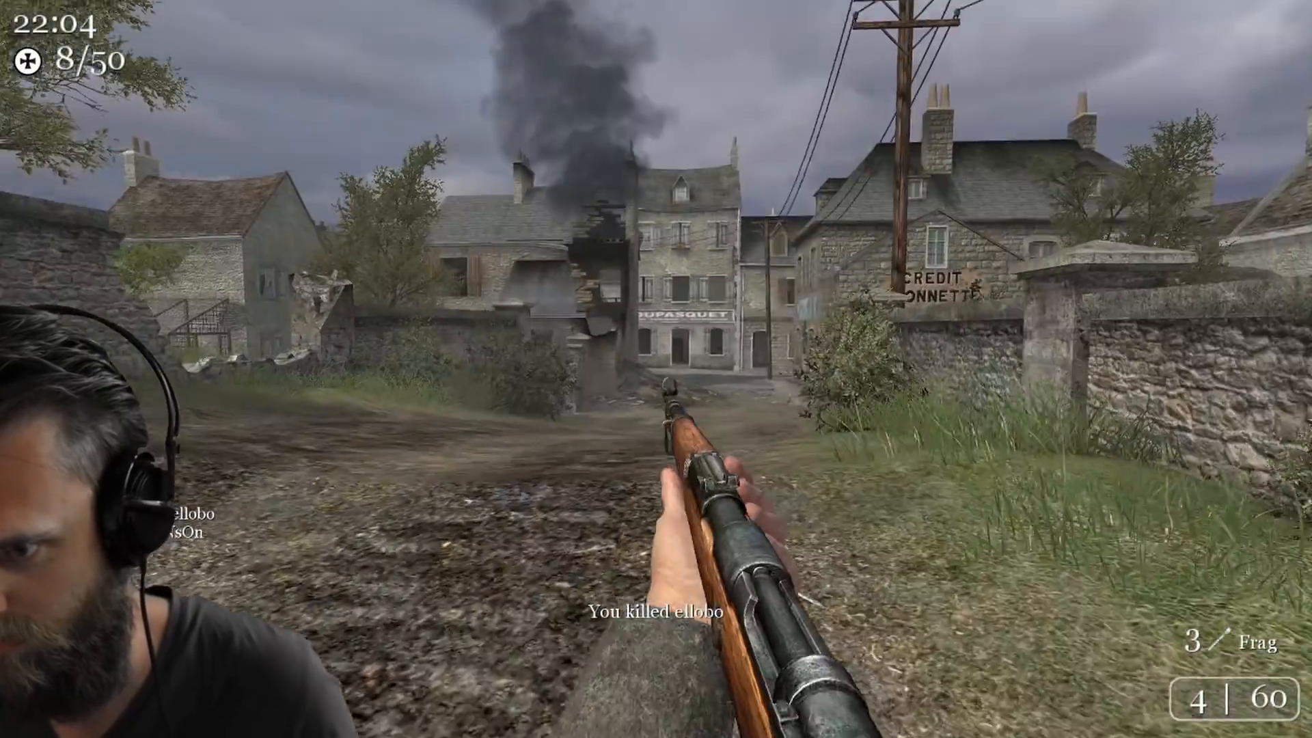
key(tab)
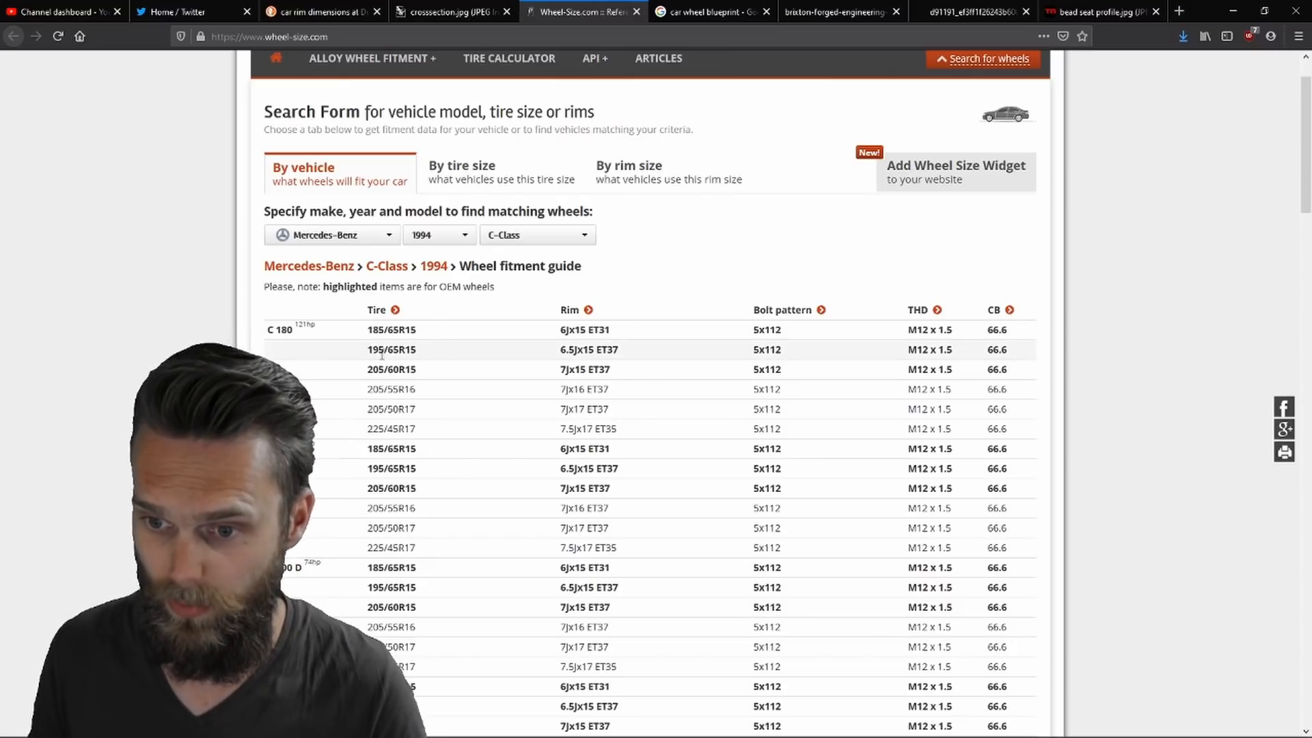
double_click(577, 350)
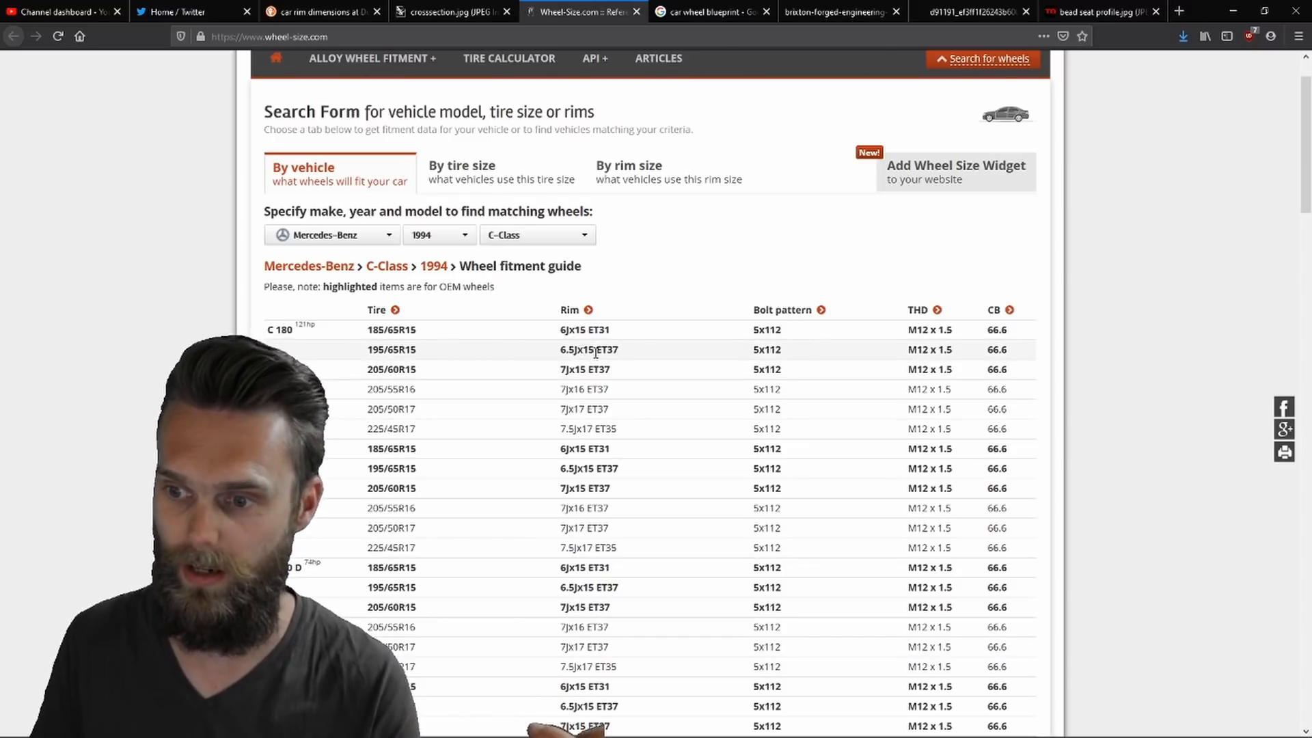
mouse_move(632, 355)
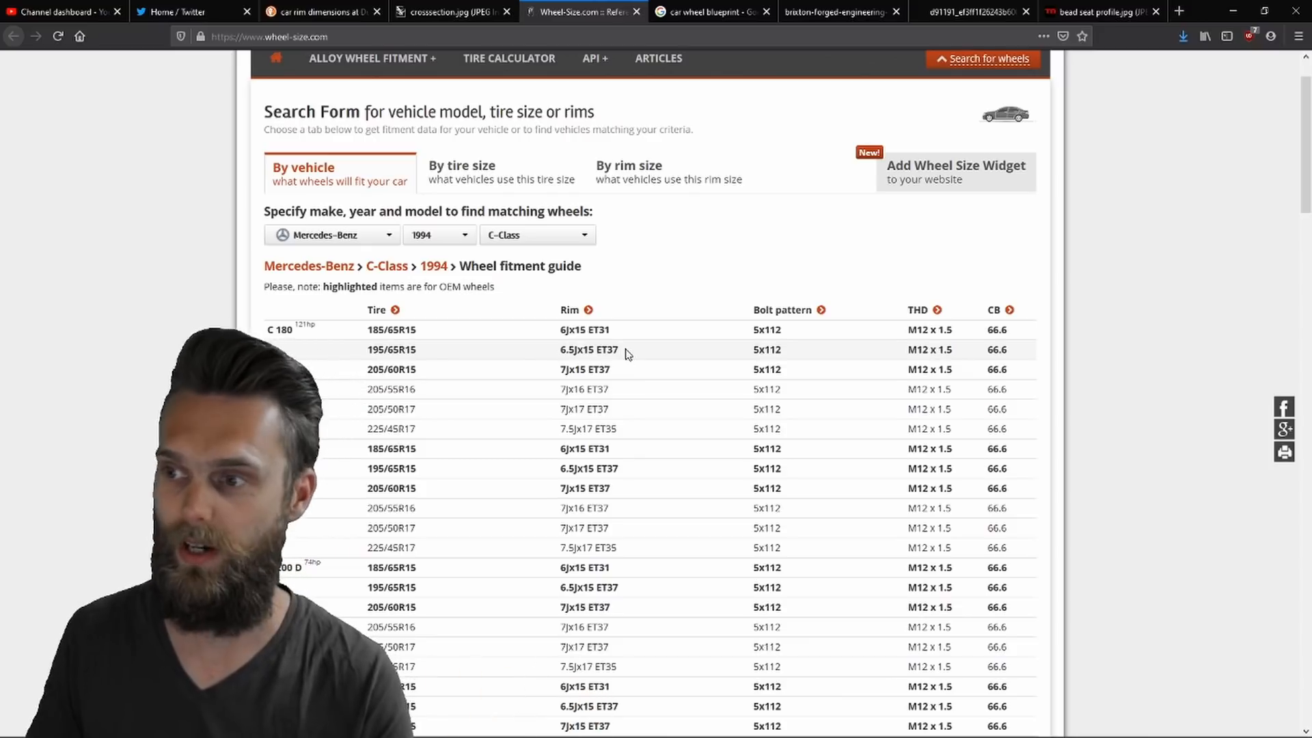
mouse_move(631, 287)
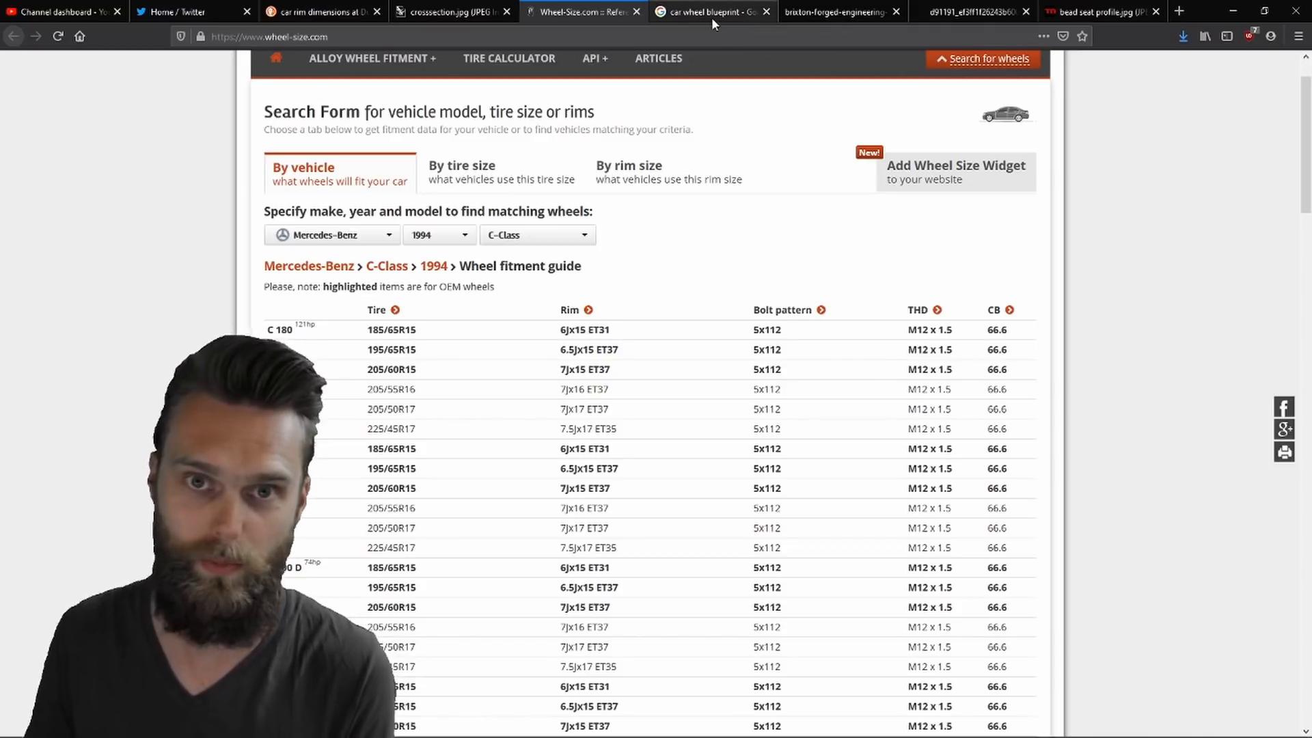
Review the forged wheel blueprint, then show the drop-centre bead seat profile drawing
click(836, 12)
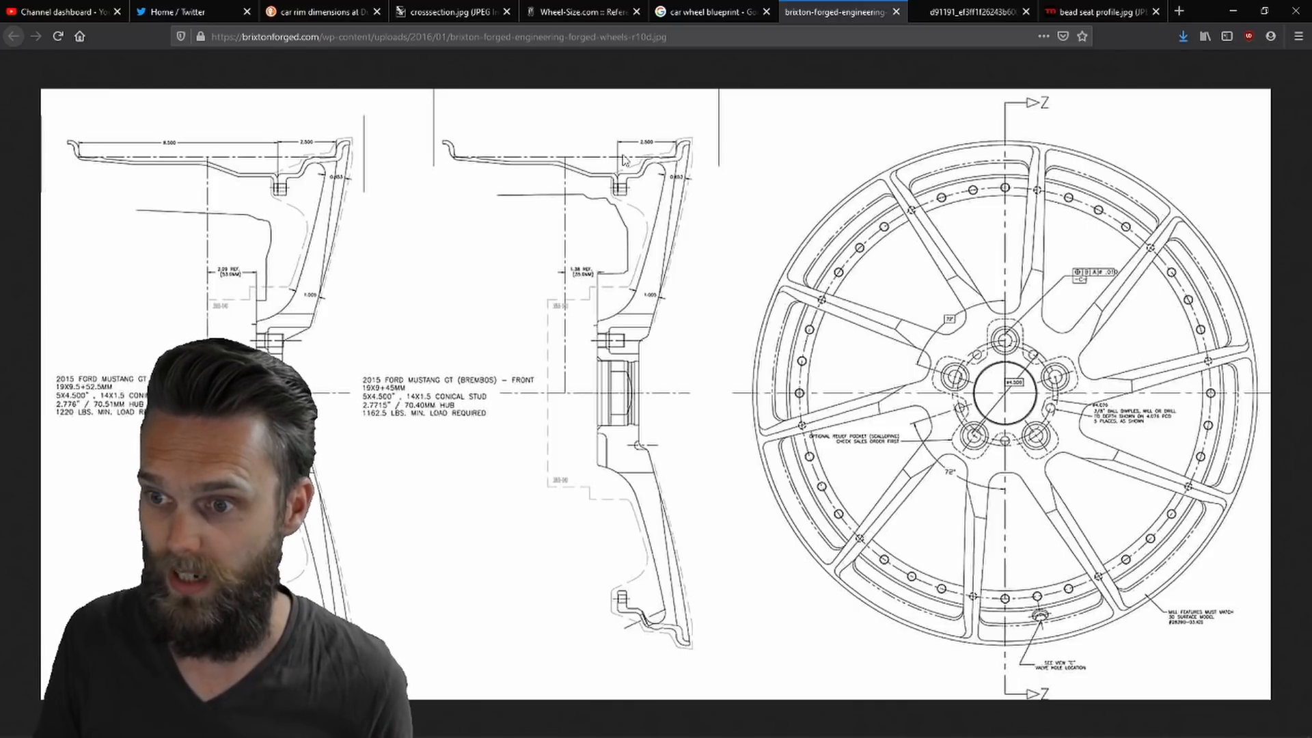
mouse_move(604, 205)
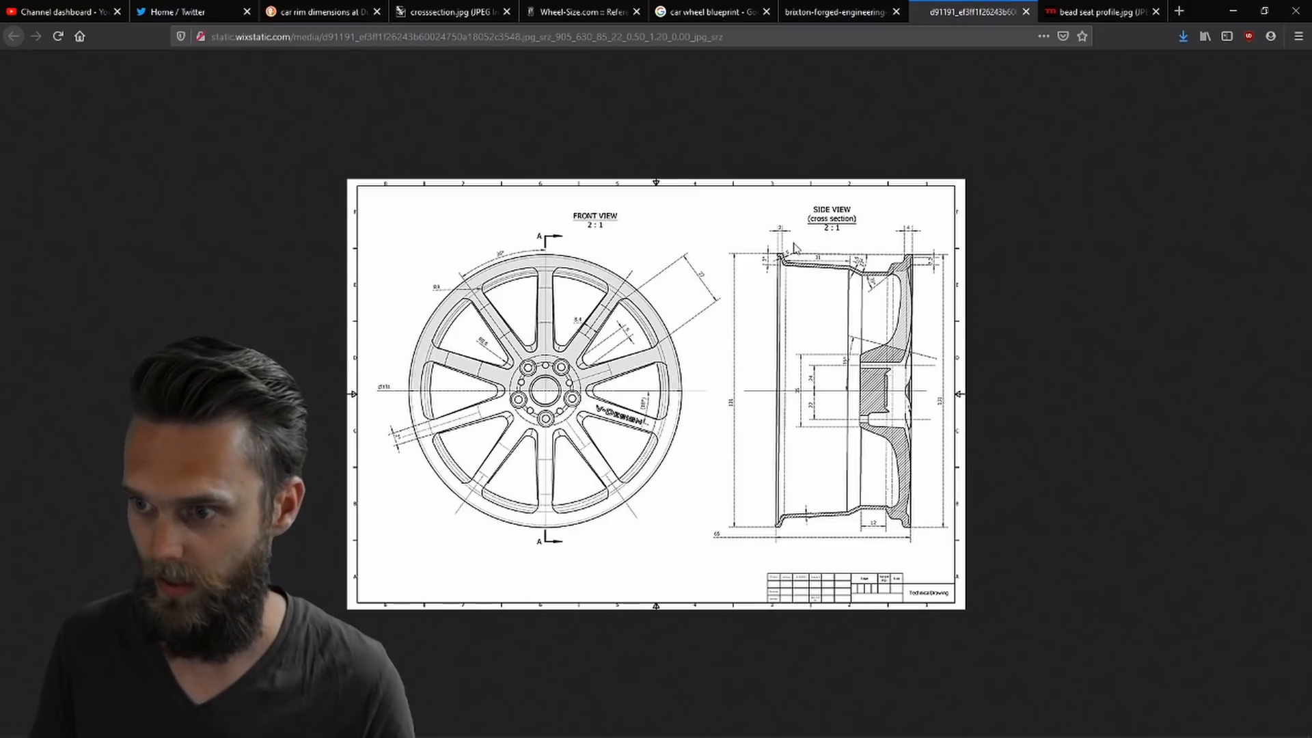
click(1096, 11)
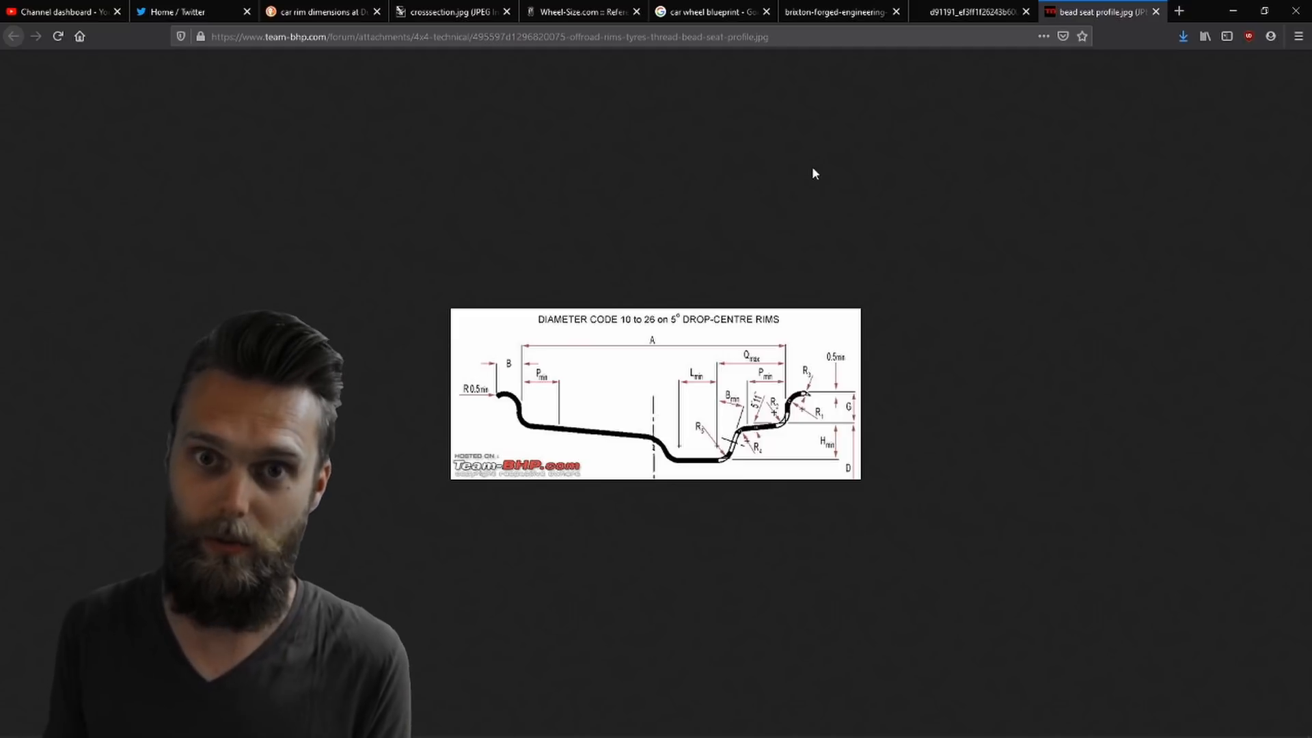
mouse_move(1124, 107)
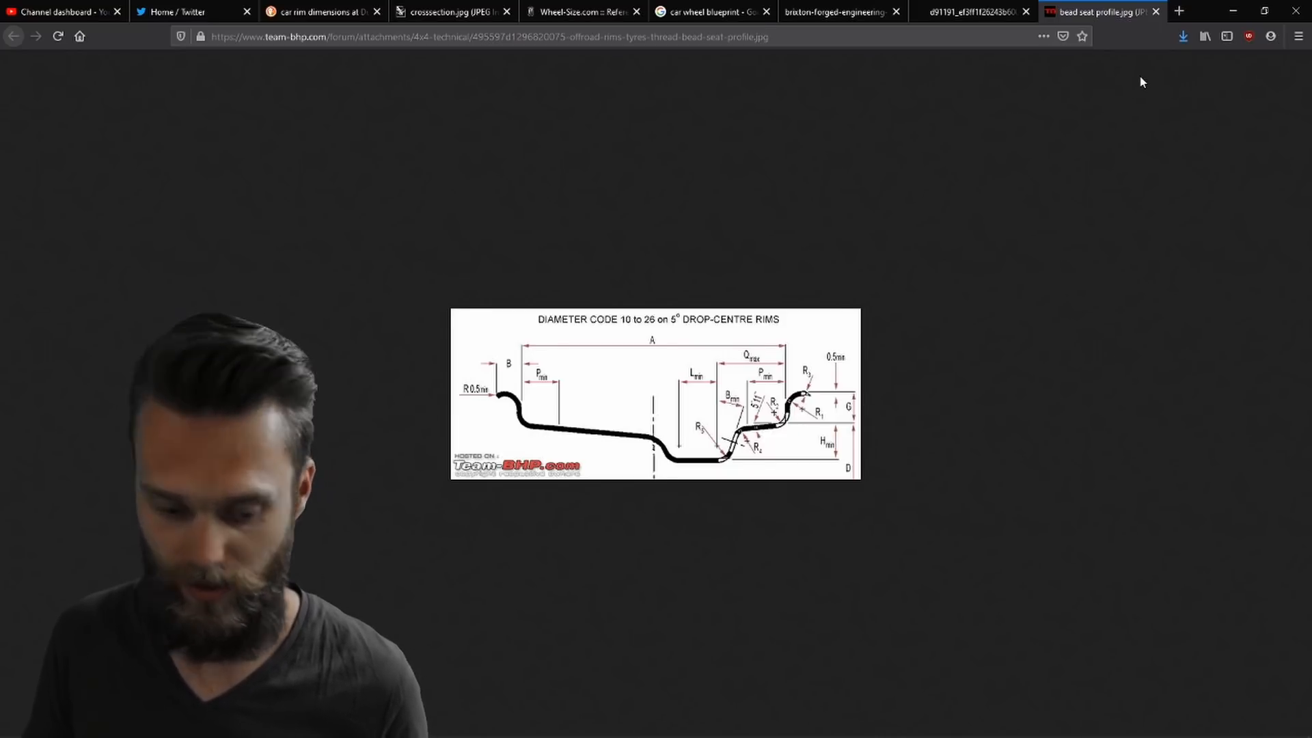
Draw a horizontal construction line above the origin and dimension it to 165.10 mm as rim width
click(577, 12)
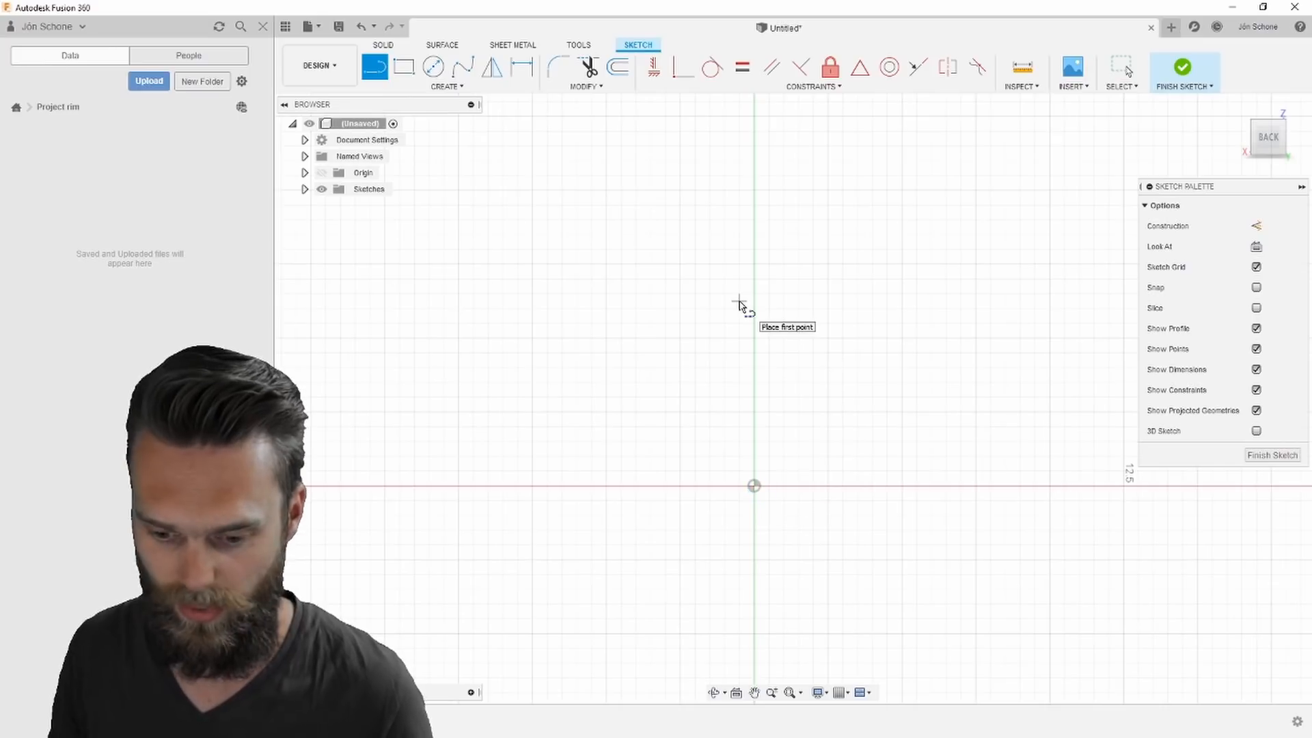
mouse_move(709, 241)
text(6)
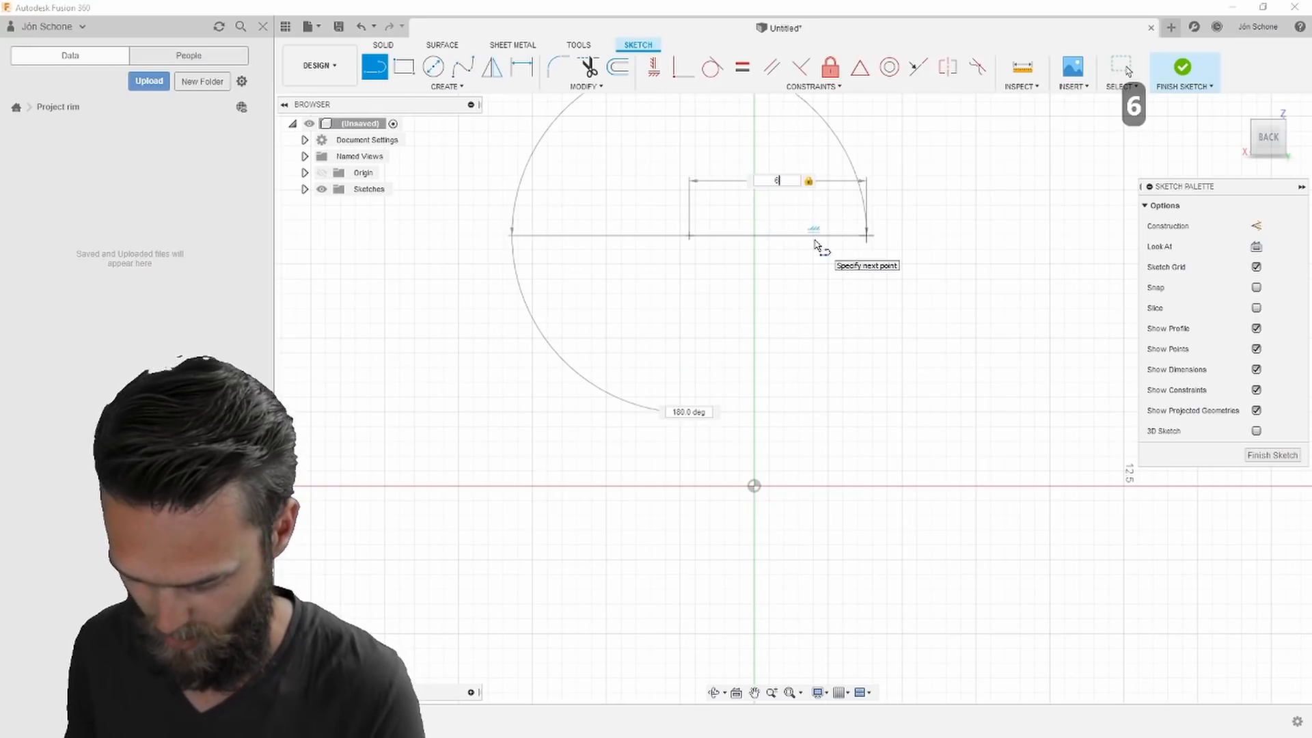
text(.5 × 25.4 =)
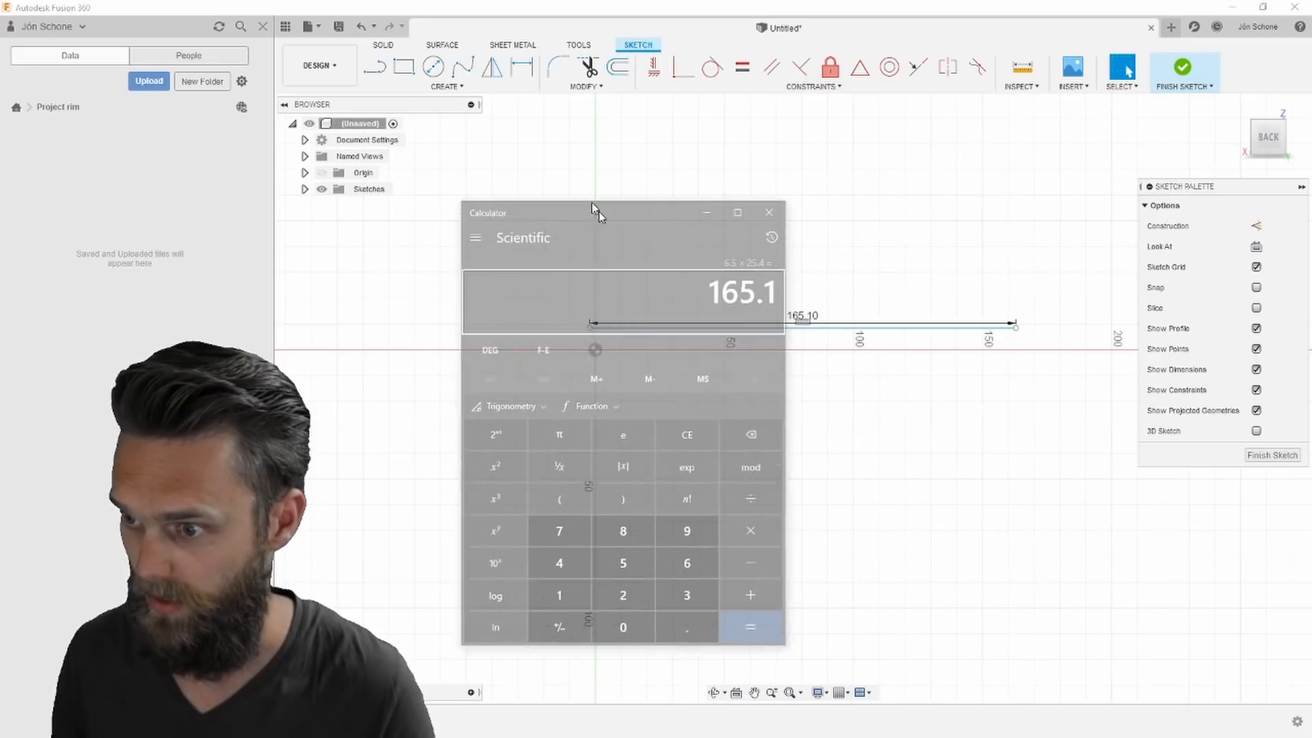
click(768, 211)
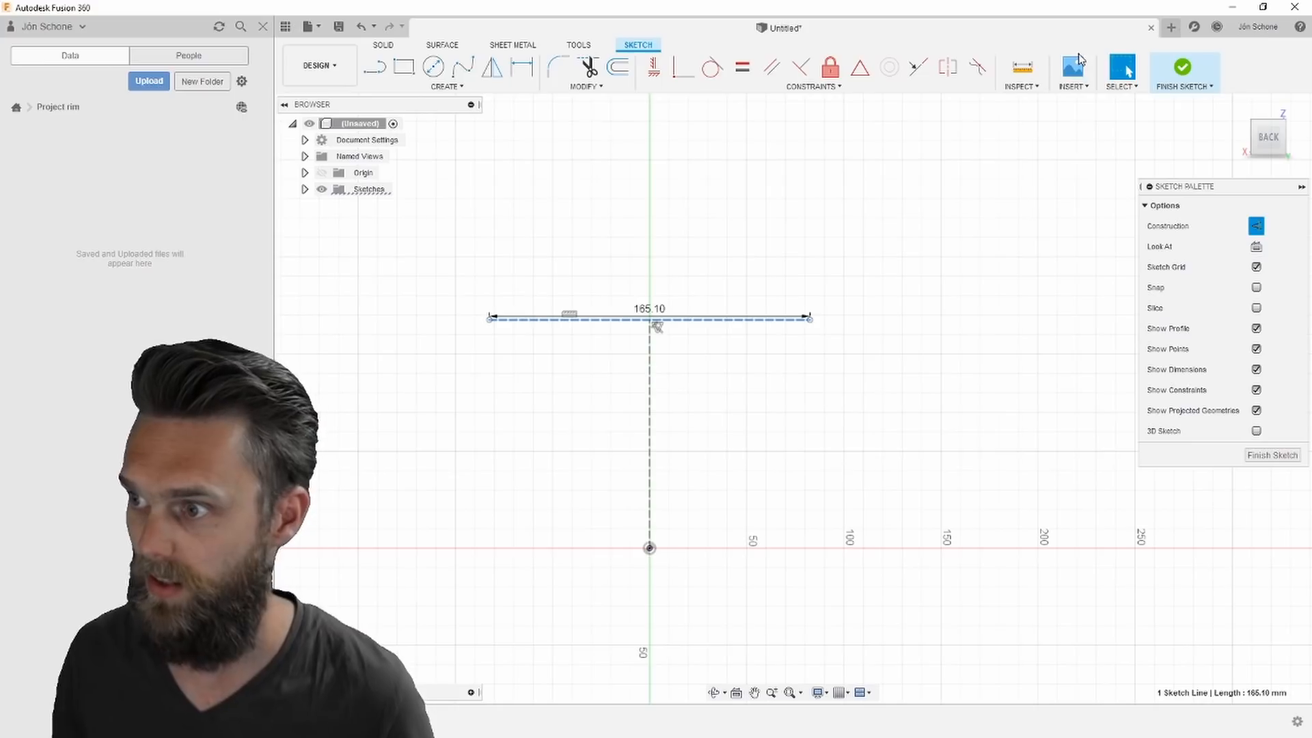
Insert the bead seat profile image as a canvas, positioned and scaled to span the 165.10 mm line
click(1072, 73)
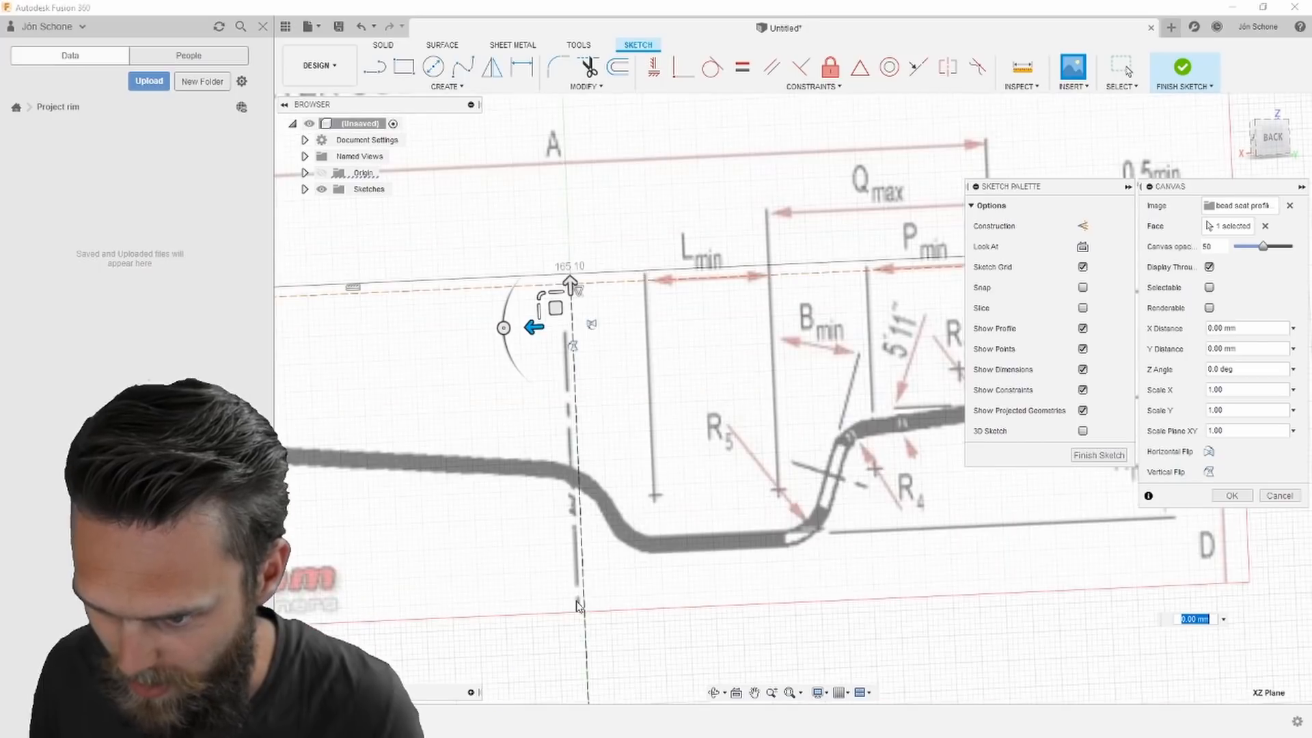
drag(533, 327, 510, 326)
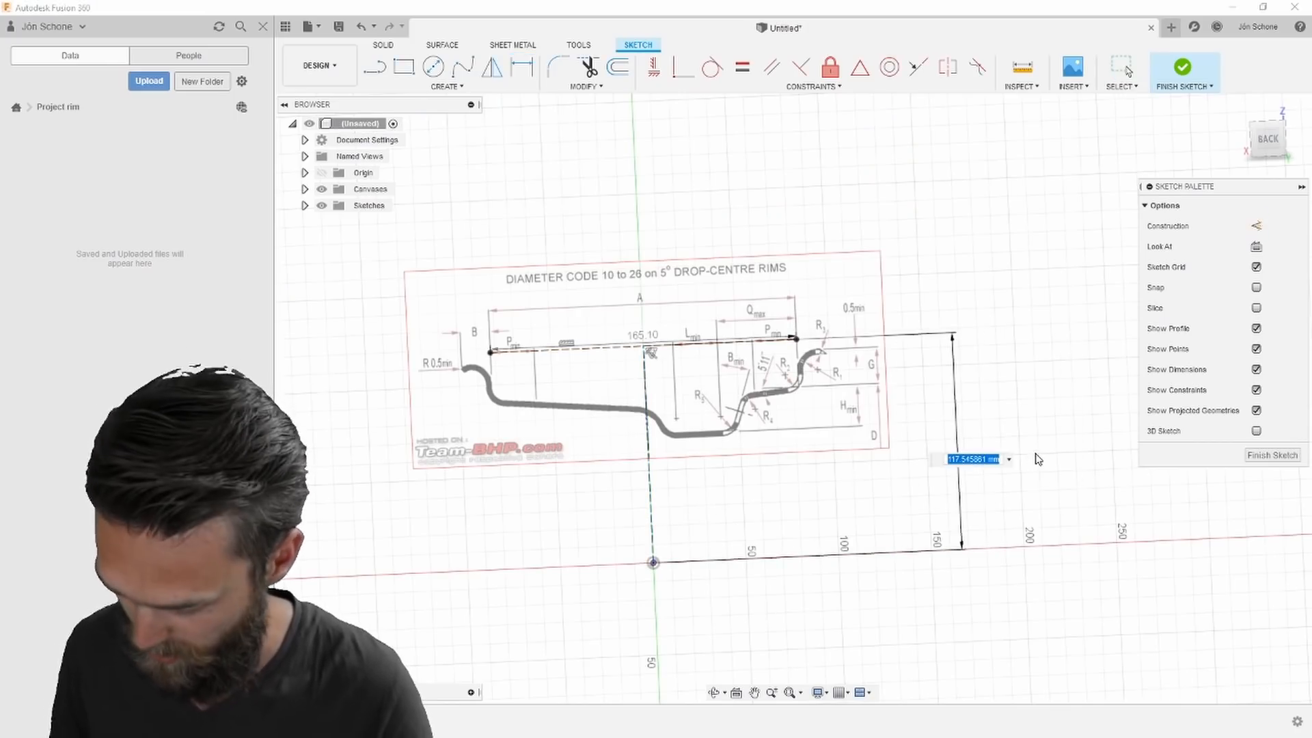
text(7.5)
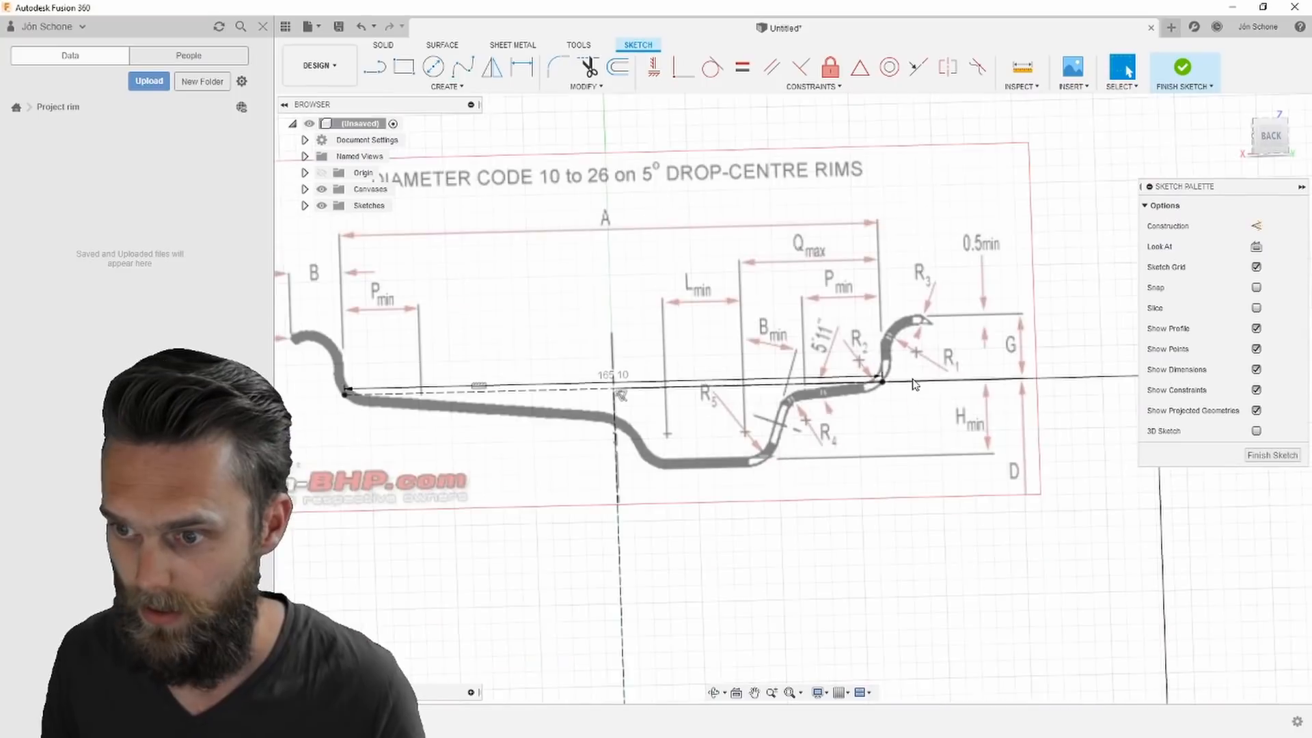
Trace the rim cross-section over the profile picture with dimensioned lines, arcs and fillets
click(446, 86)
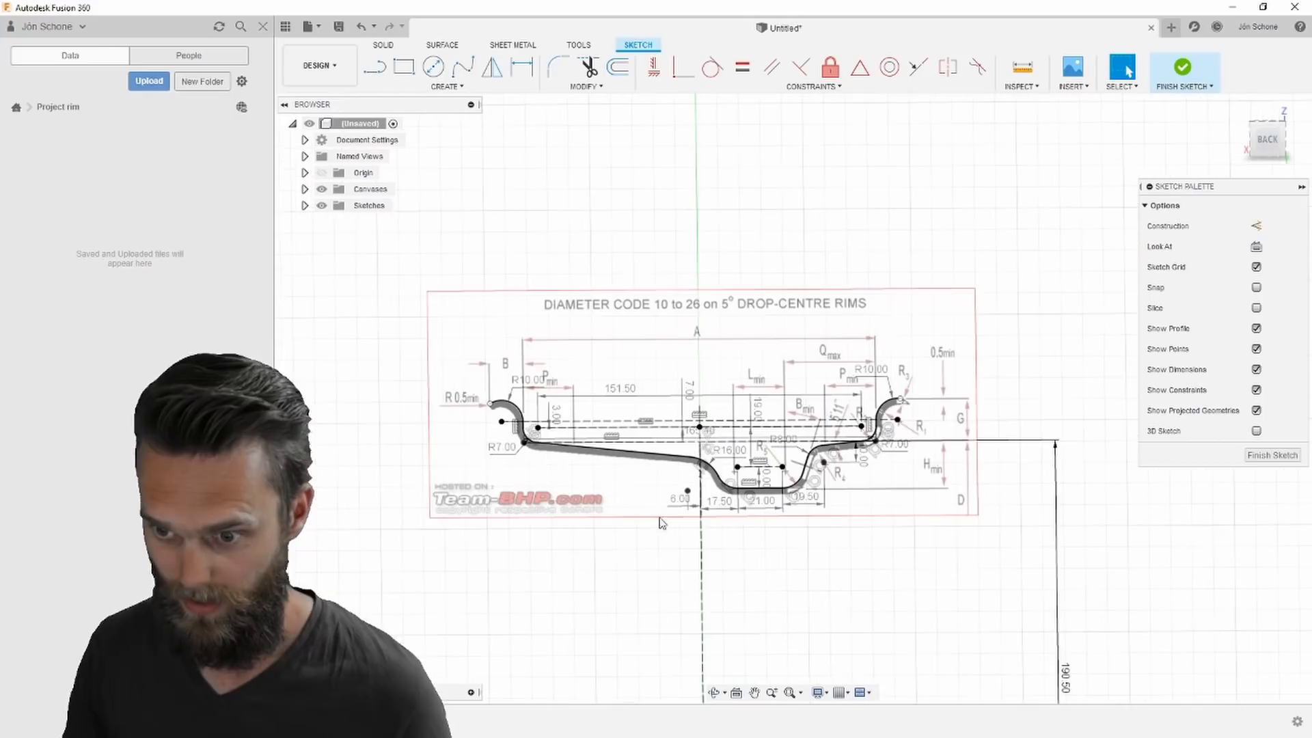
click(618, 67)
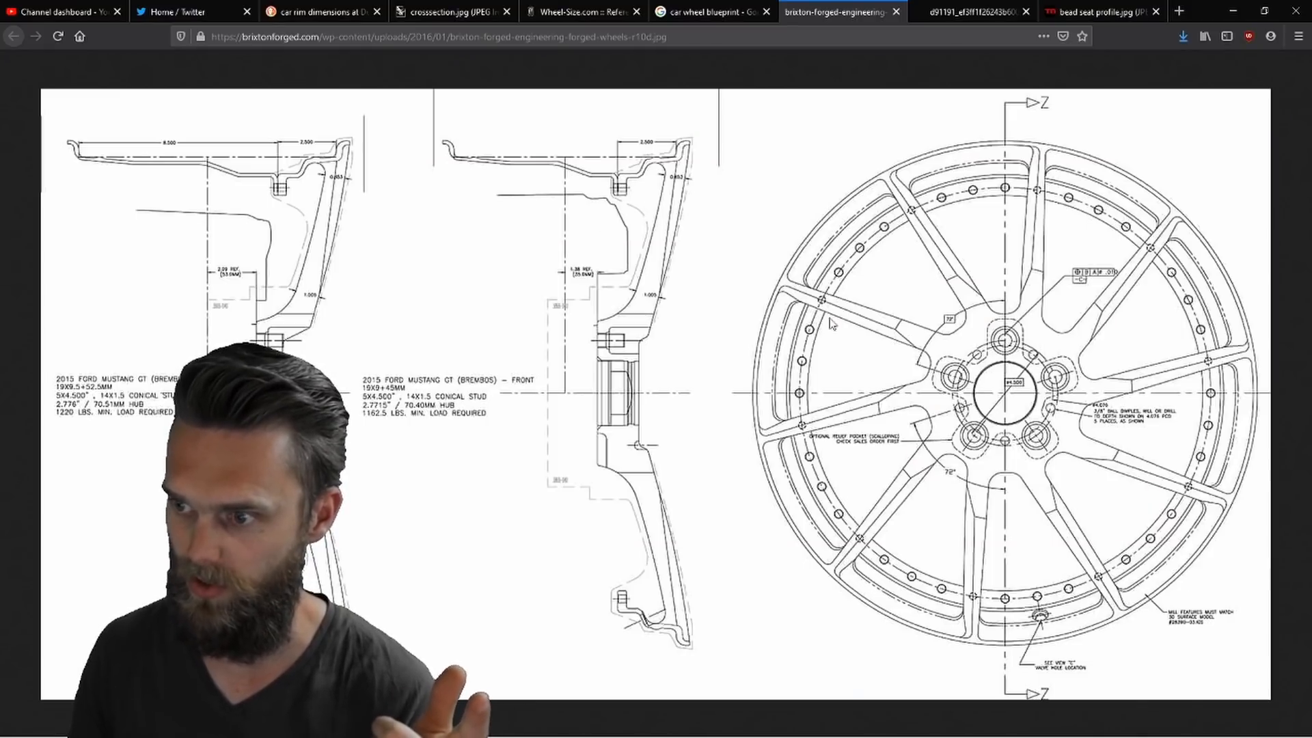
mouse_move(584, 363)
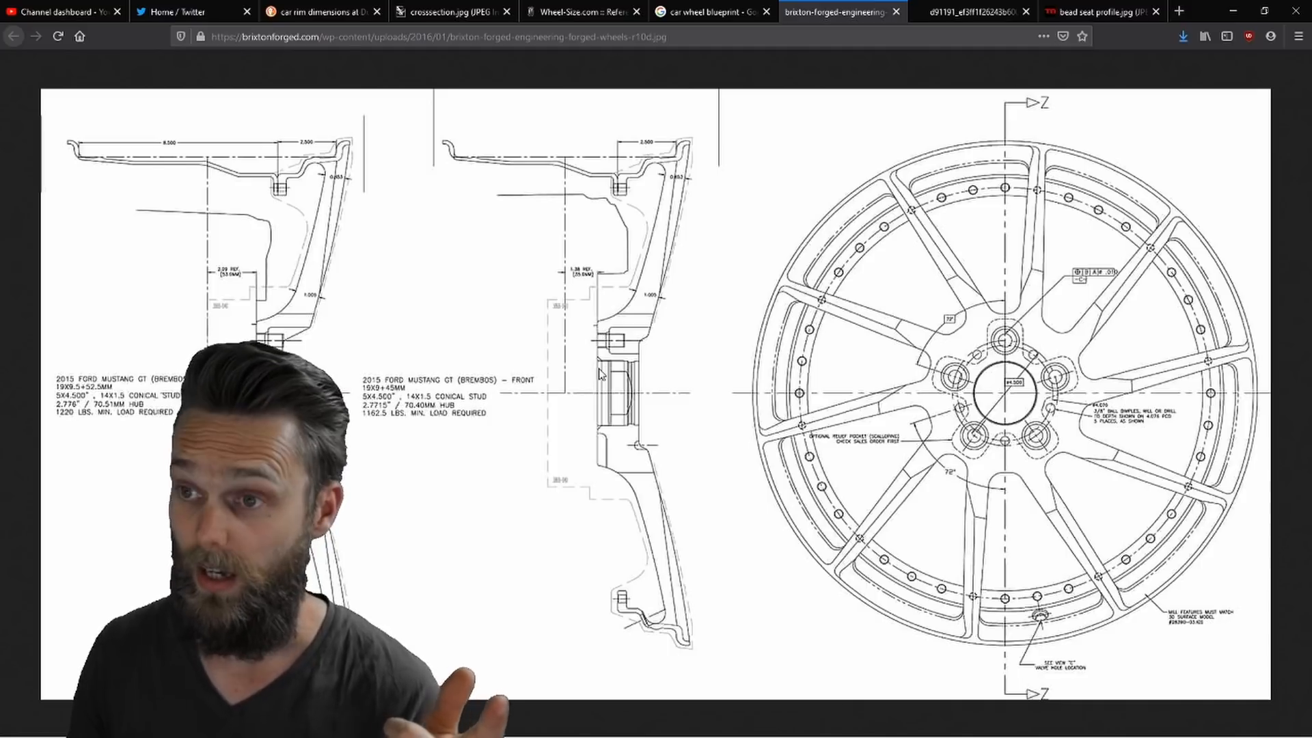
mouse_move(591, 247)
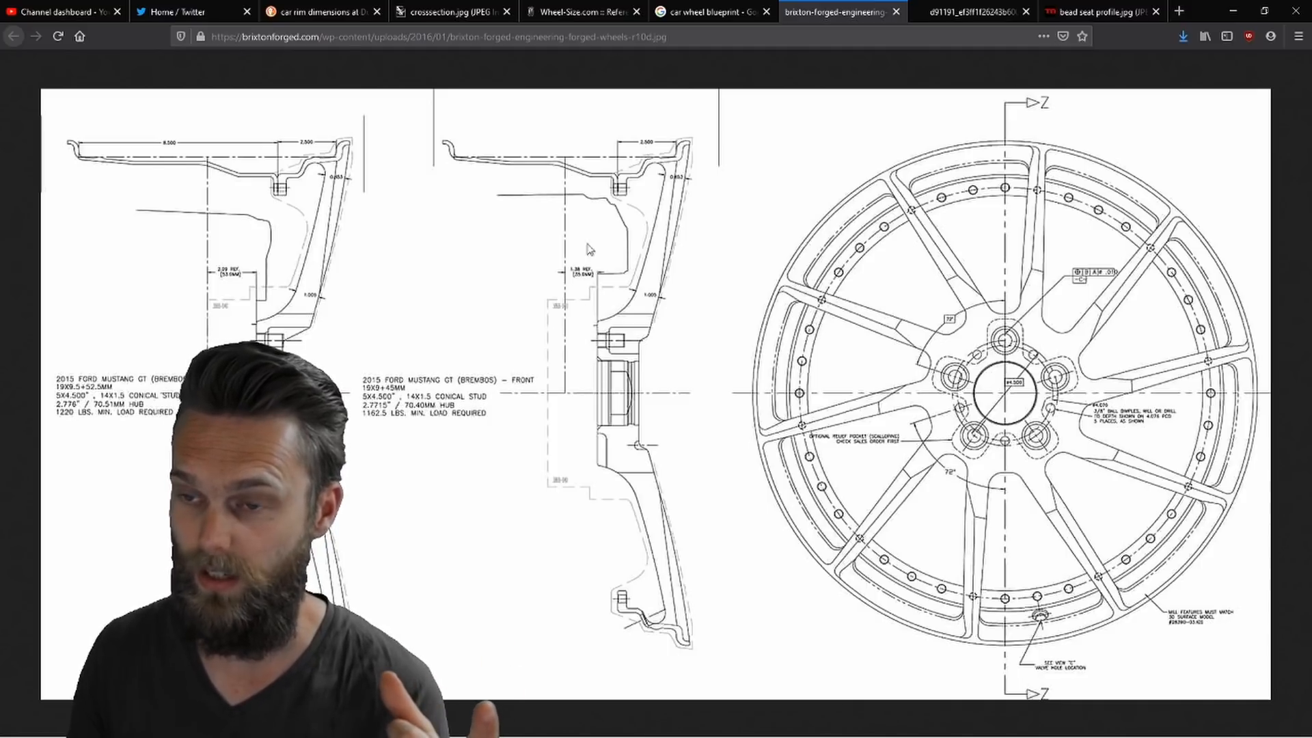
Glance at the rim cross-section diagram, return to the Wheel-Size.com fitment guide and bring up open windows
click(453, 12)
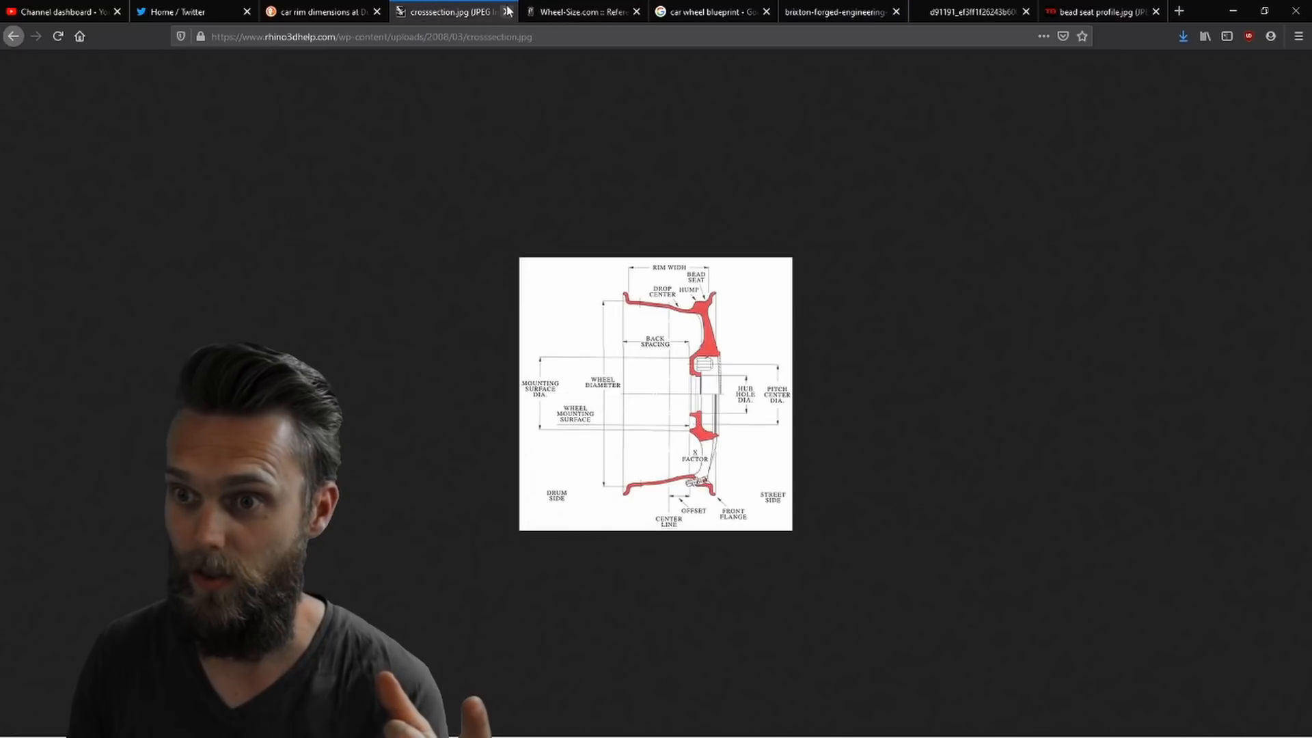
click(576, 12)
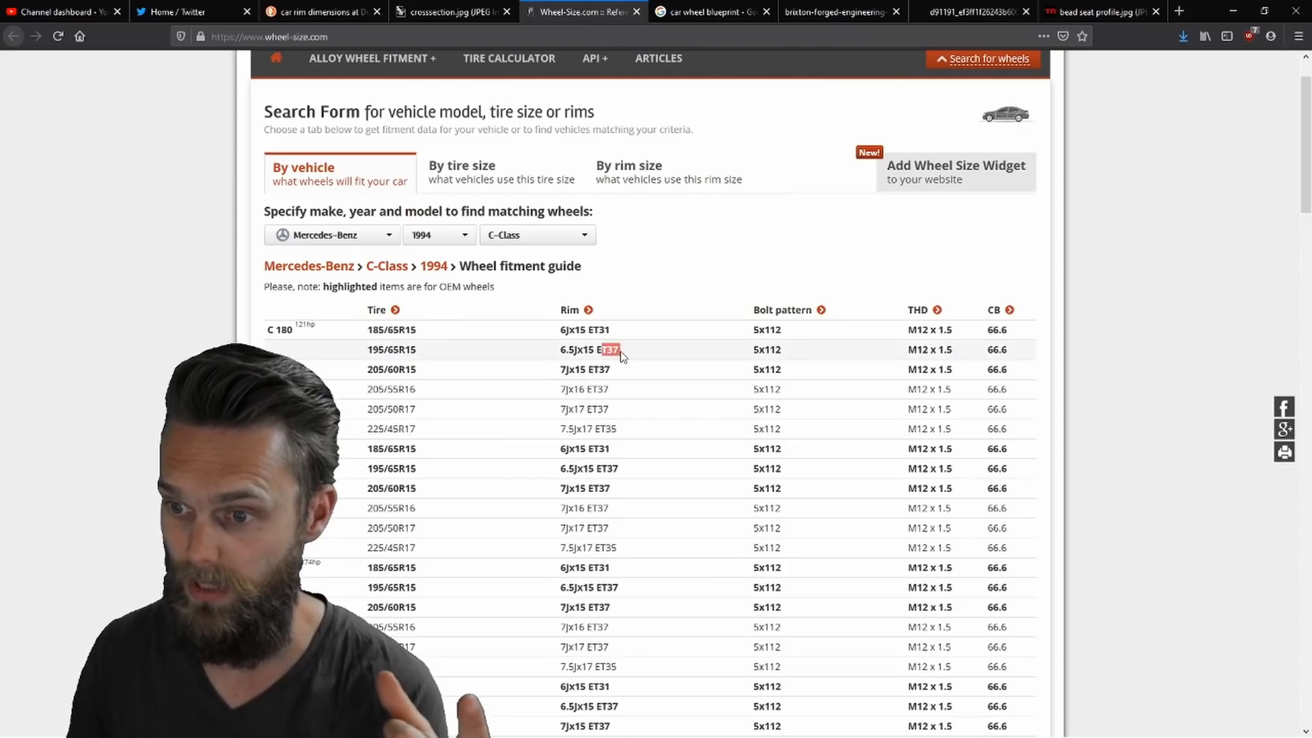
key(alt+tab)
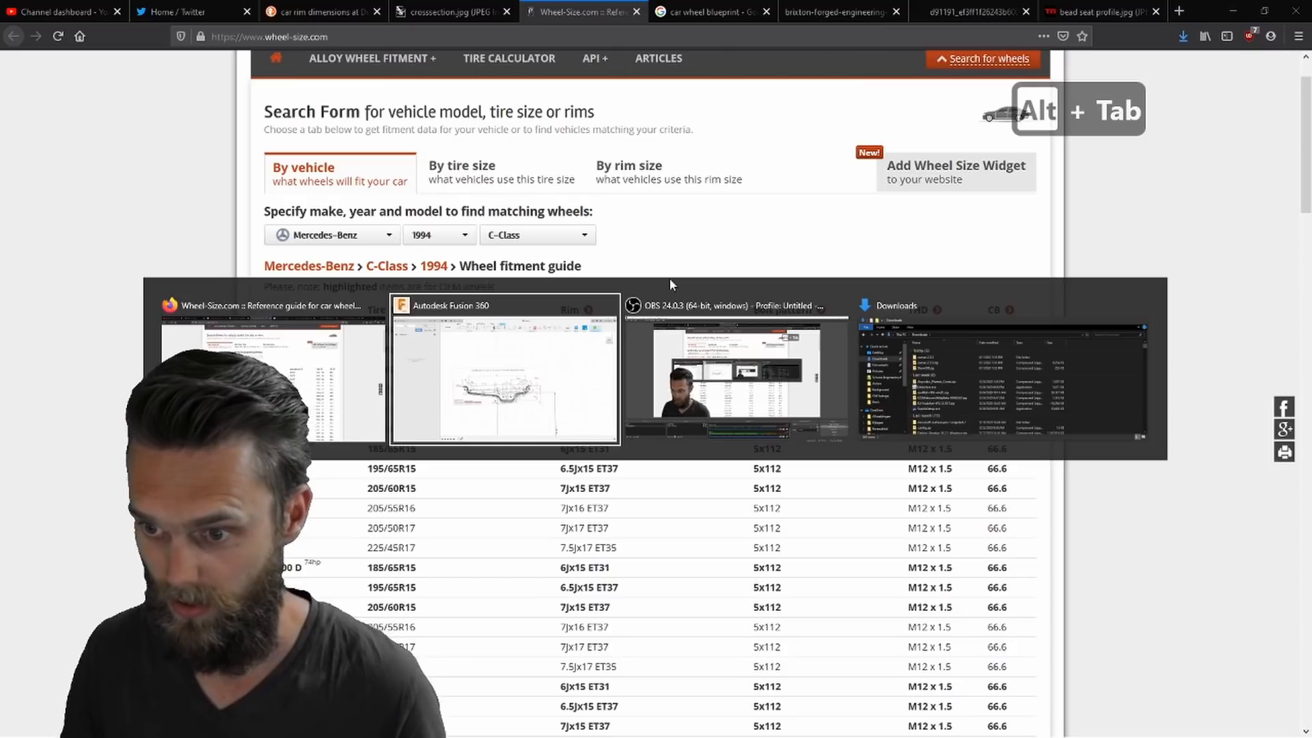
Return to Fusion 360 to offset the traced rim profile into a closed outline
key(alt+tab)
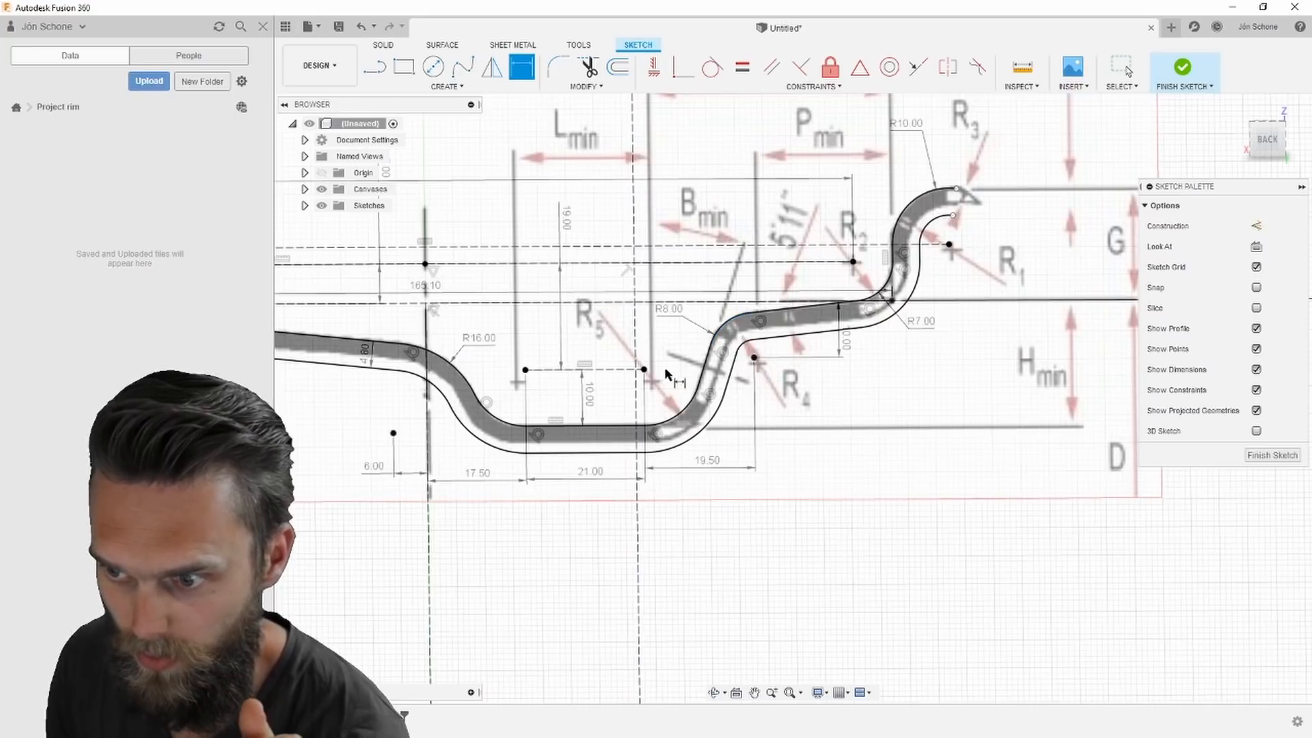
mouse_move(791, 389)
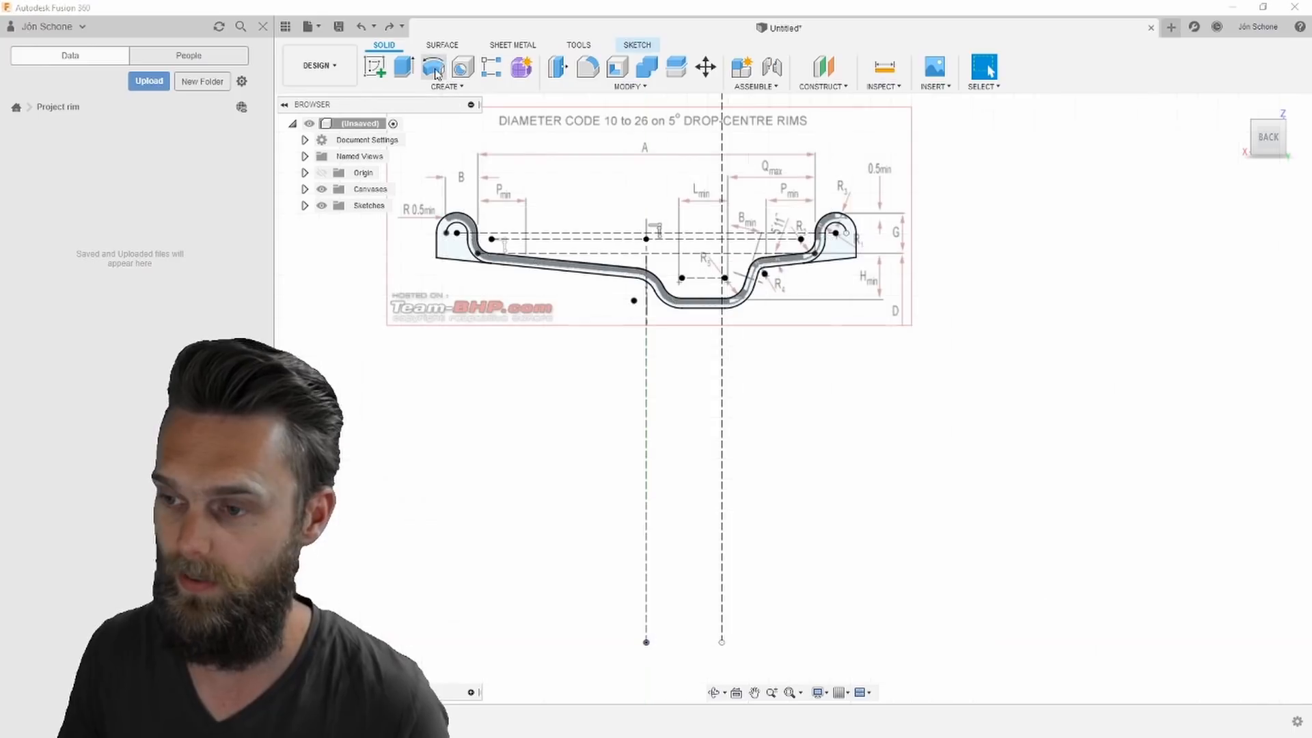
Revolve the rim cross-section 360 degrees about the axis into a solid rim body
click(435, 67)
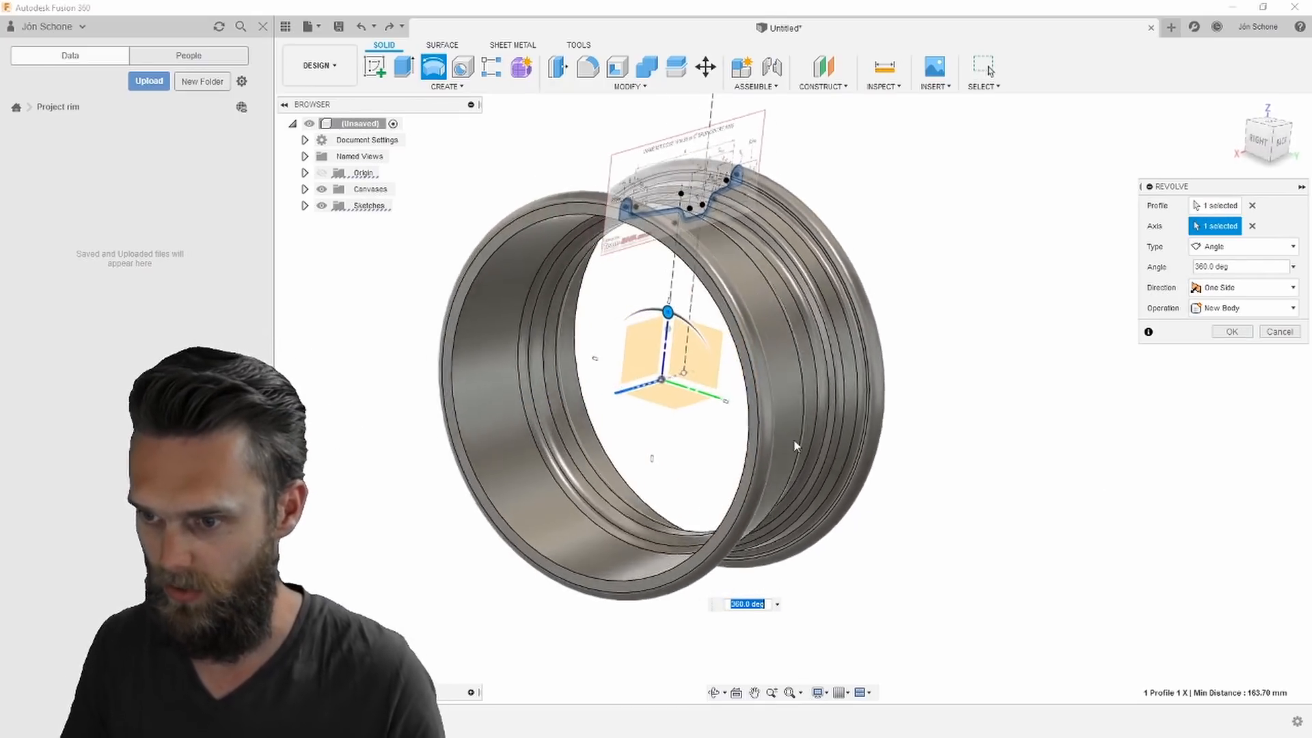
click(1231, 330)
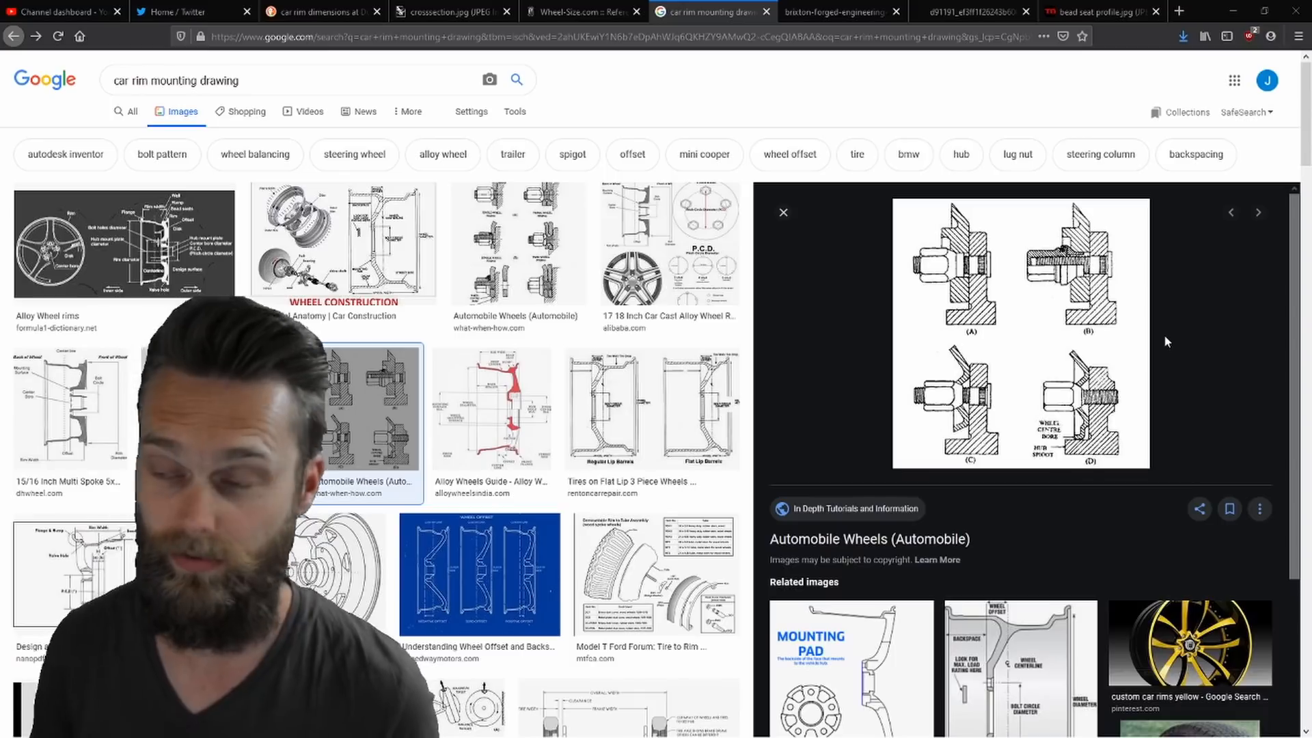
Preview a car rim mounting drawing from the Google Images results
click(577, 13)
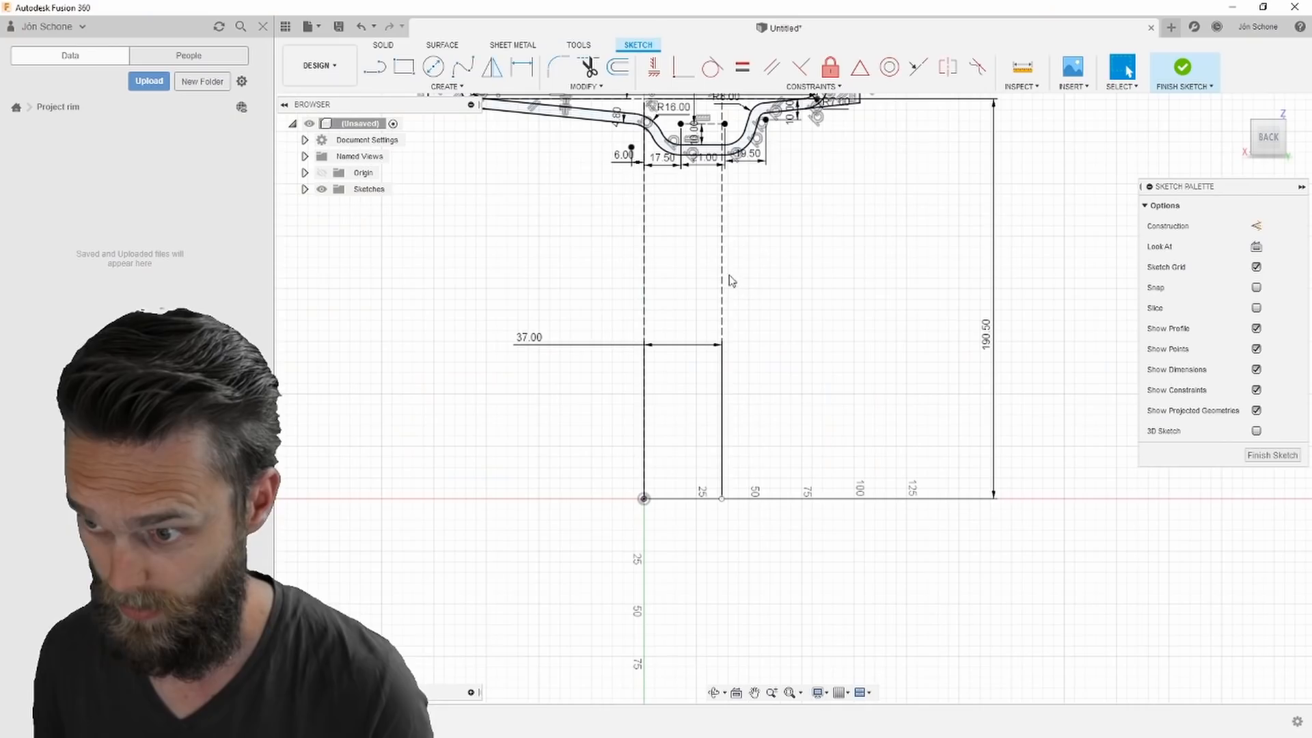
Begin the hub cross-section lines from the 37 mm offset line below the rim profile
click(377, 66)
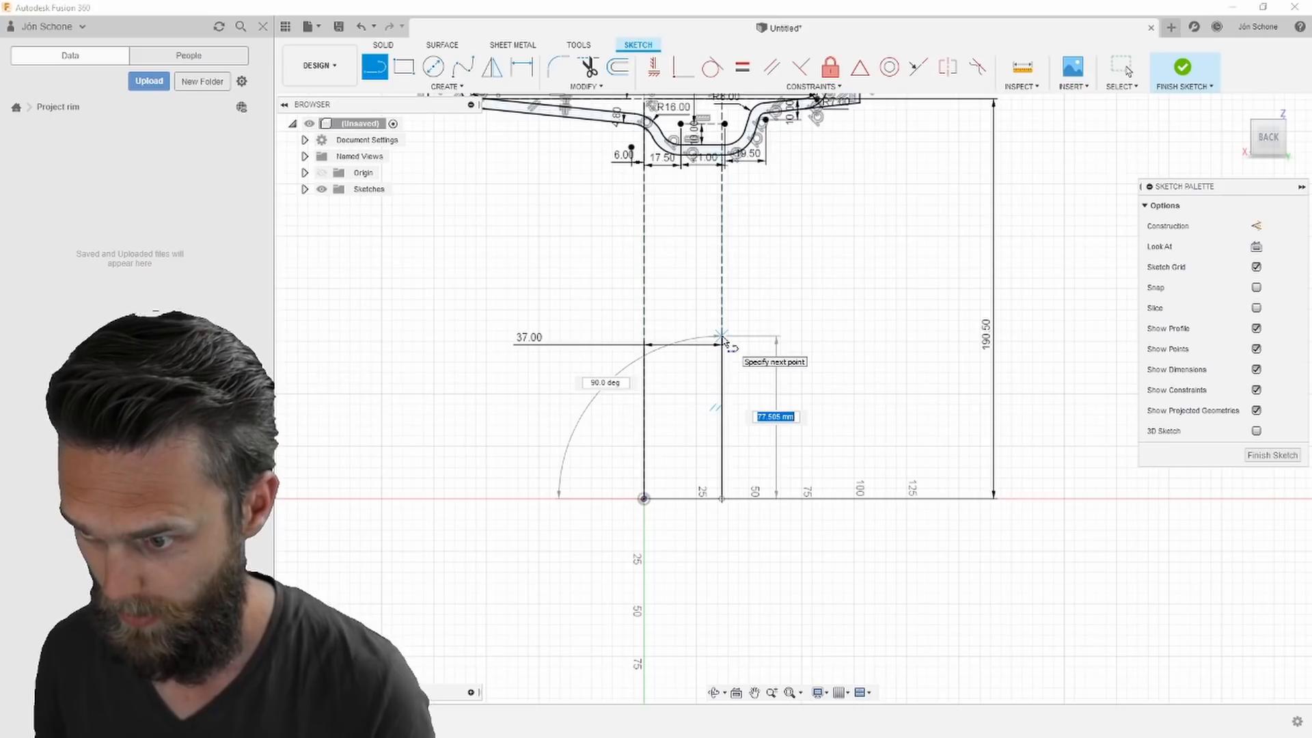
mouse_move(753, 326)
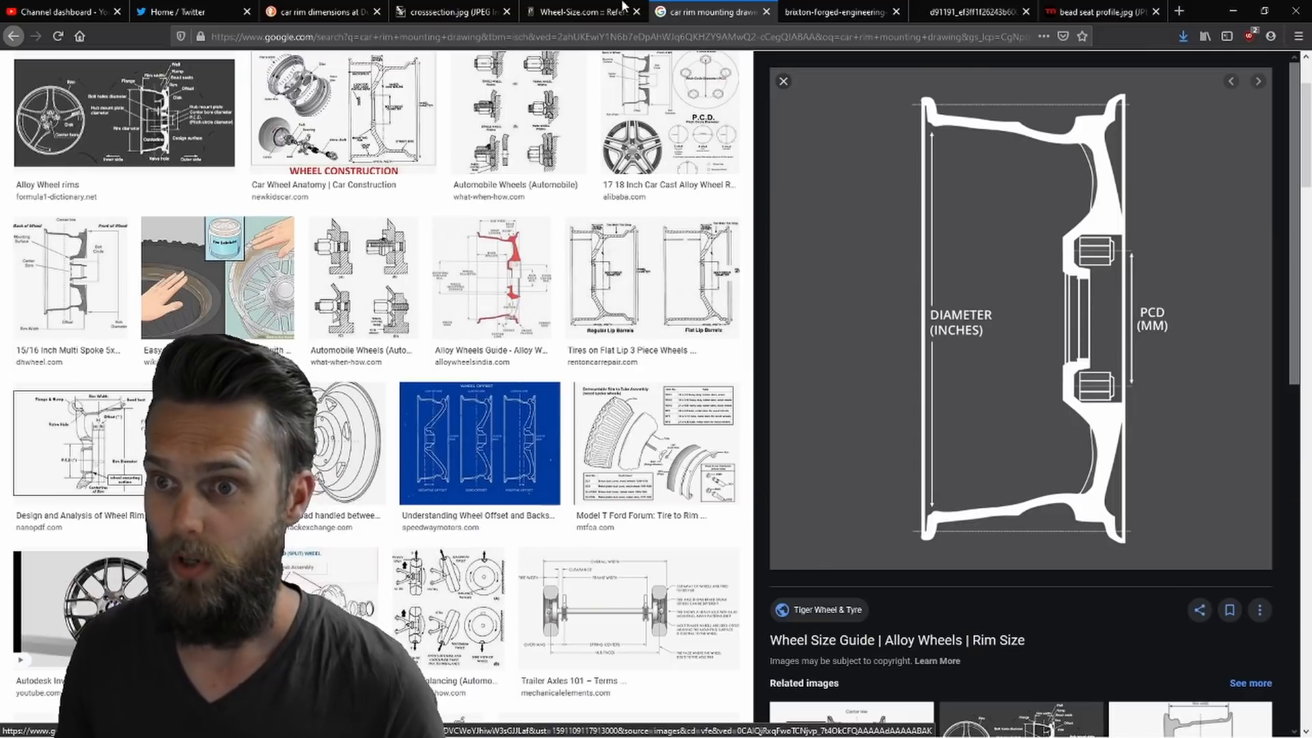
click(577, 12)
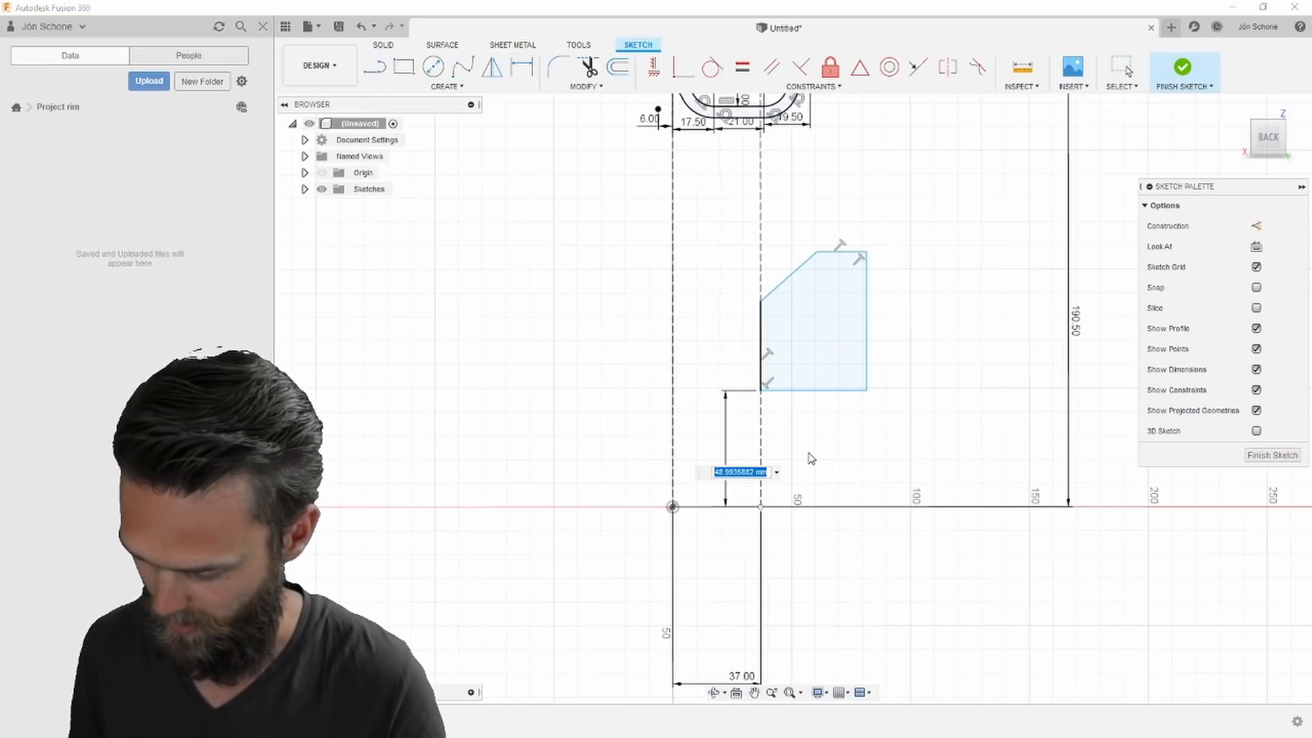
Dimension the chamfered hub profile's height above the axis
click(1182, 67)
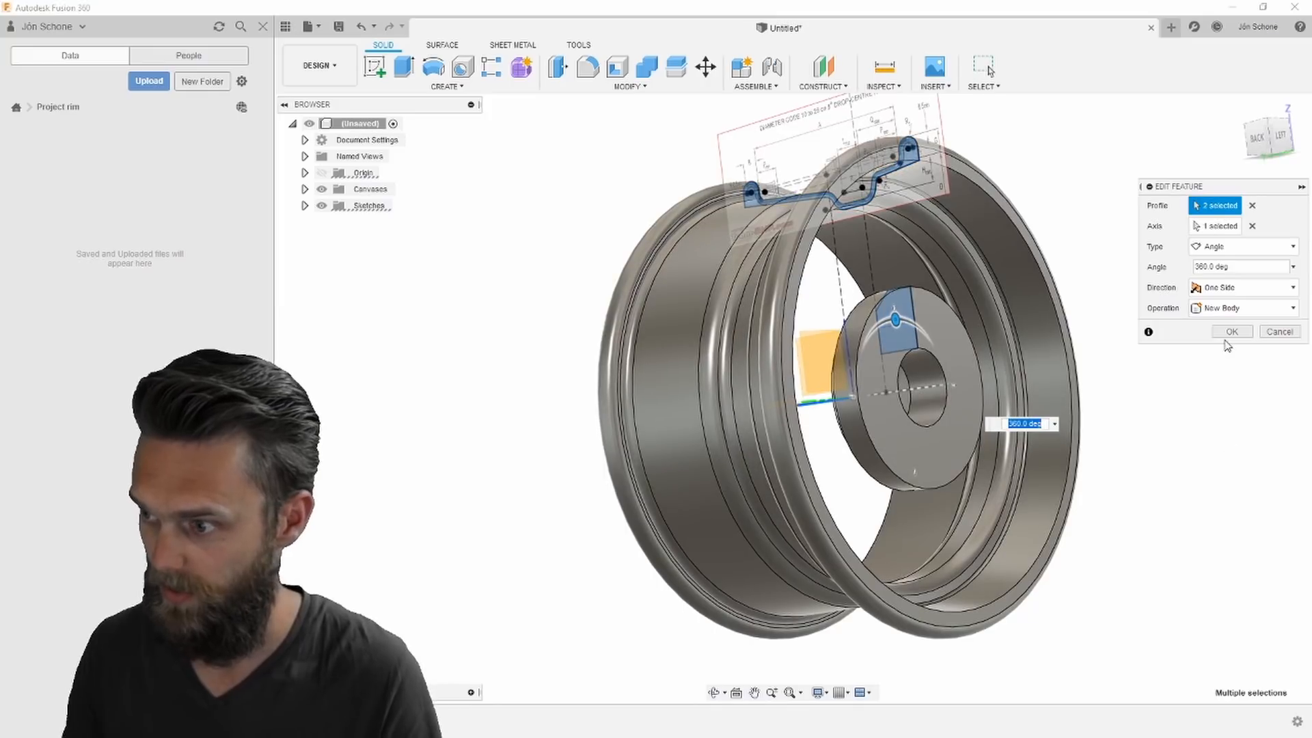
Confirm the revolve with both rim and hub profiles selected, forming the hub disc
click(1231, 331)
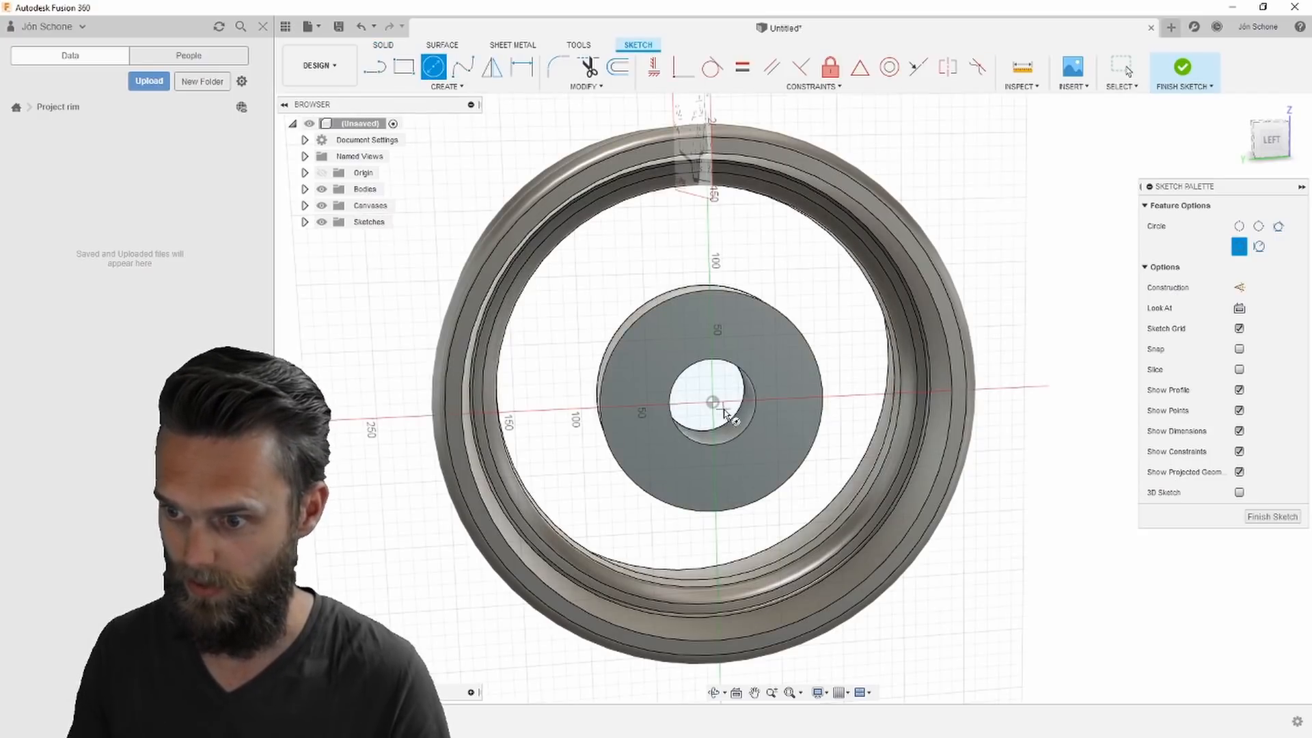
Sketch a Ø112 bolt circle with one small hole circle and begin a circular sketch pattern about the hub centre
click(712, 402)
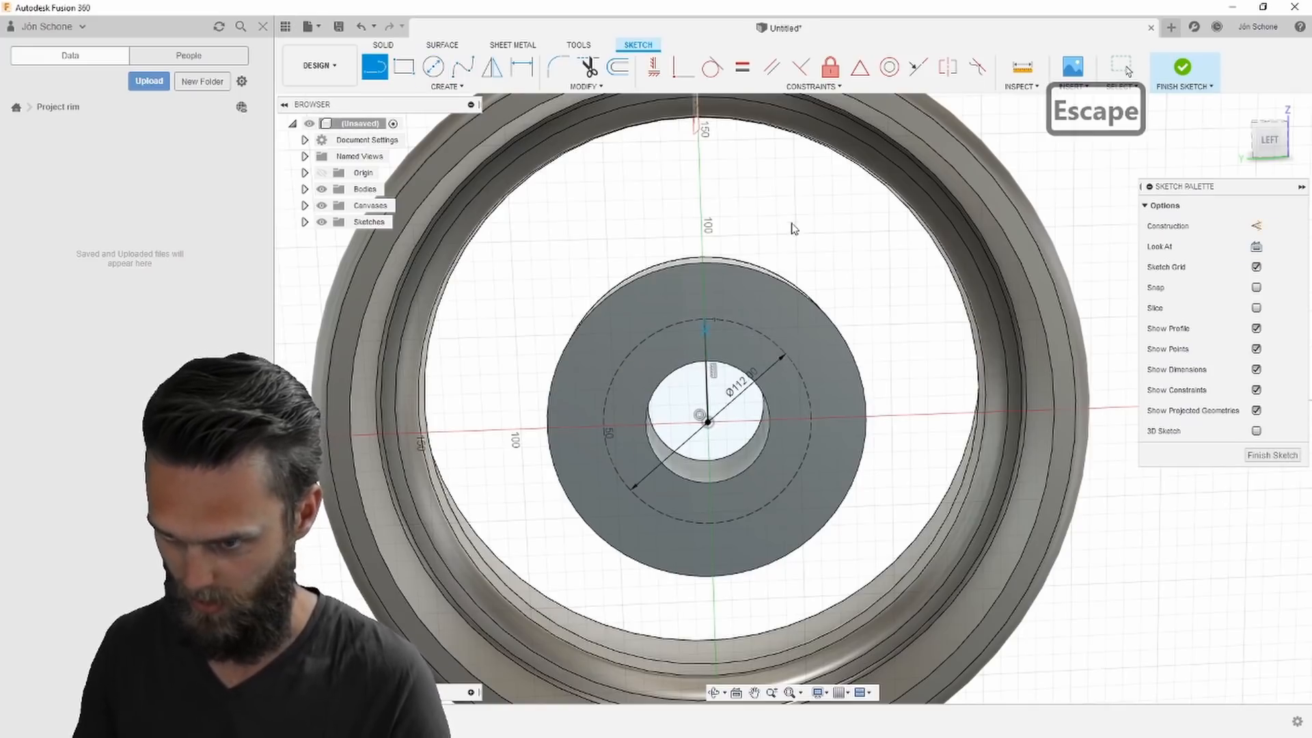
click(433, 65)
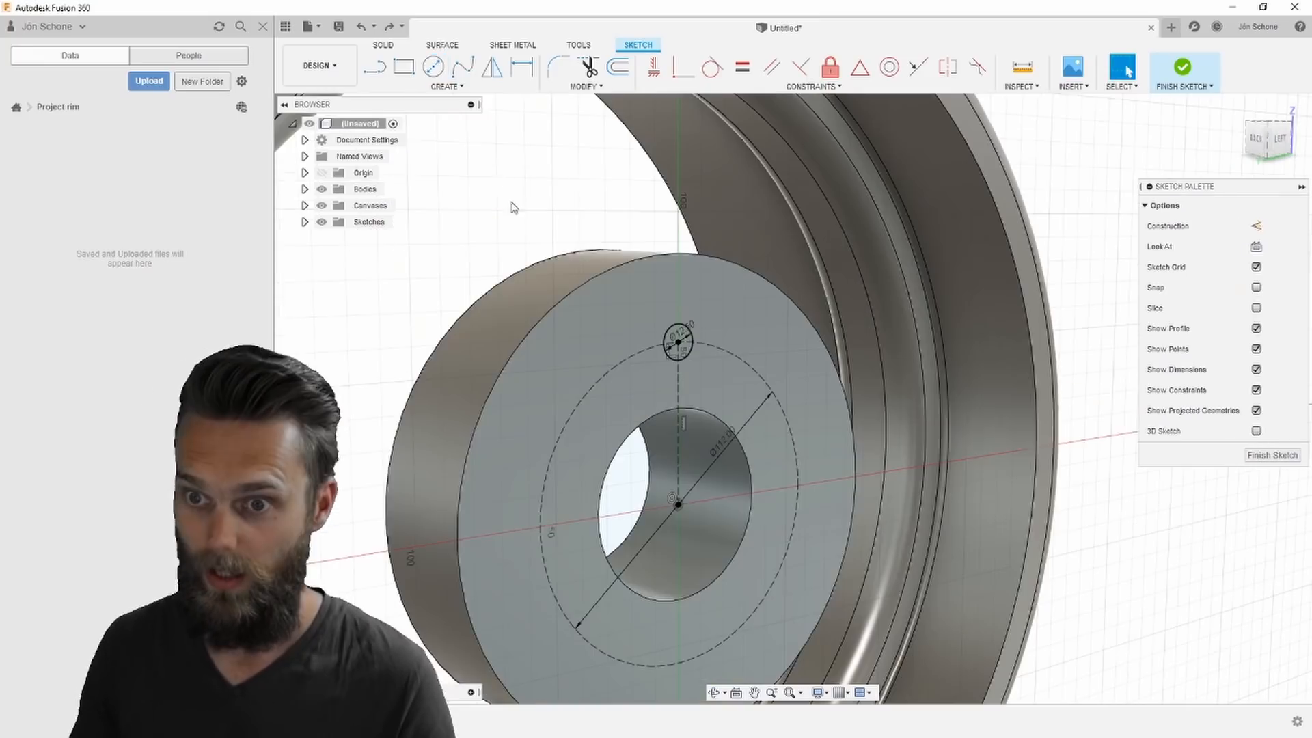
click(445, 87)
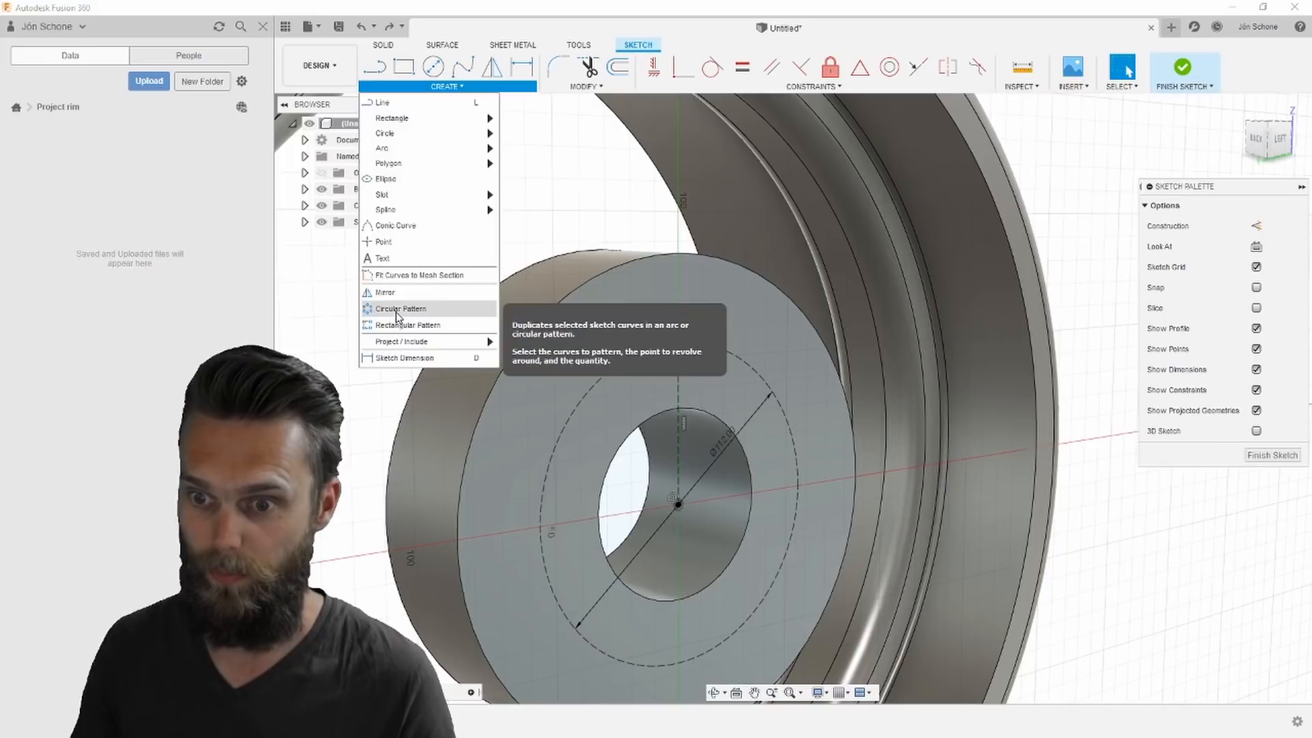
click(400, 309)
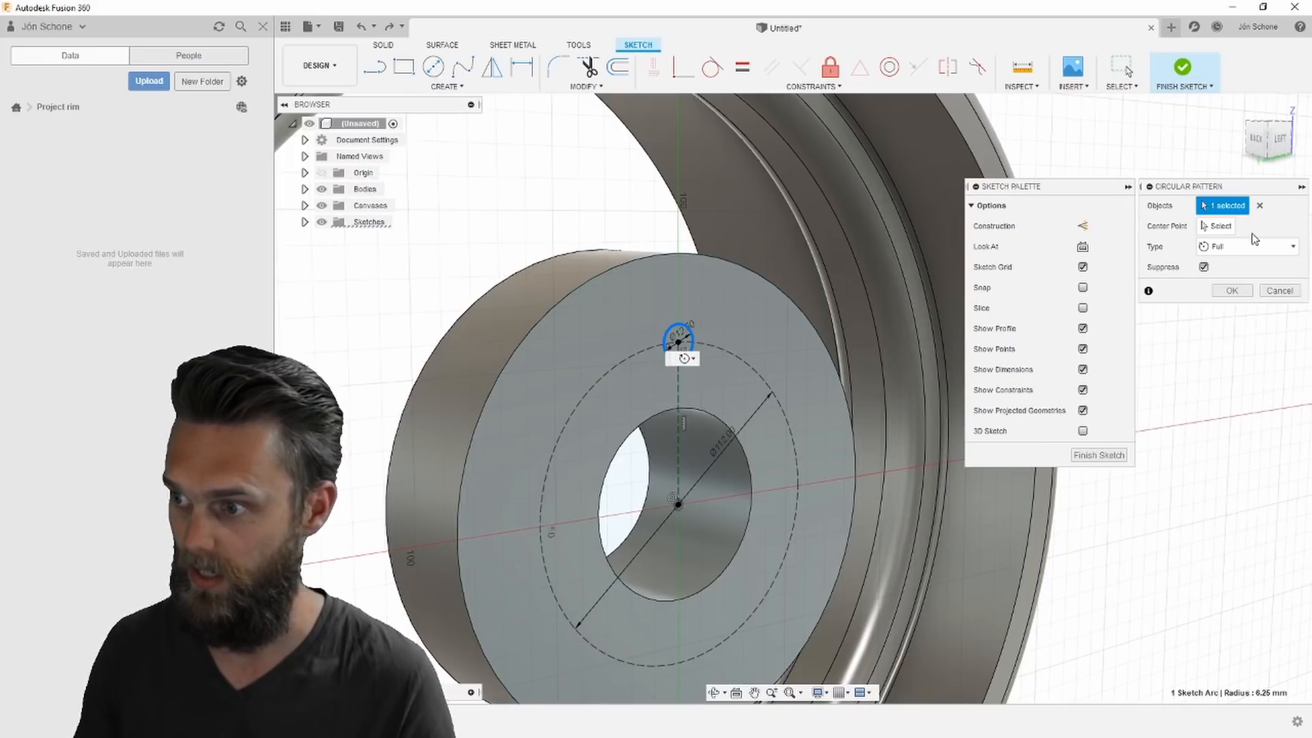
click(678, 509)
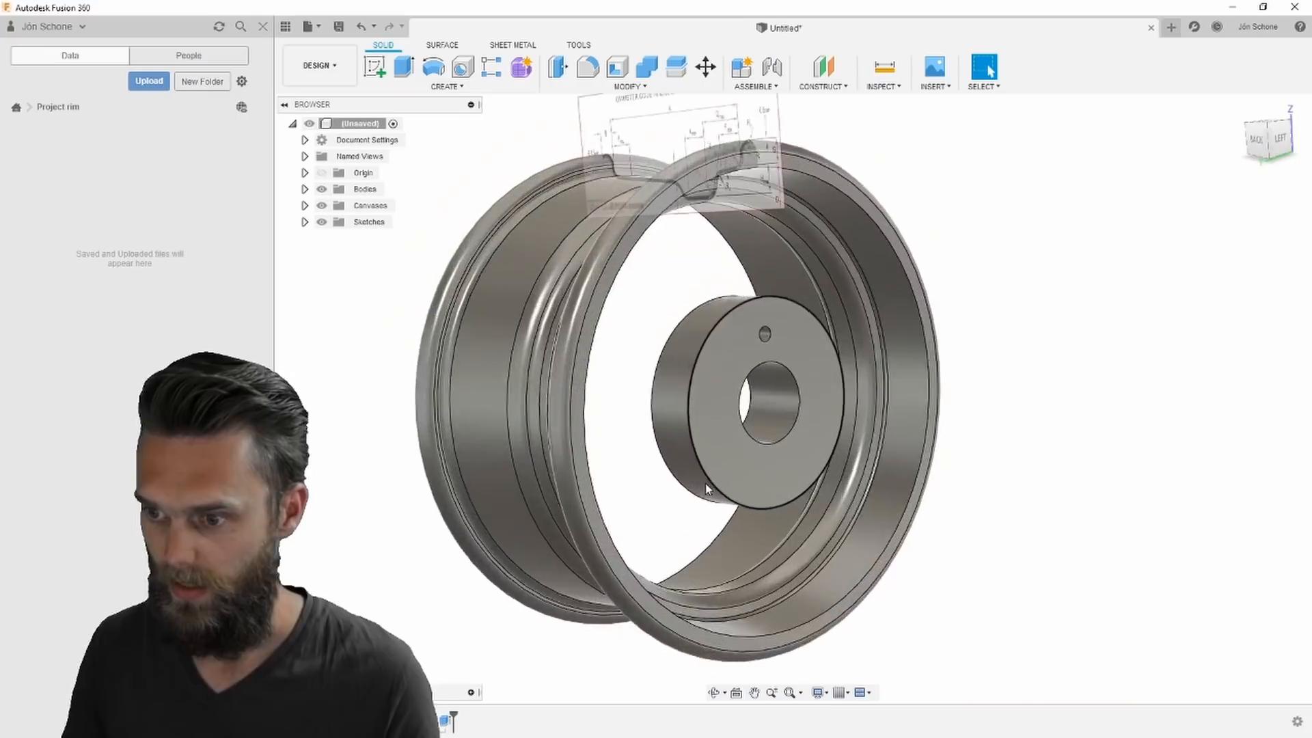
Circular-pattern the bolt hole and counterbore features five times around the hub axis
click(446, 86)
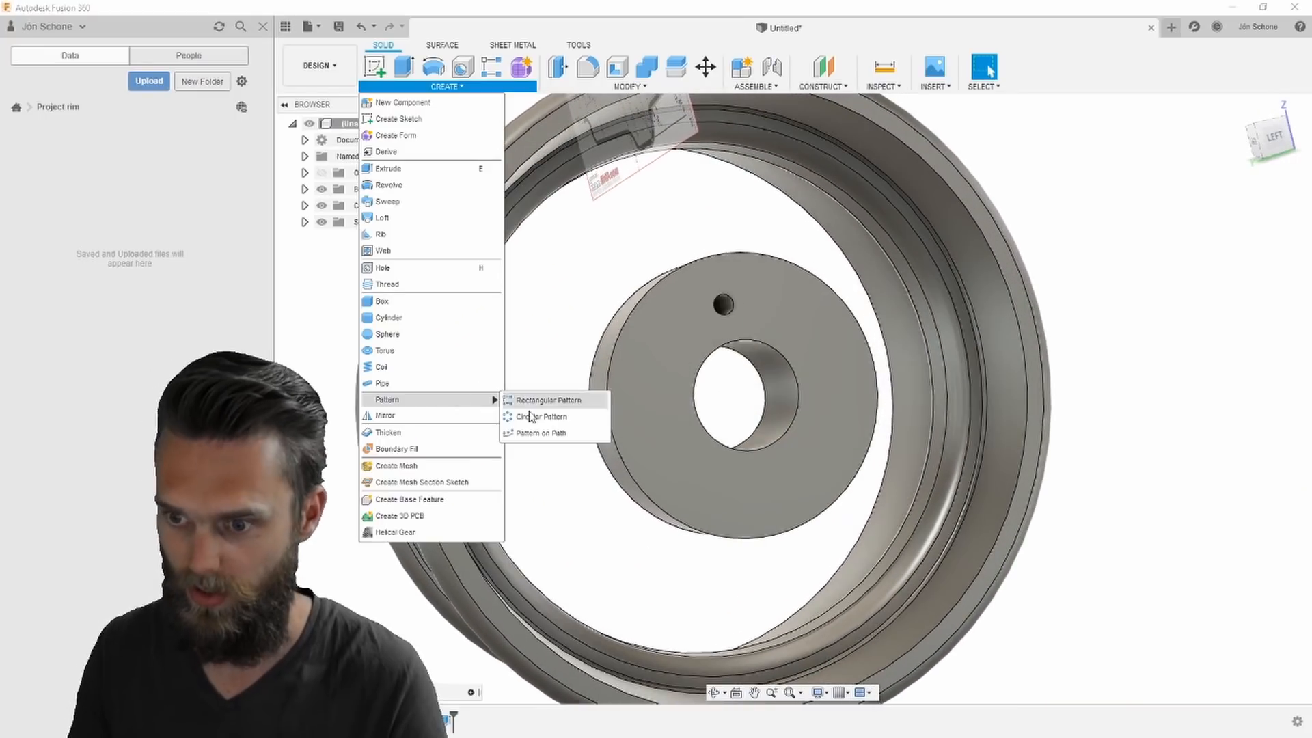
click(538, 416)
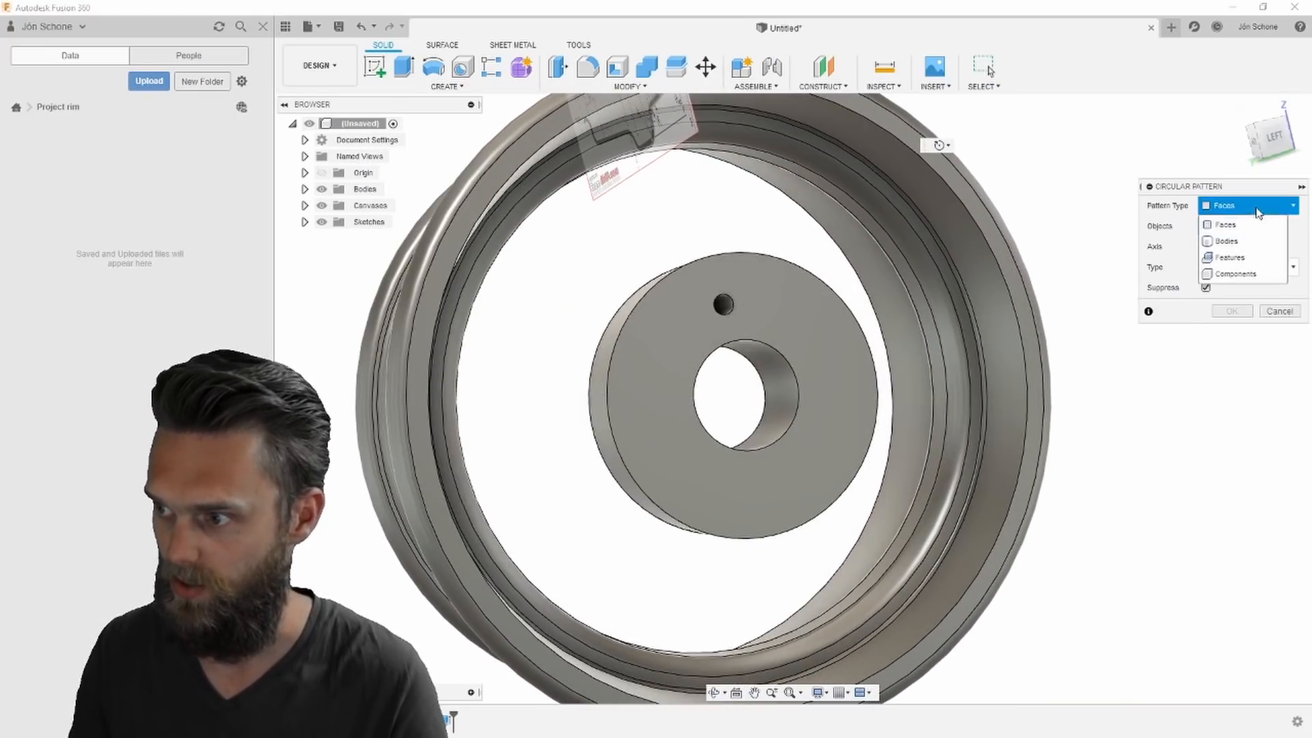
click(1228, 257)
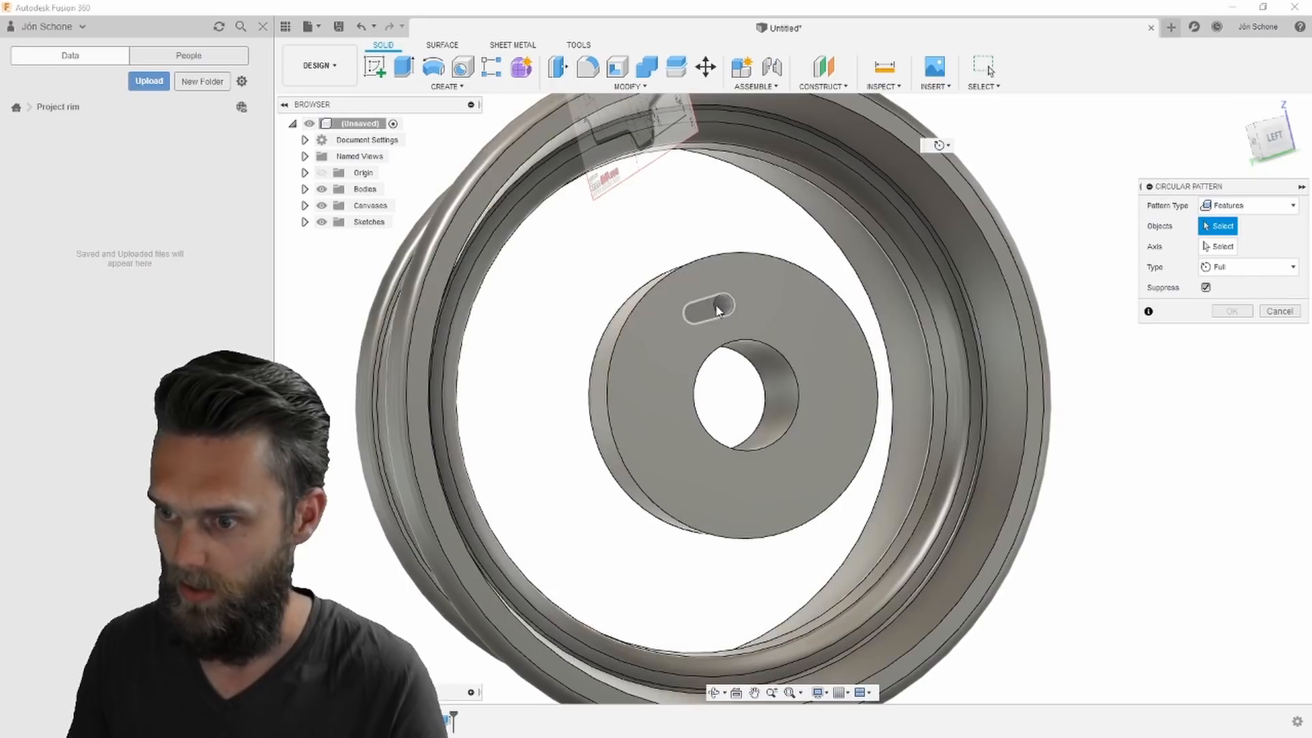
click(706, 305)
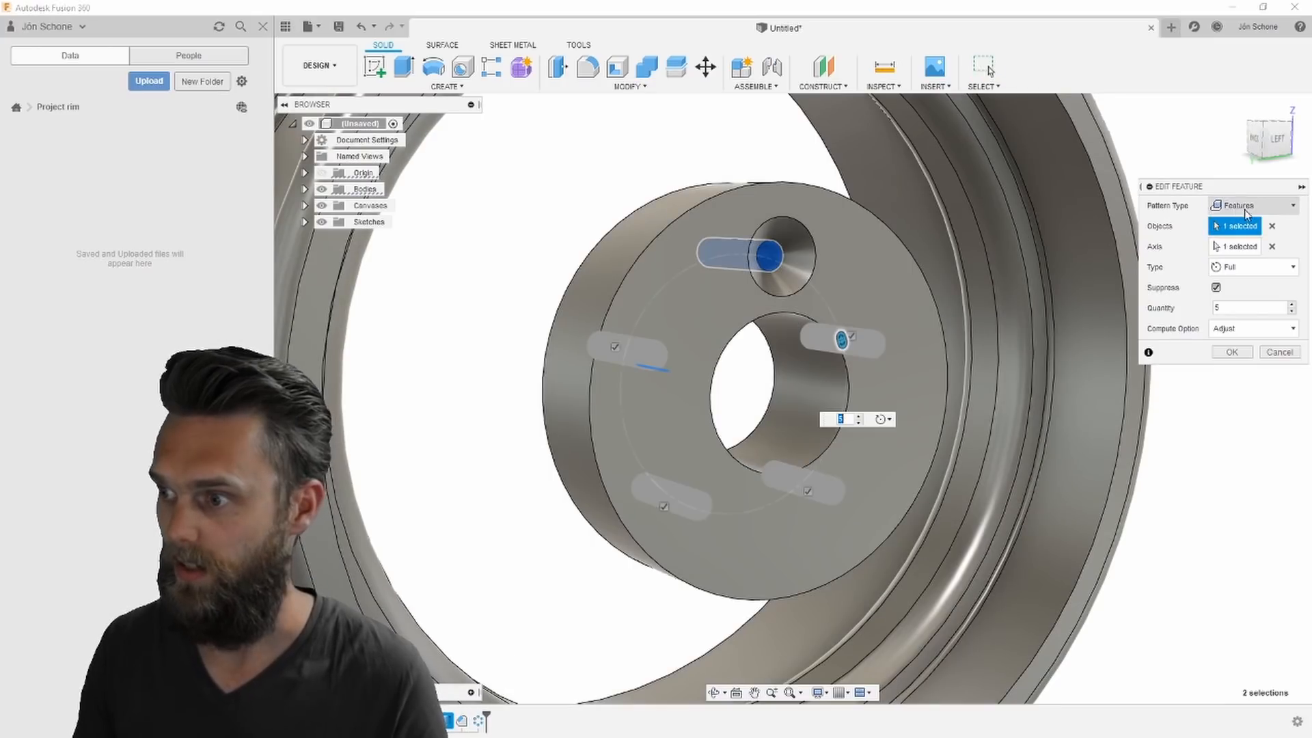
click(768, 255)
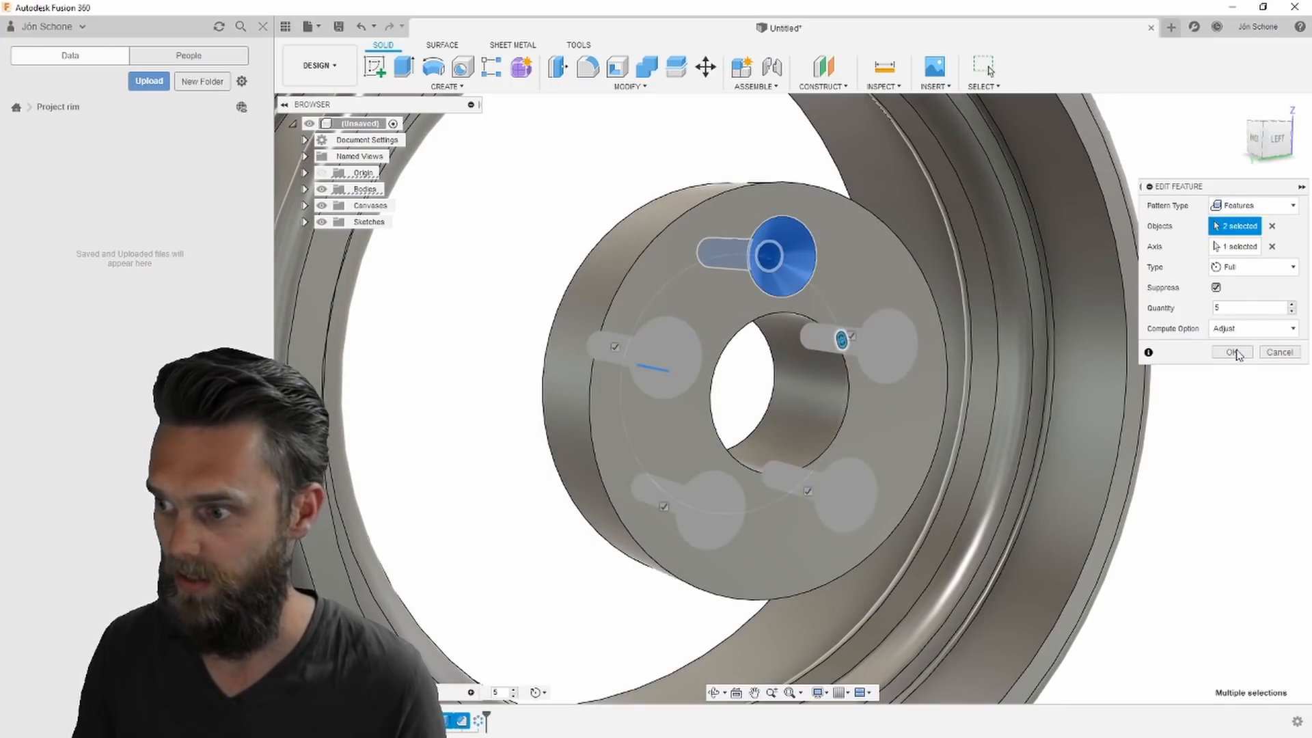
click(1230, 351)
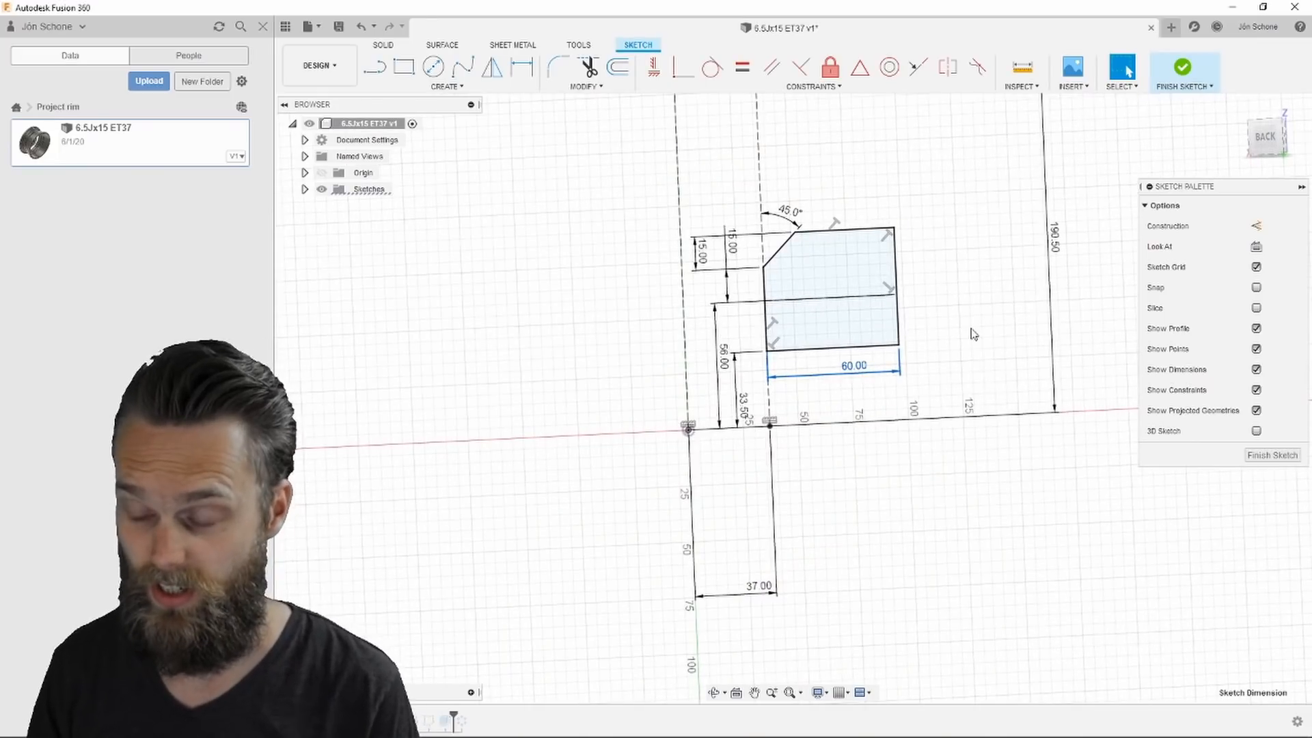
Edit the hub's 60 mm width, then update C-Pattern1 to include the counterbore on all five holes
double_click(852, 364)
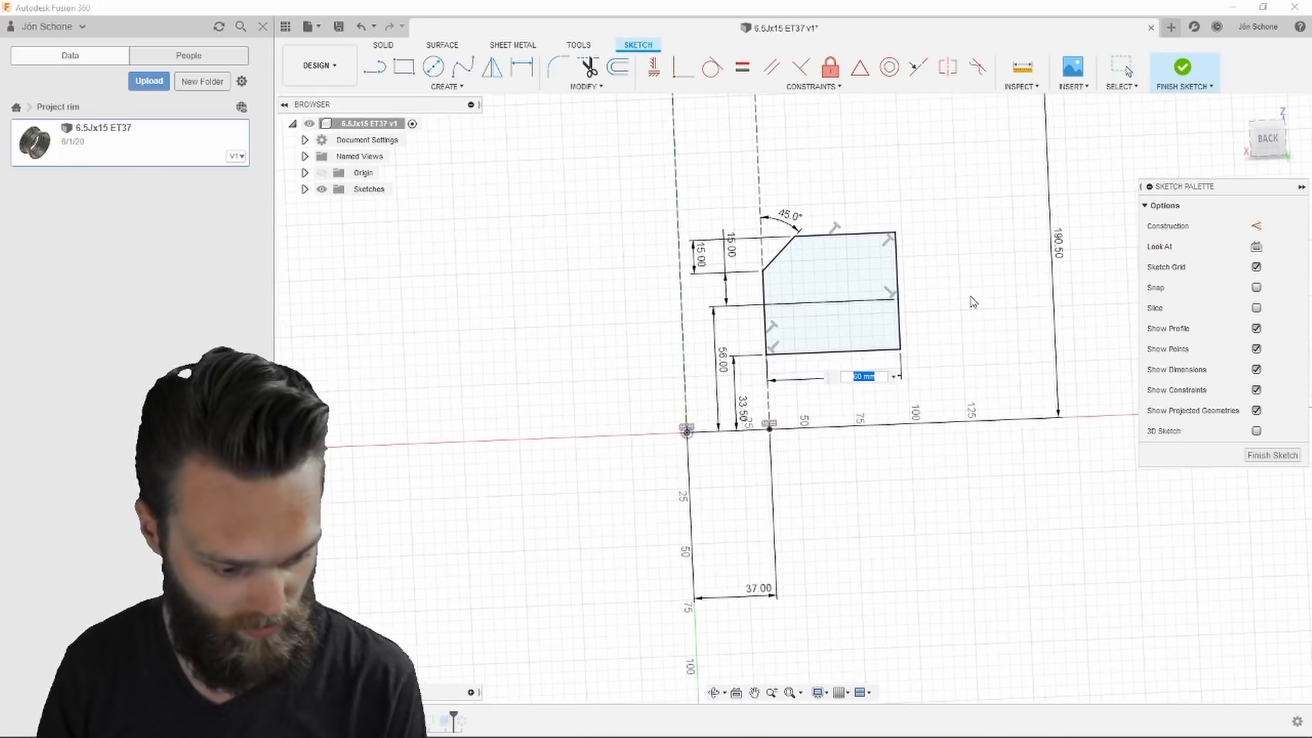
click(1182, 67)
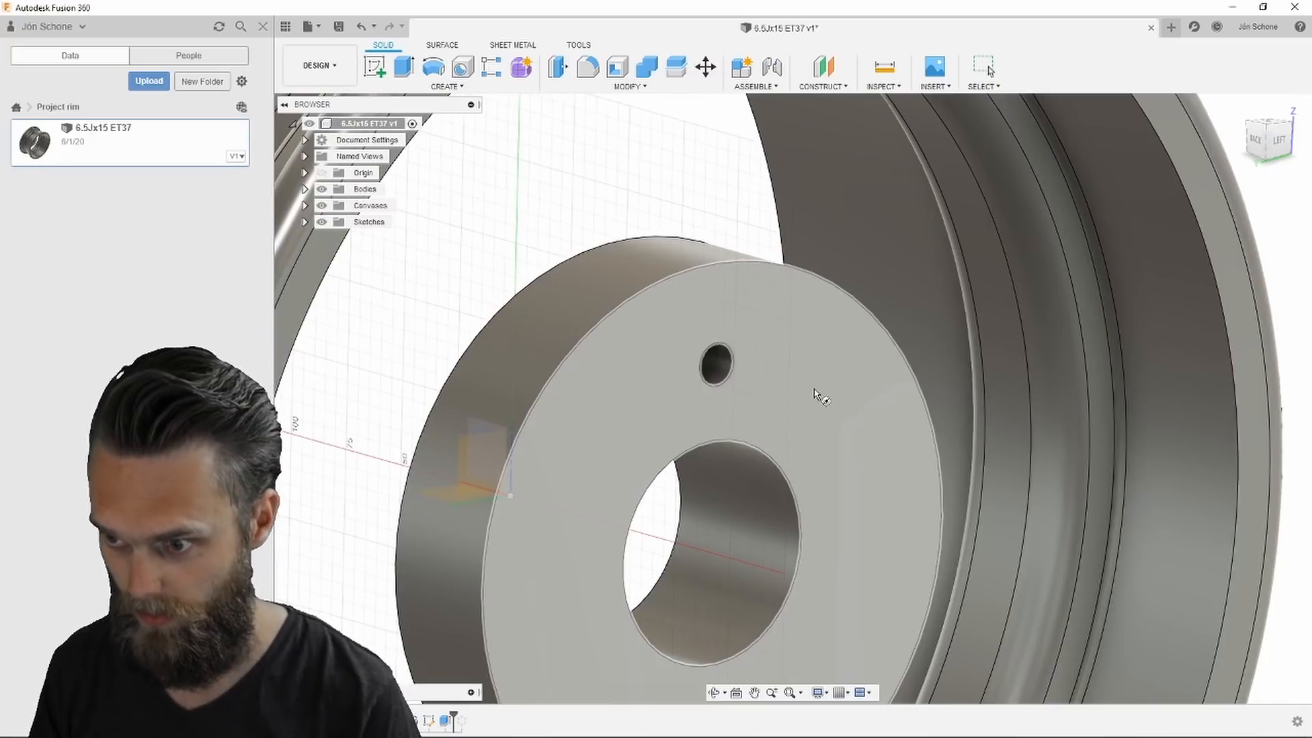
click(879, 67)
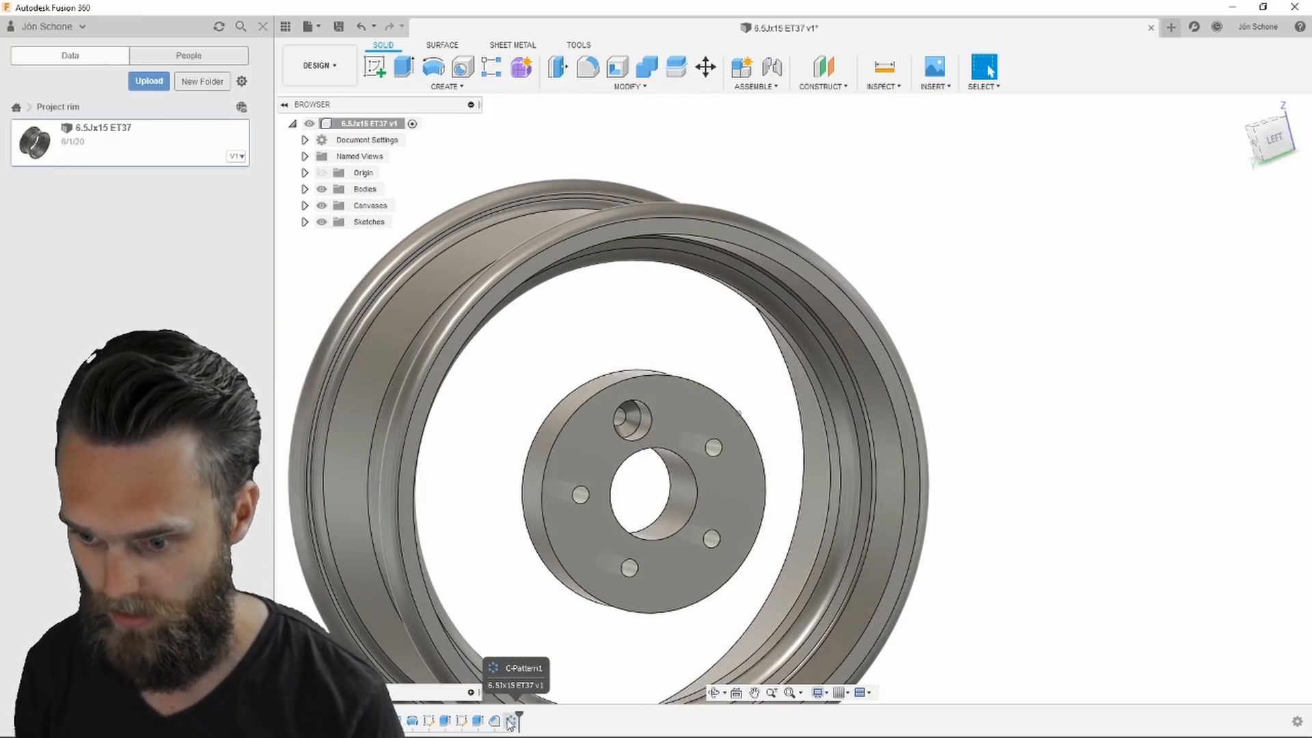
click(515, 722)
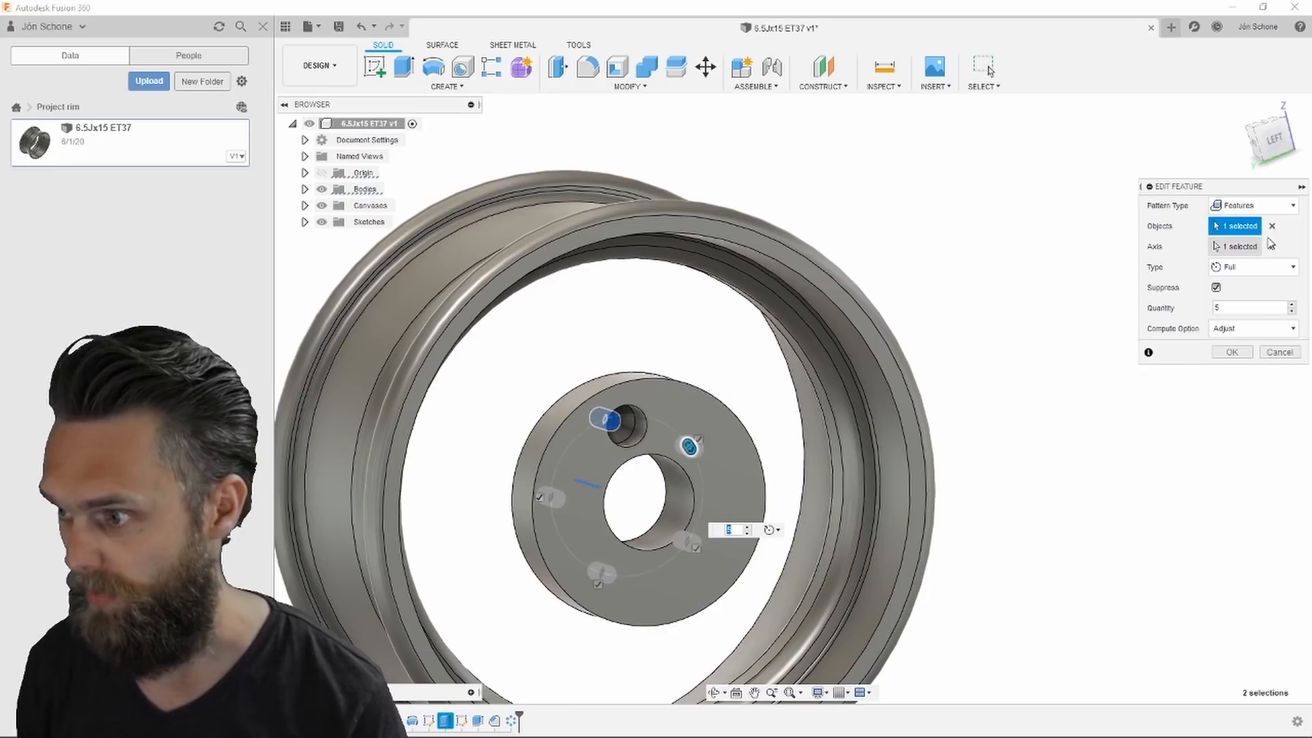
click(1232, 351)
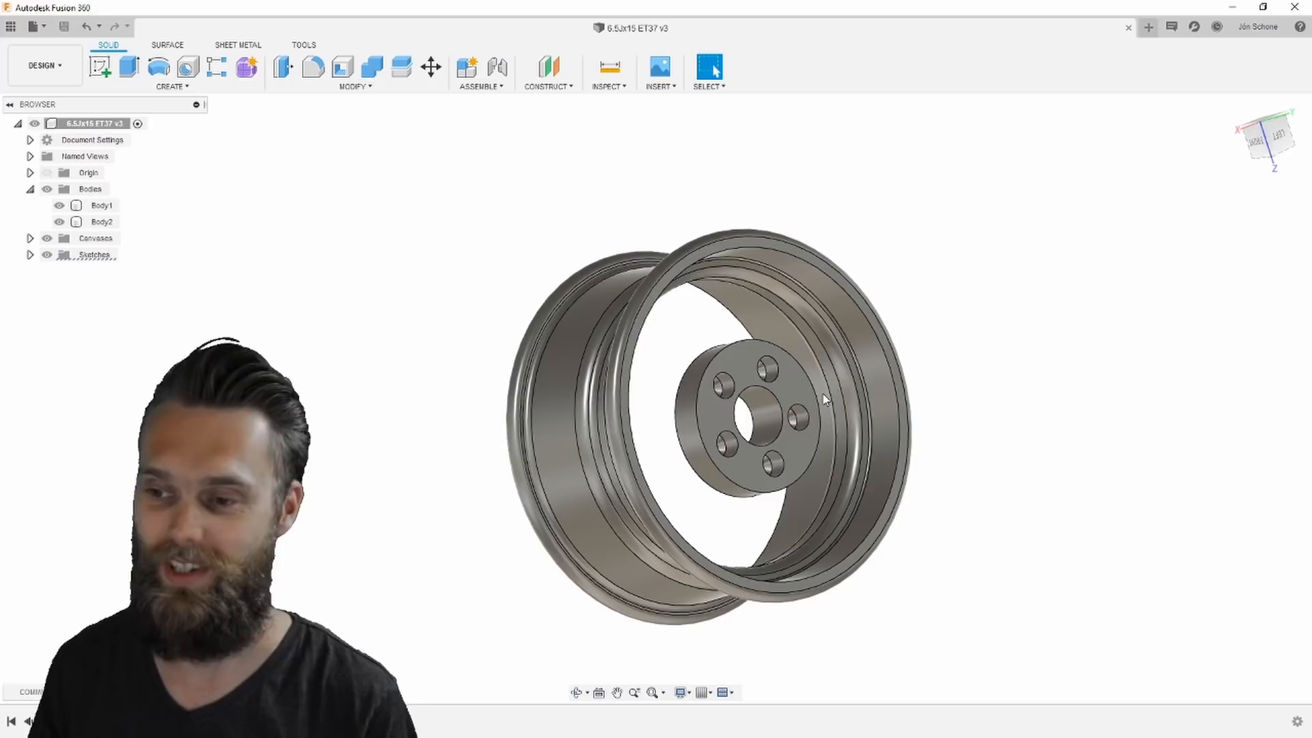
key(alt+tab)
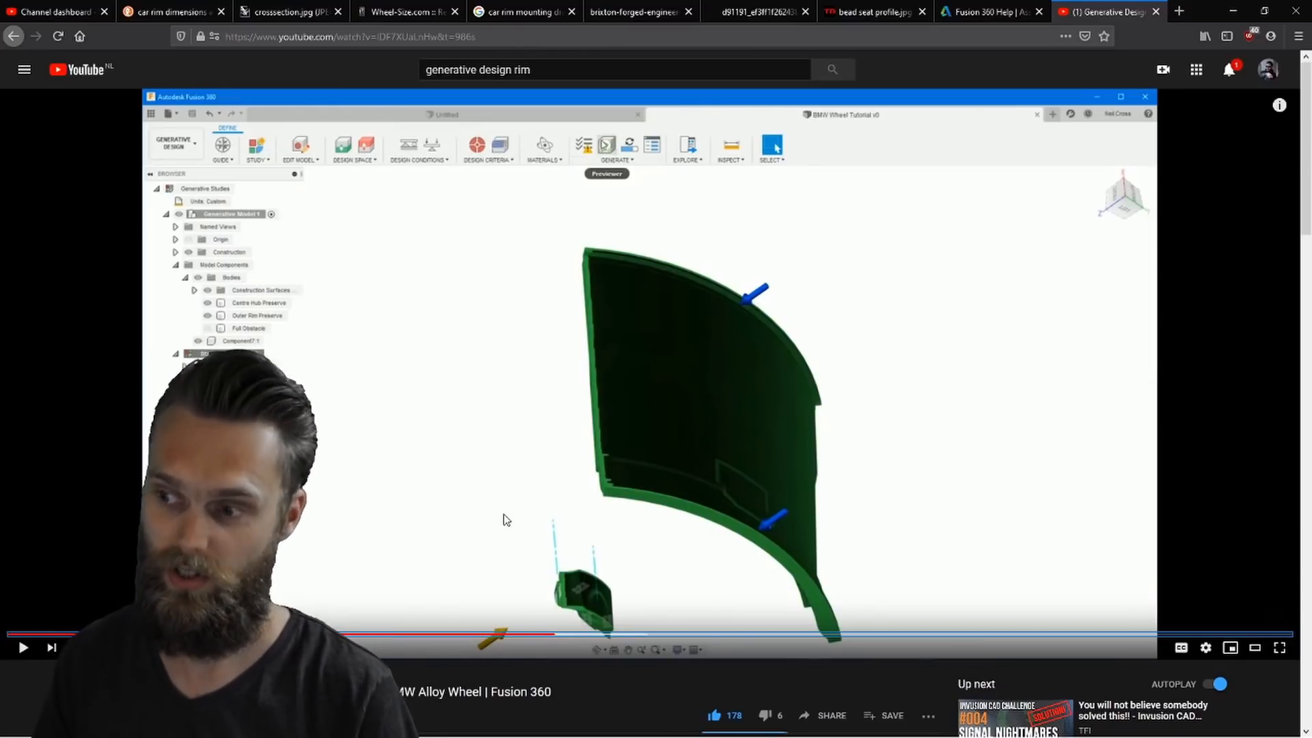
Switch back to the BMW alloy wheel generative design tutorial in the browser
key(alt+tab)
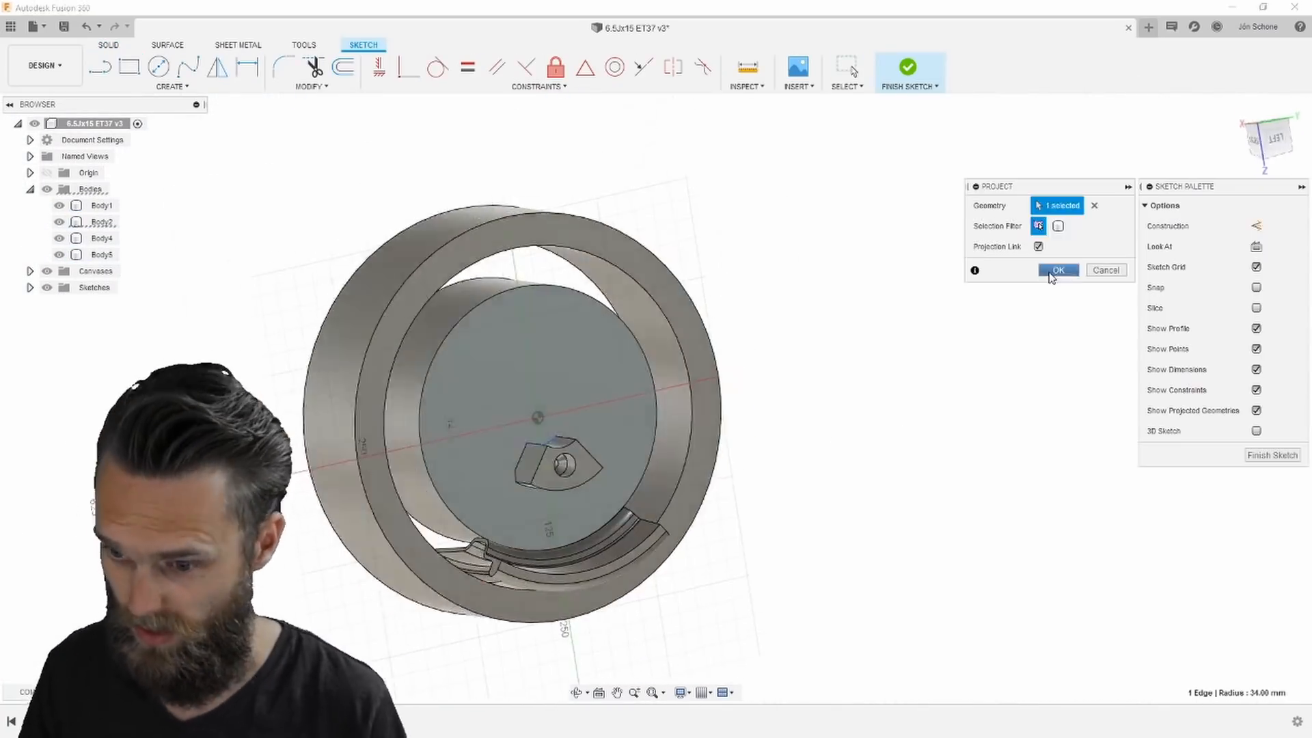
Project the hub edge into the sketch and bring up the workspace list
click(1056, 269)
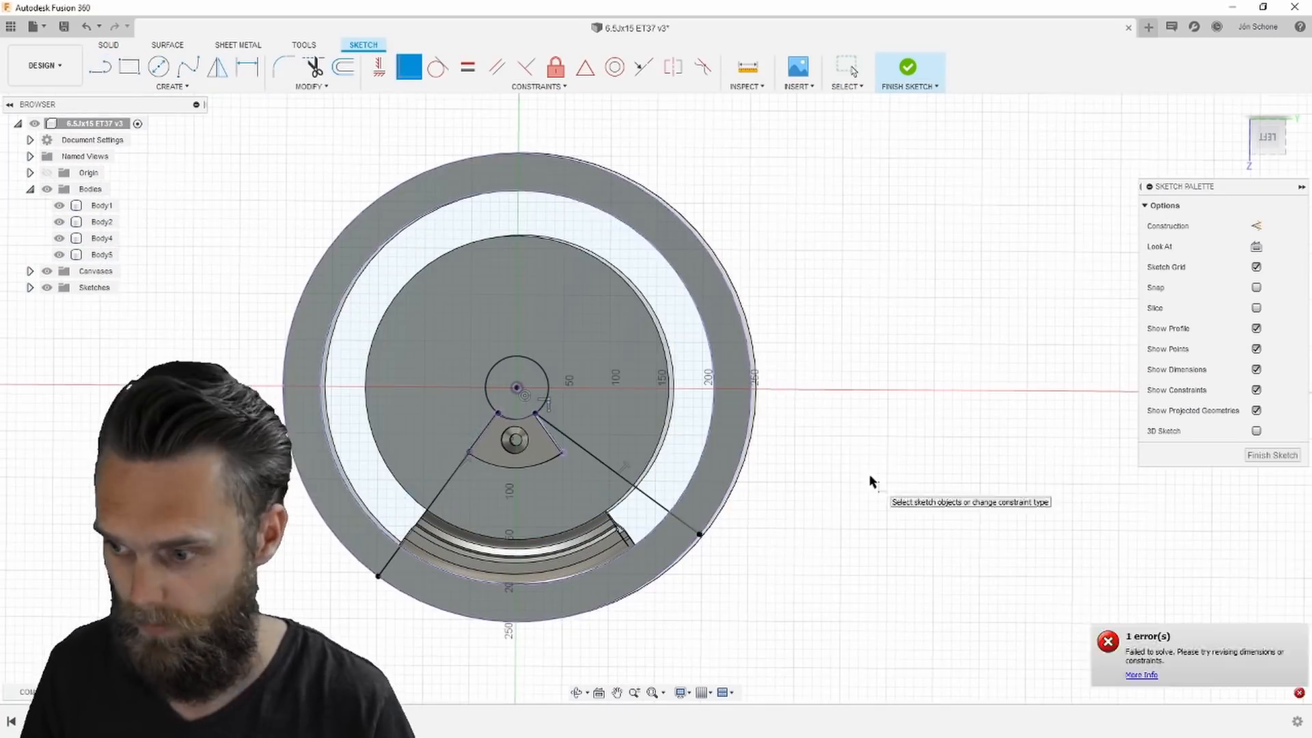
click(908, 65)
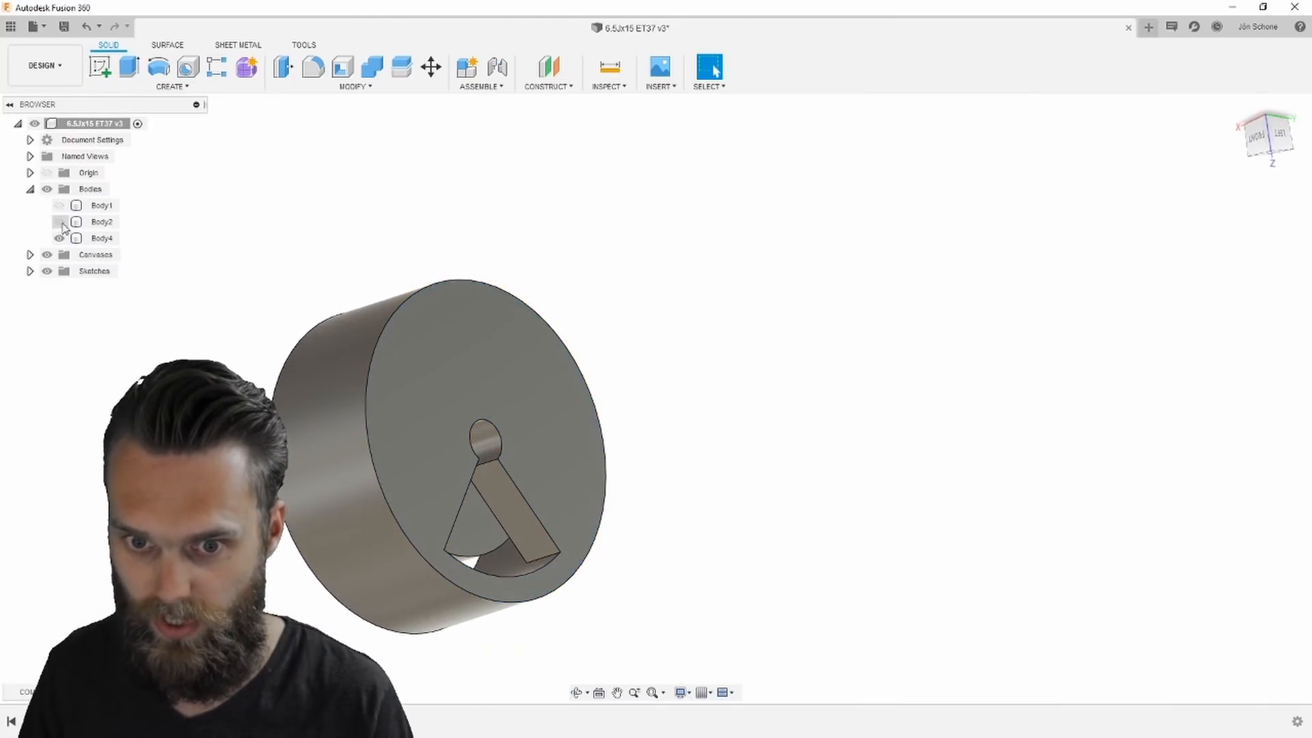
click(44, 65)
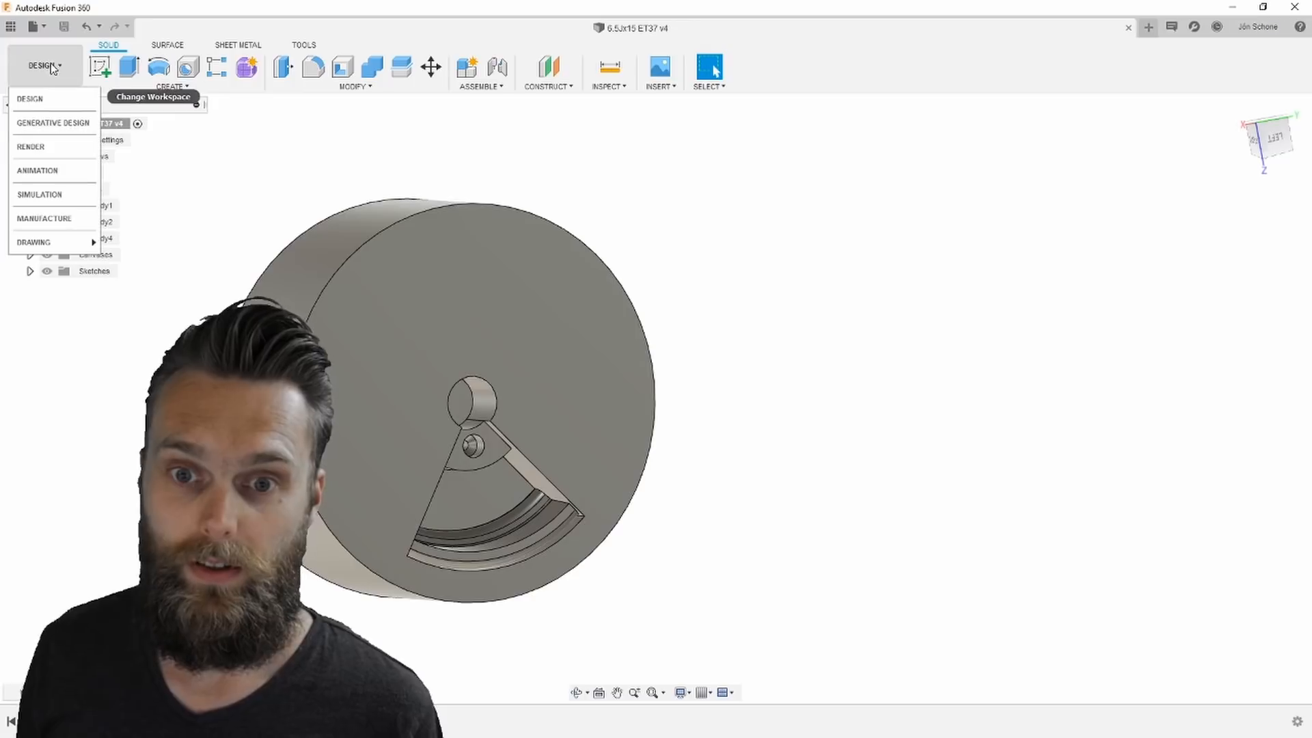
Enter Generative Design and mark the hub wedge and rim arc as preserve geometry
click(53, 123)
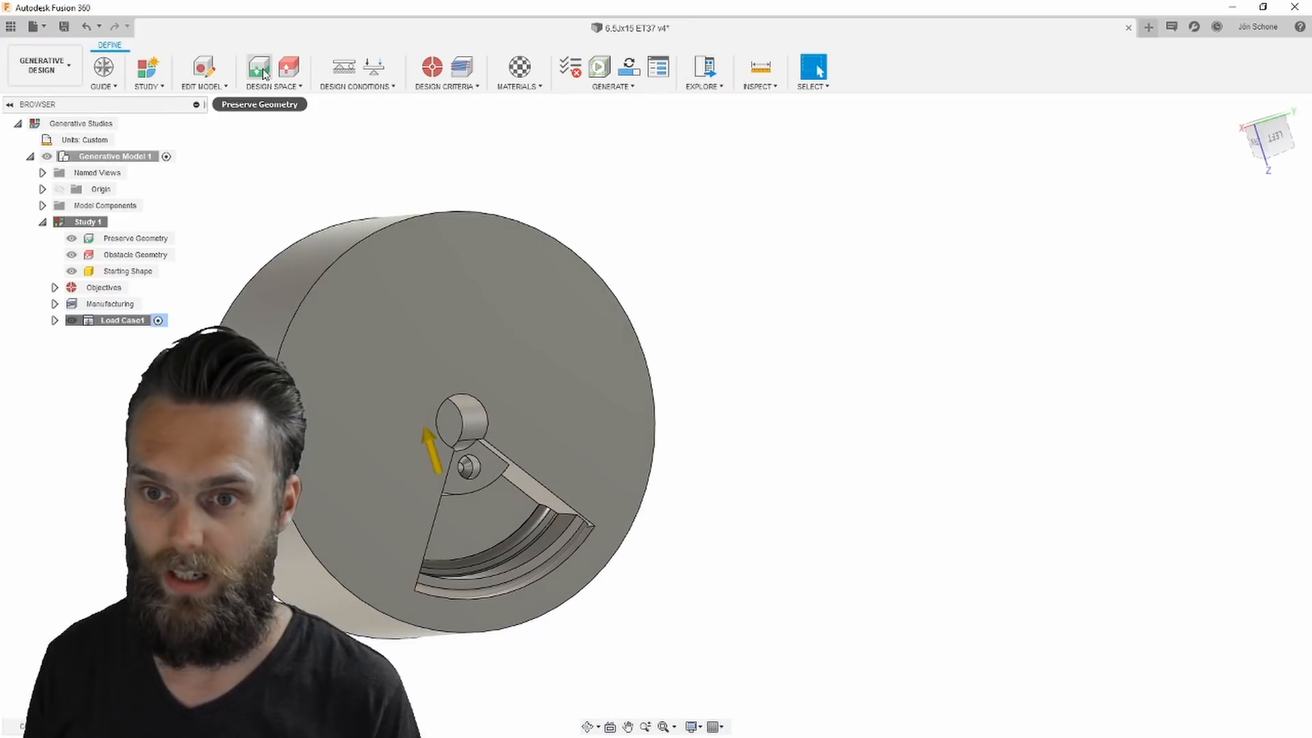
click(259, 69)
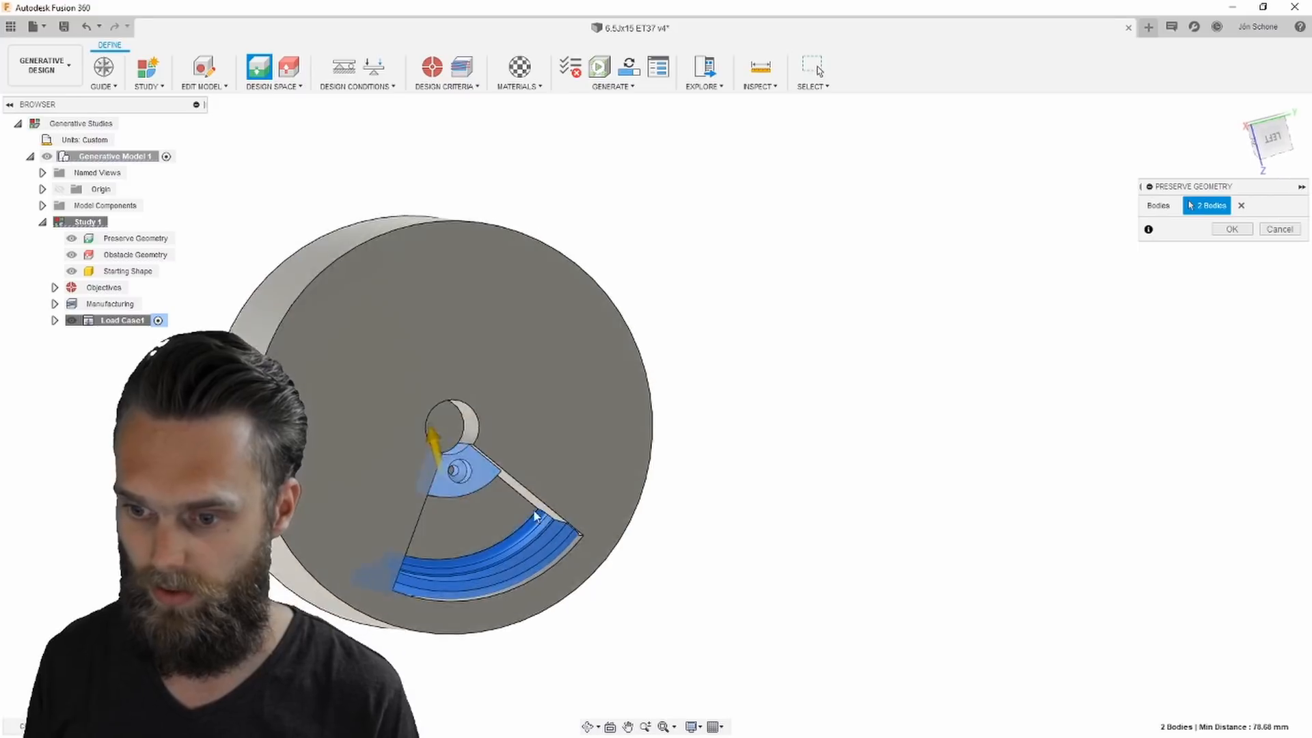
click(1230, 228)
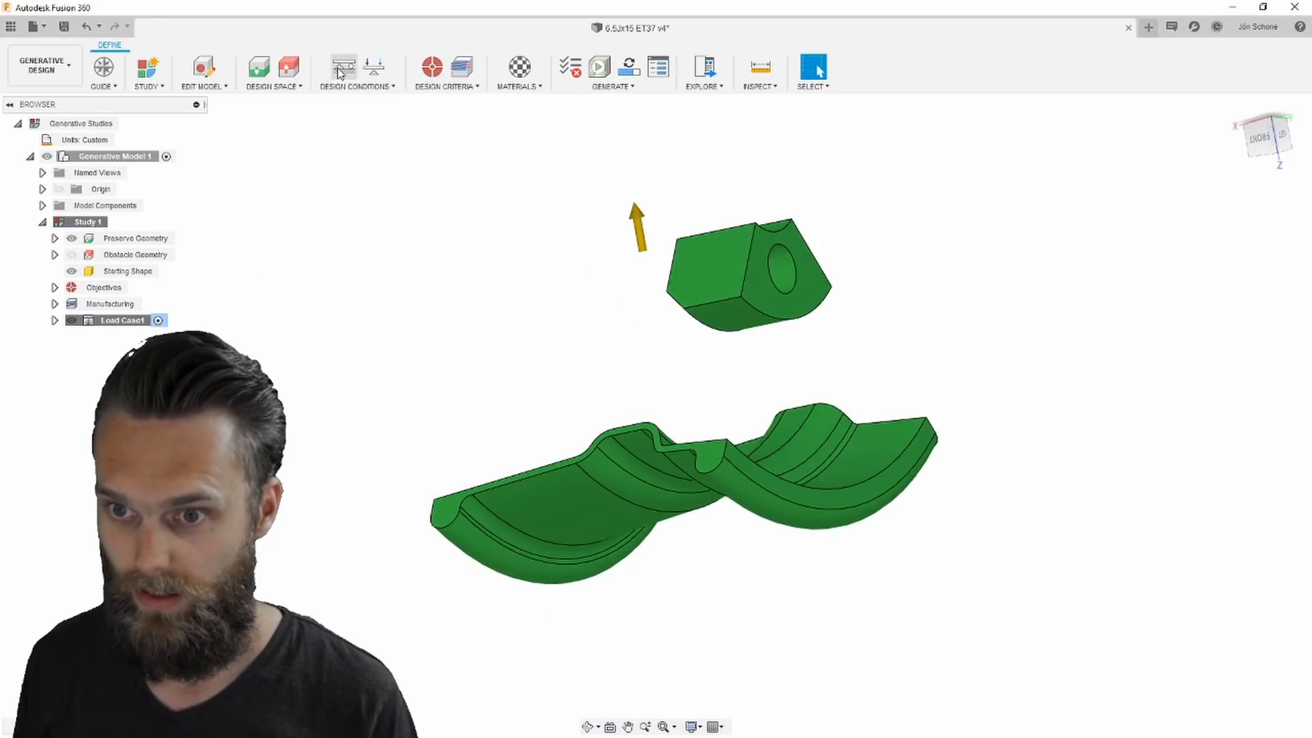
Add a Fixed structural constraint on the hub block
click(356, 73)
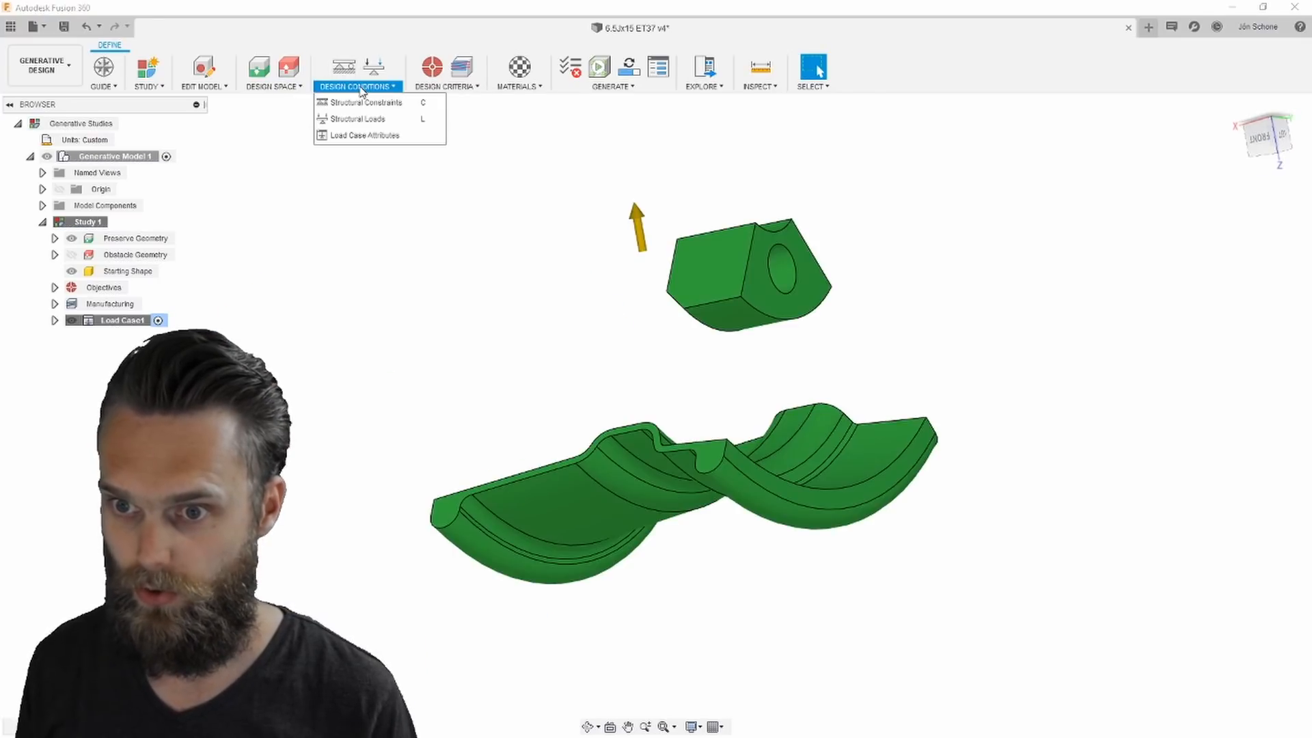
click(363, 101)
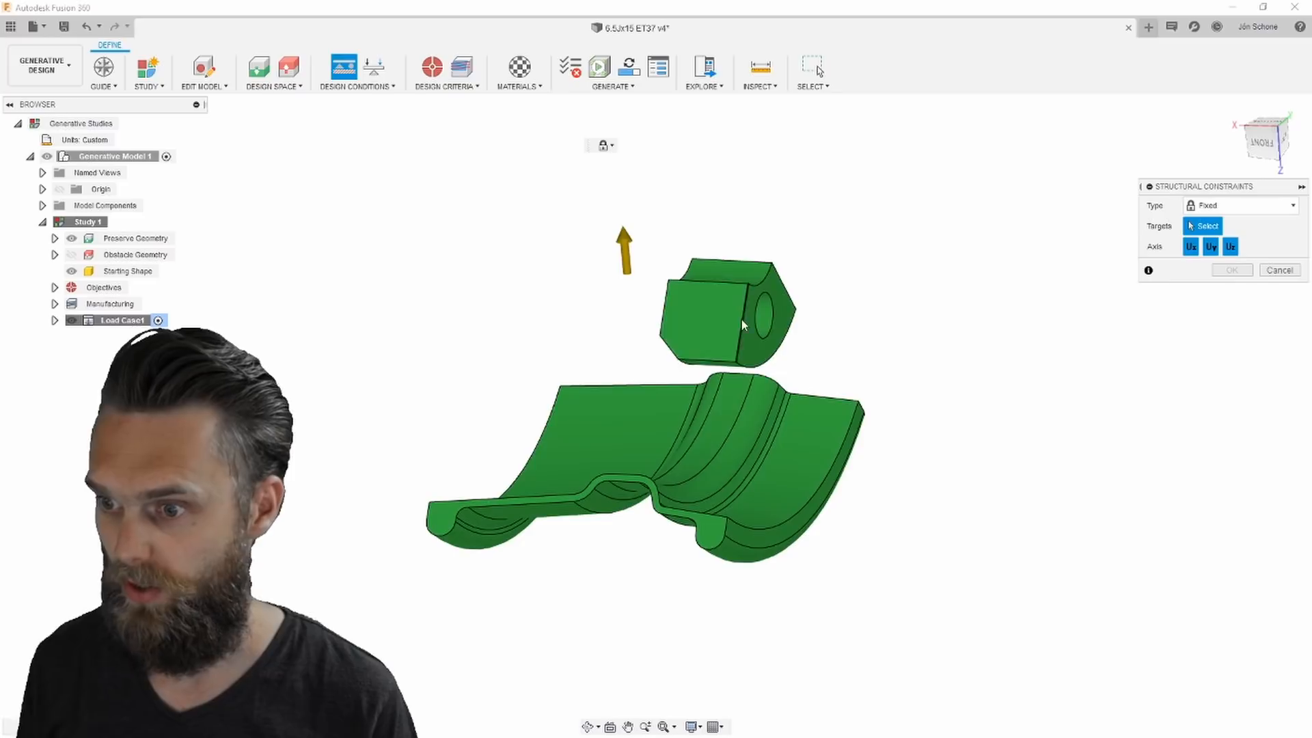
click(590, 319)
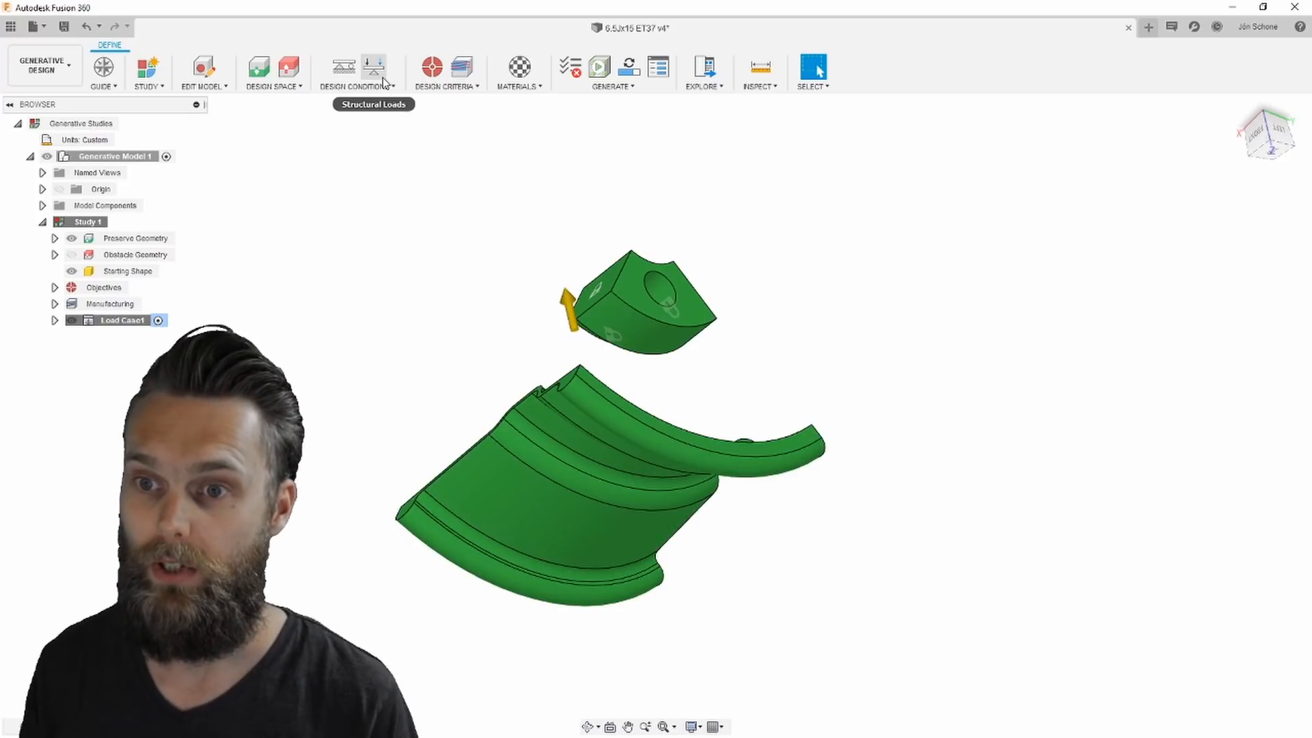
Apply a 2000 N structural load acting normal to the two rim faces
click(371, 67)
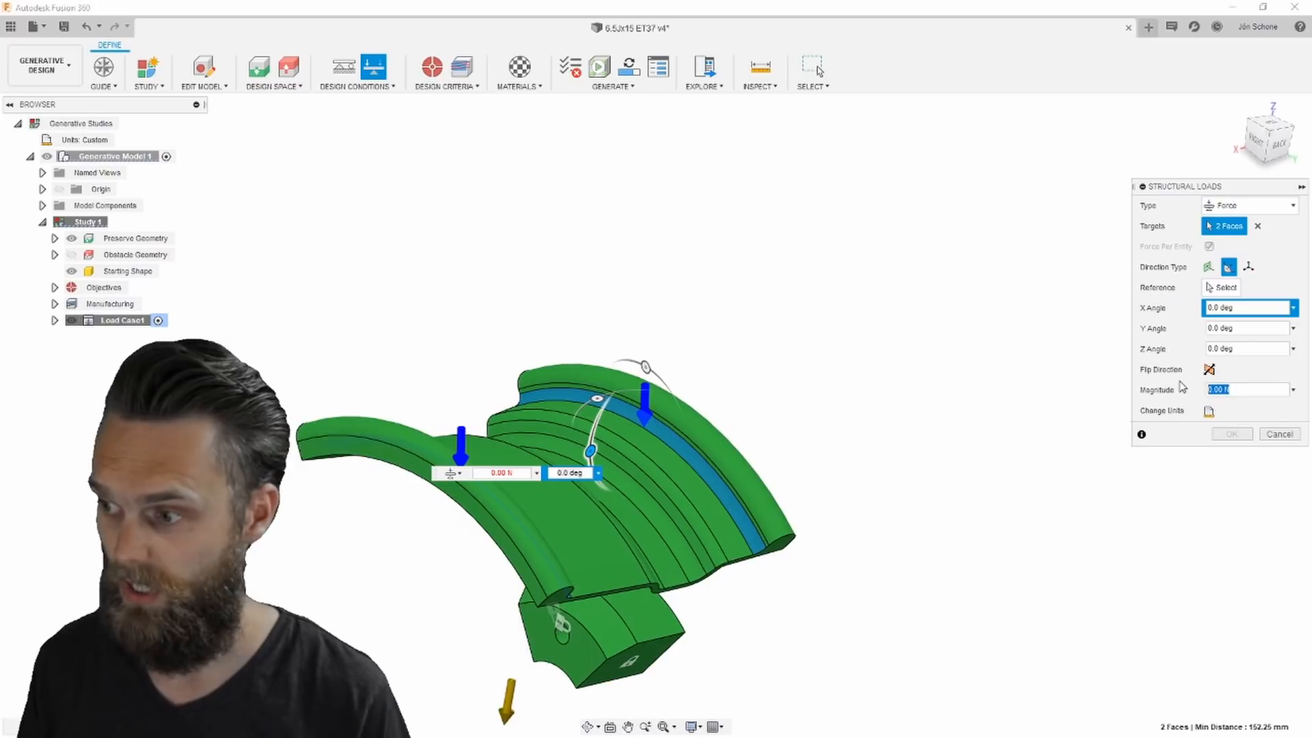
text(2000)
click(1251, 307)
text(10)
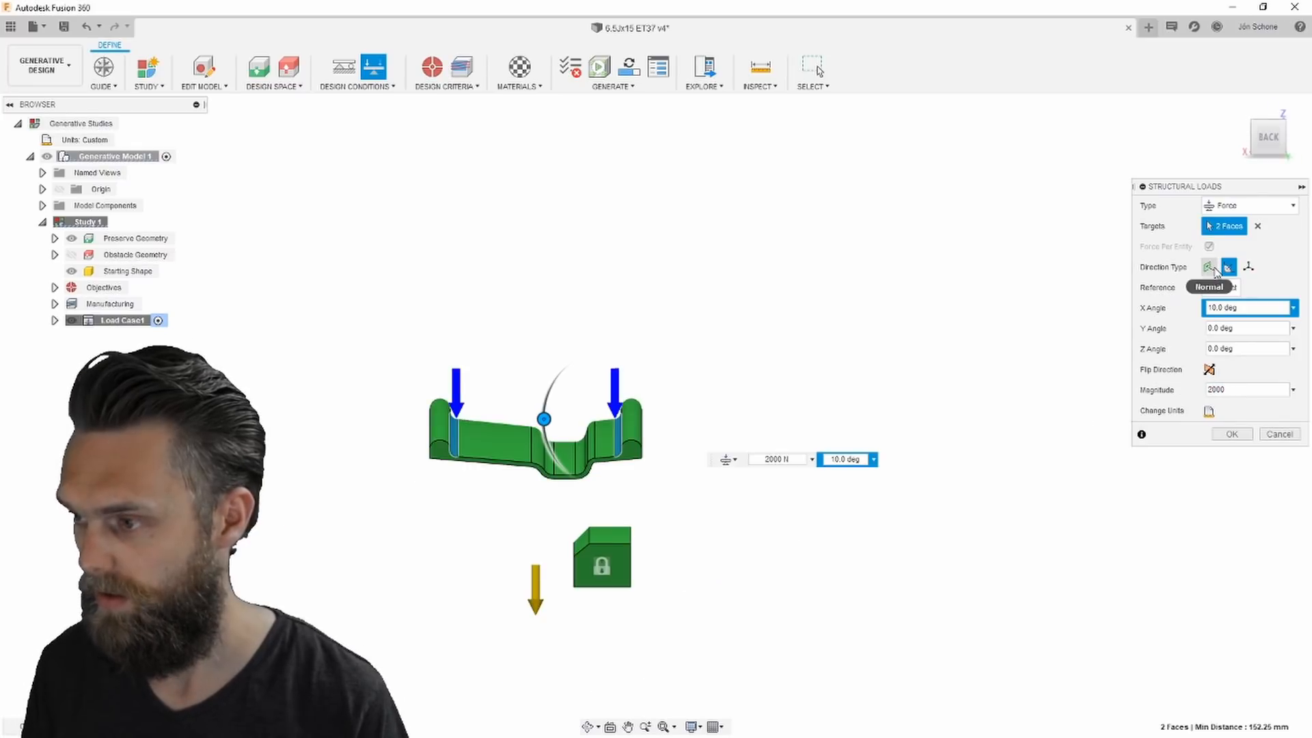
click(1210, 266)
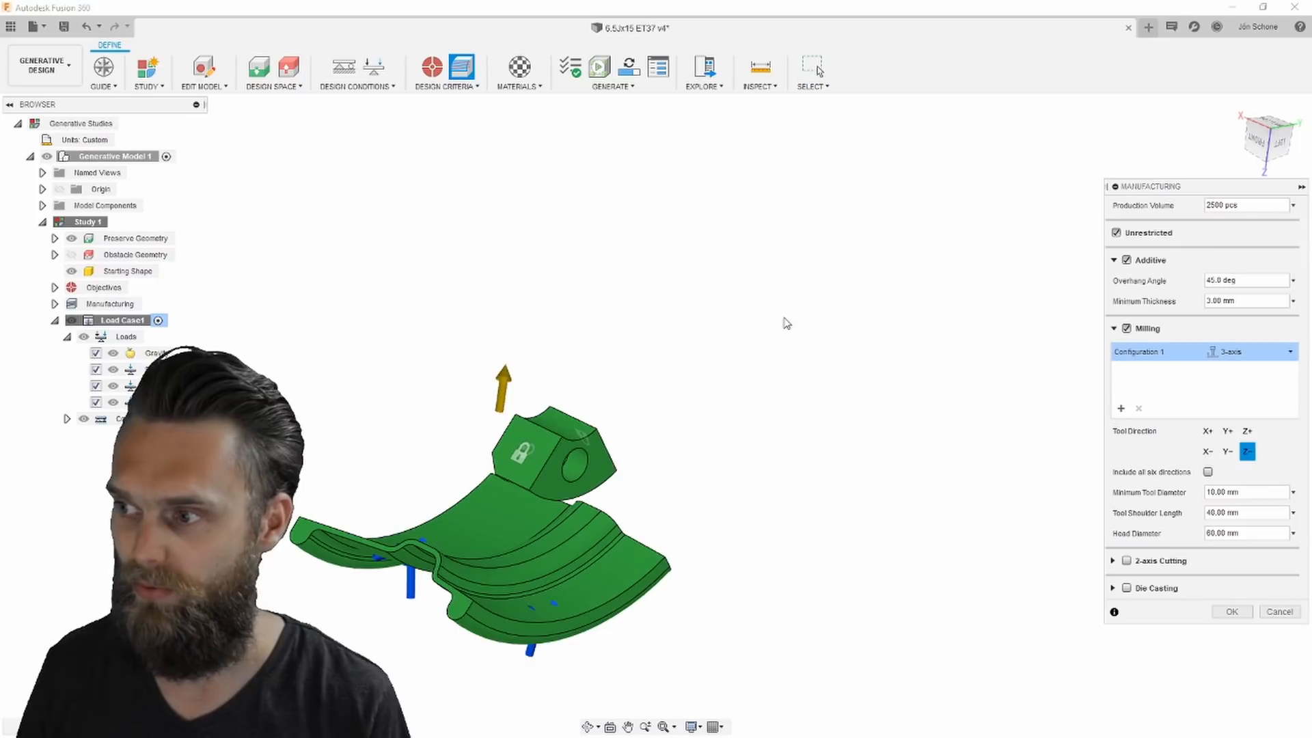
Drop milling from manufacturing and set Orgasol Invent Smooth PA 12 plastic as the study material
click(1128, 328)
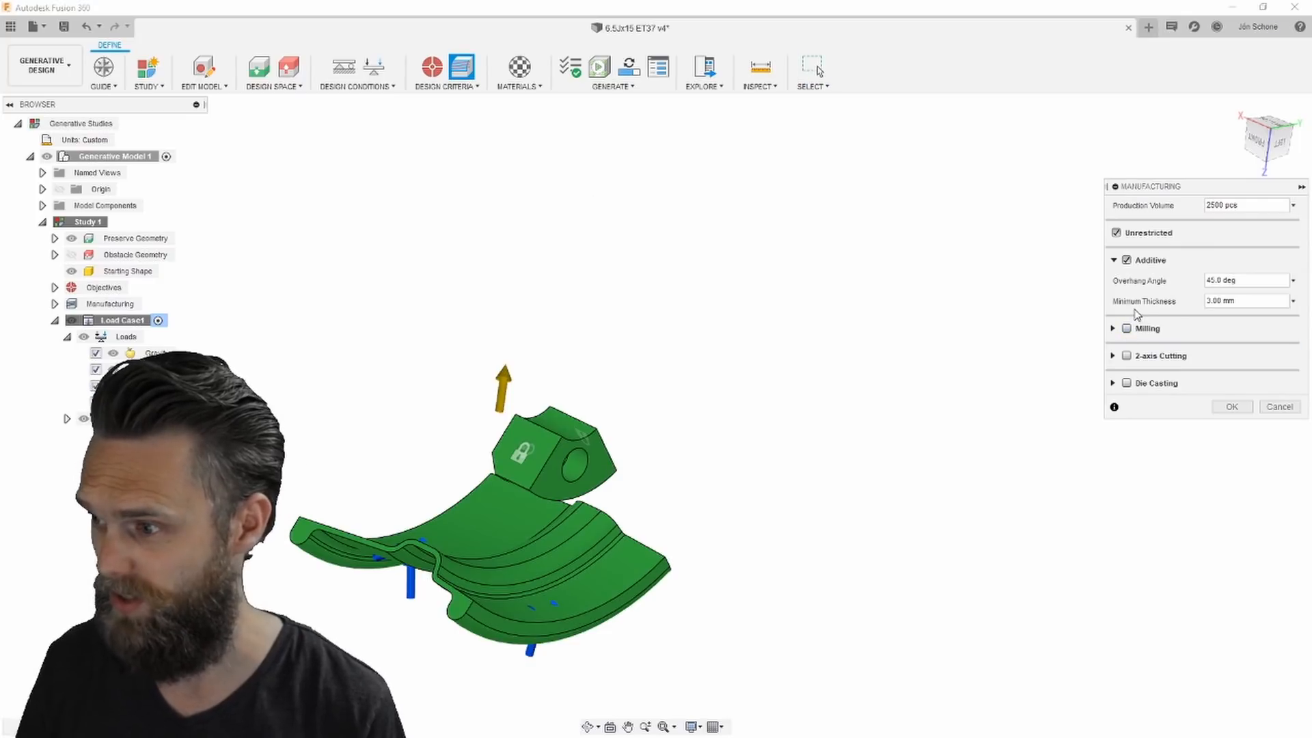
mouse_move(1194, 313)
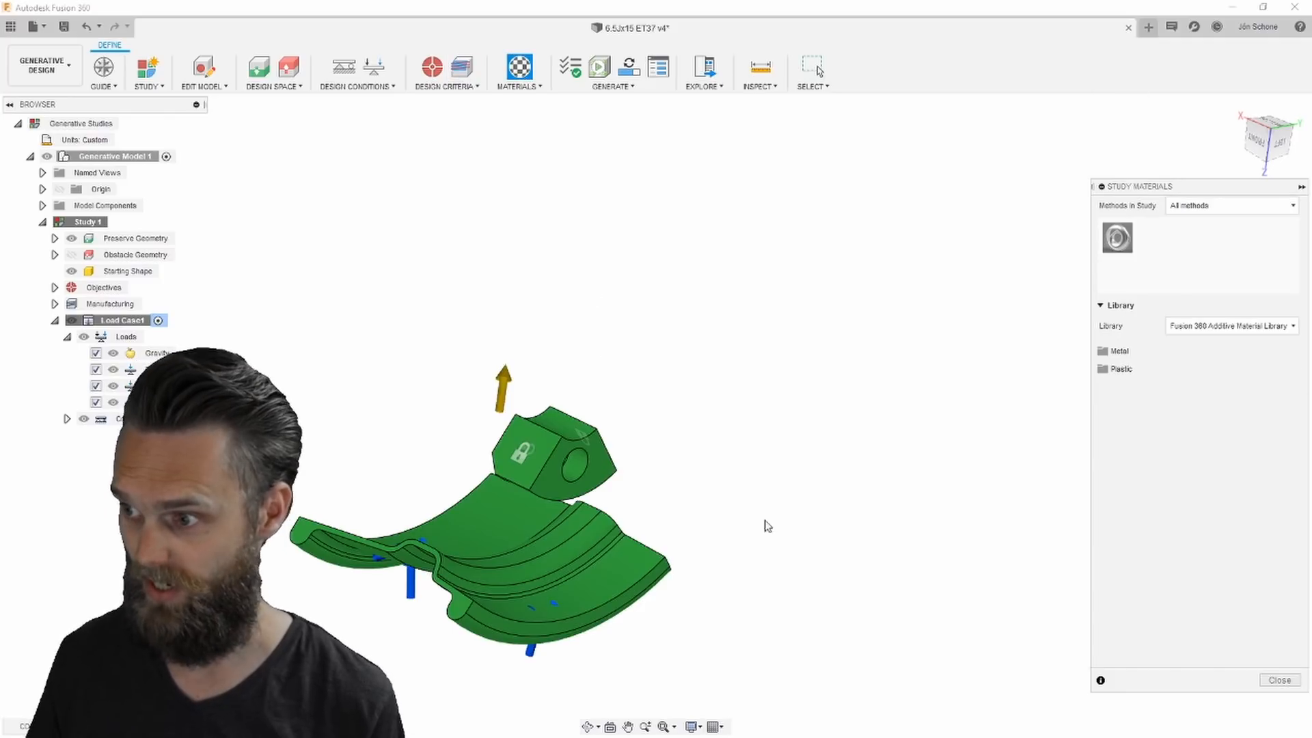
click(1120, 367)
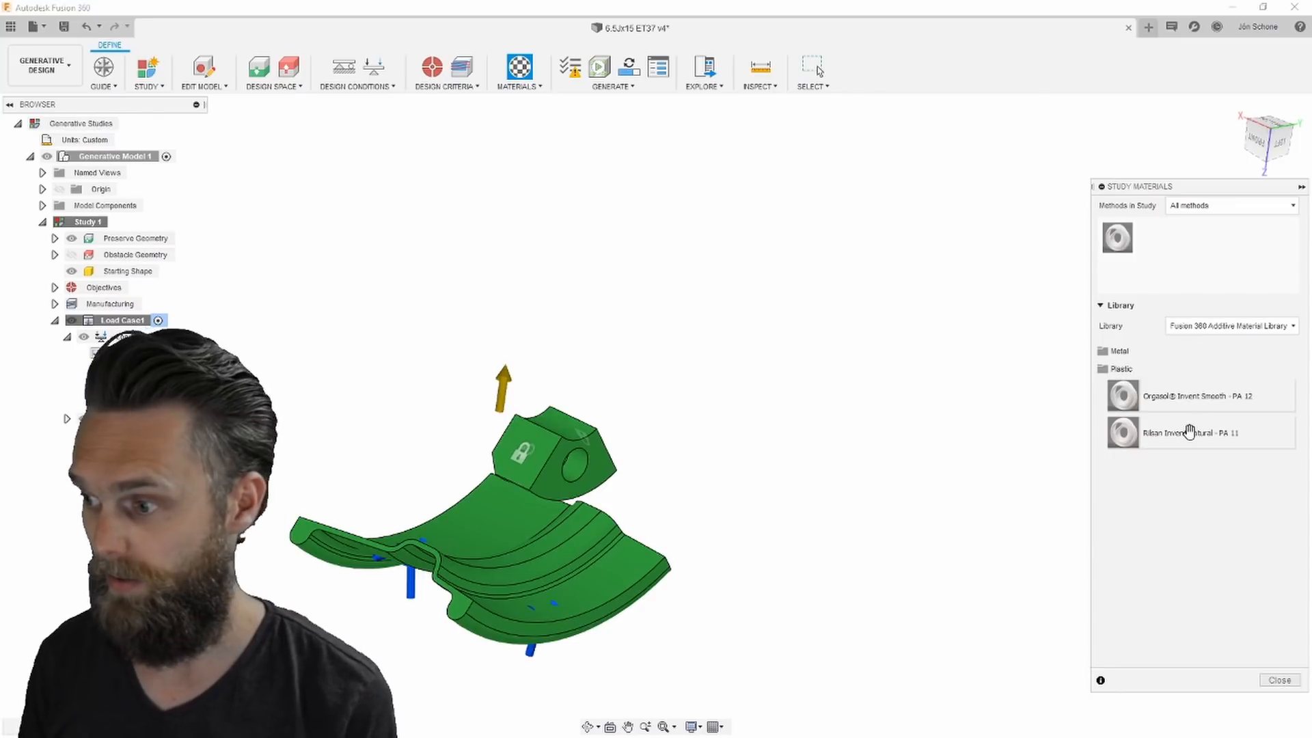
click(66, 336)
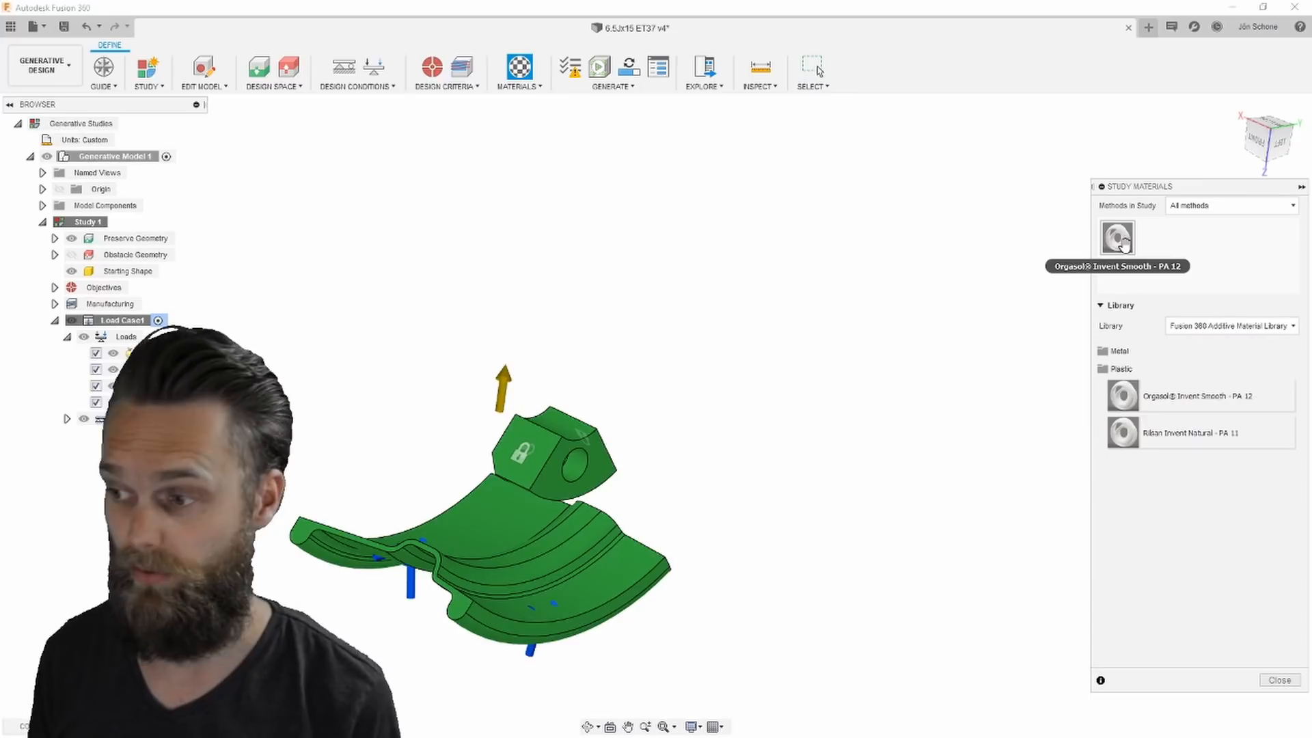
click(1230, 326)
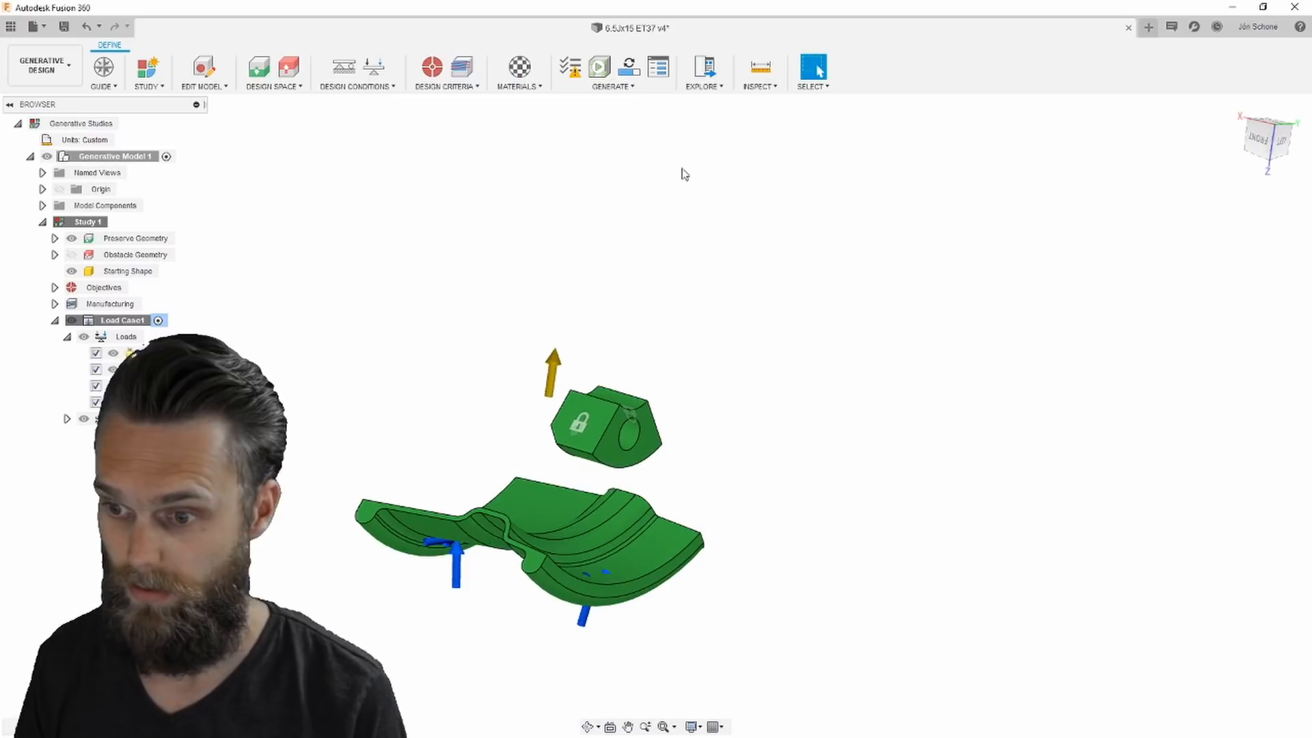
mouse_move(627, 67)
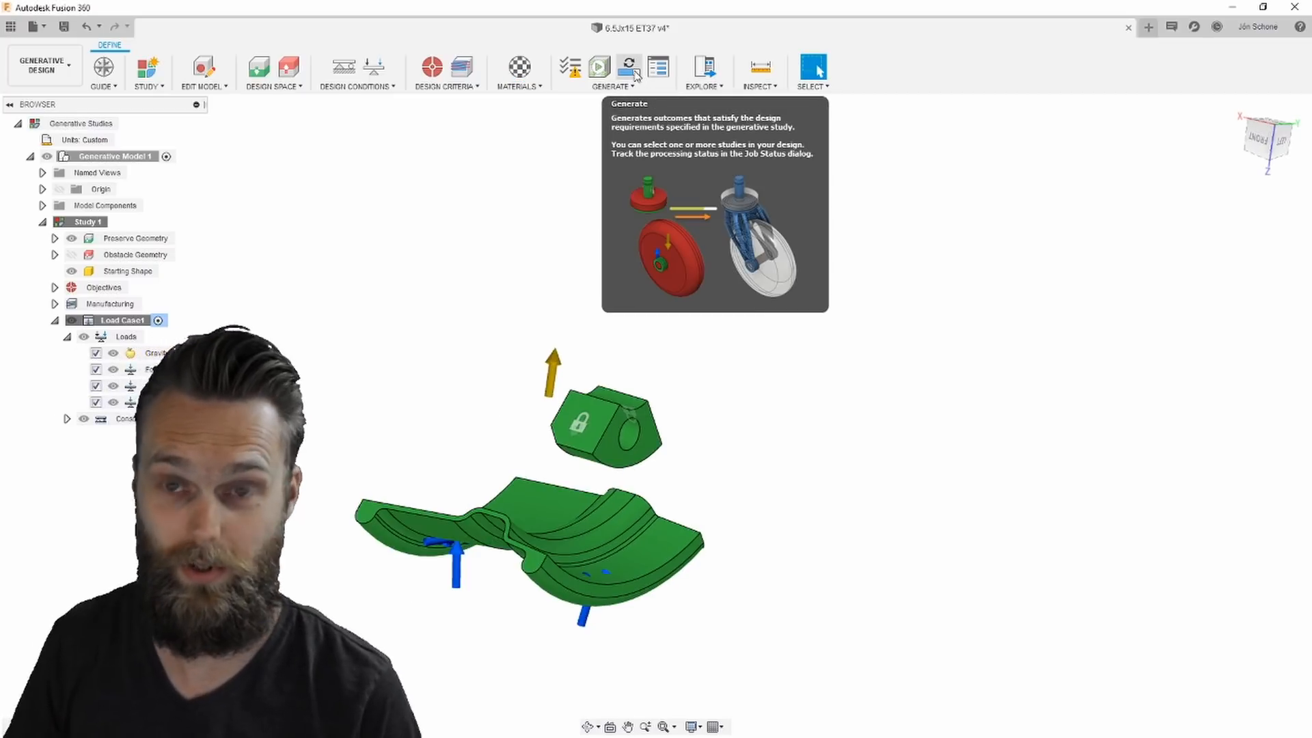
Start generating design outcomes for the generative study
click(628, 67)
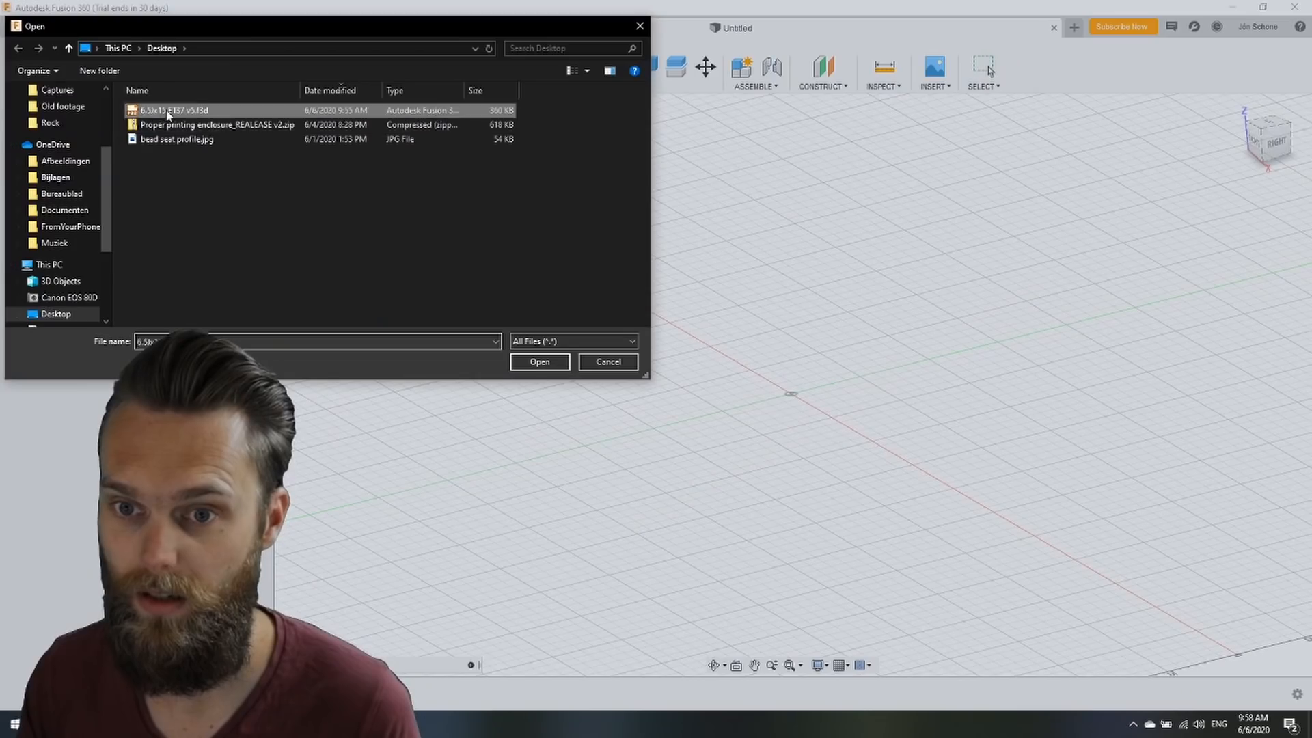
Open the saved 6.5Jx15 ET37 v3 rim file and launch generation of Study 1
click(539, 361)
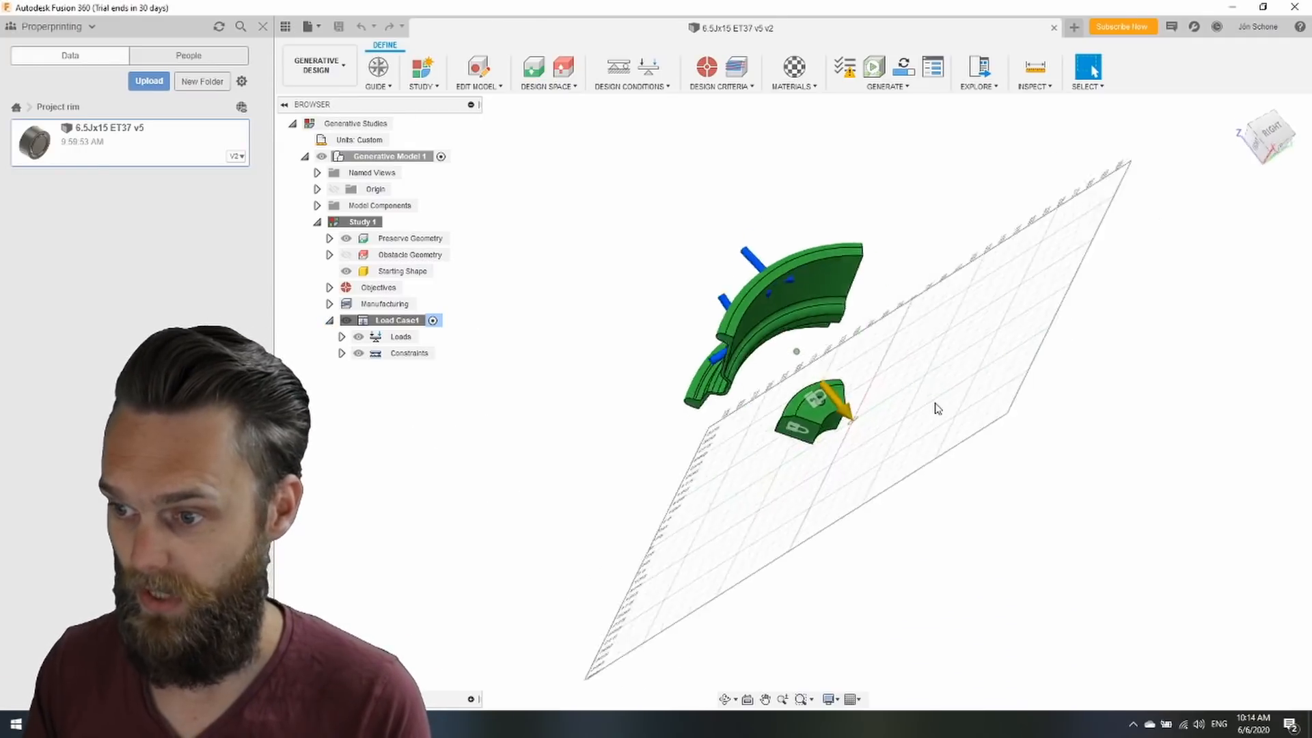
click(873, 67)
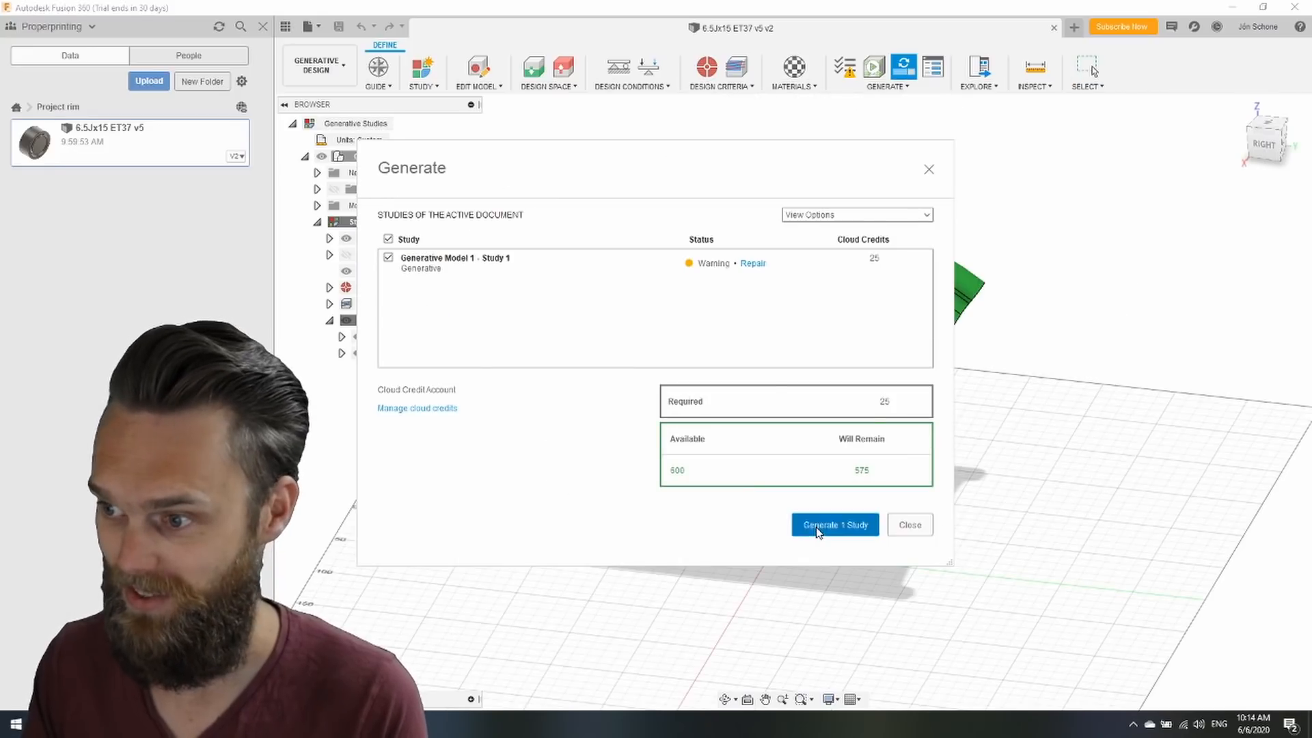
click(833, 525)
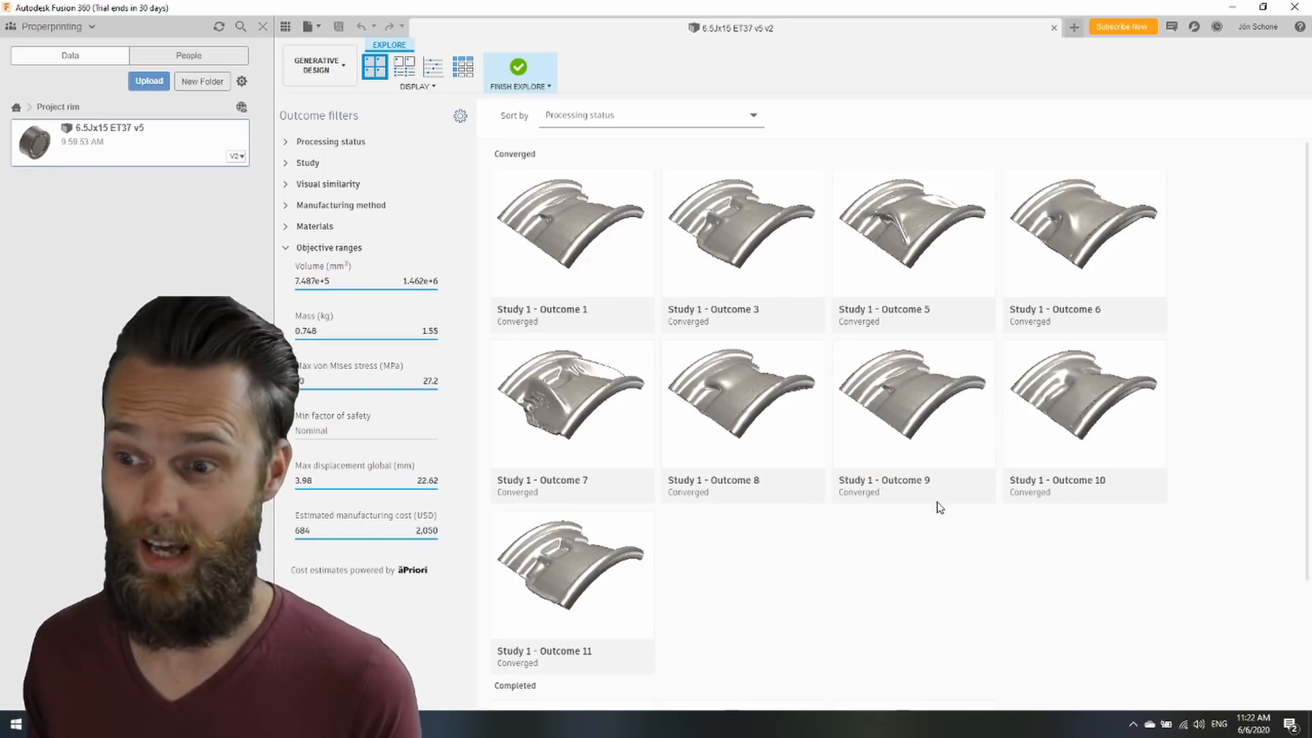
Preview Outcome 6 in detail, including its underside, then return to the outcomes list
click(741, 233)
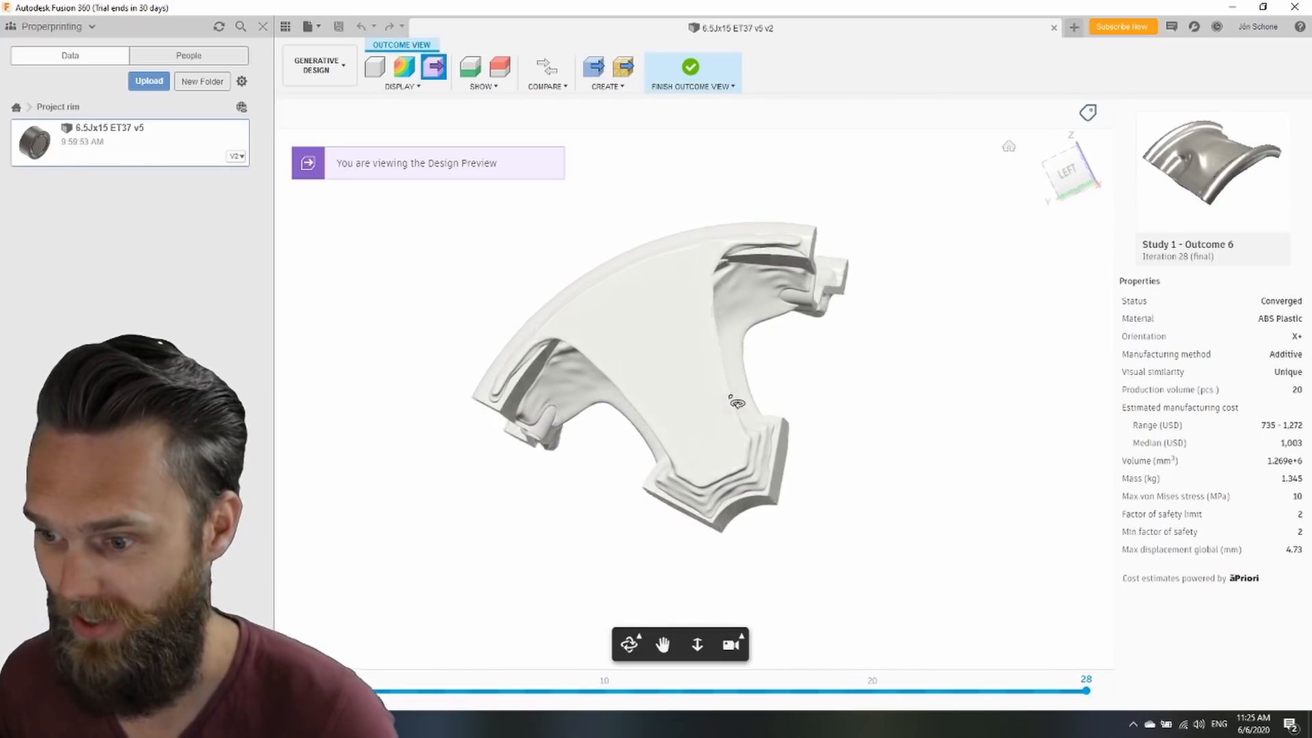
drag(728, 402, 631, 410)
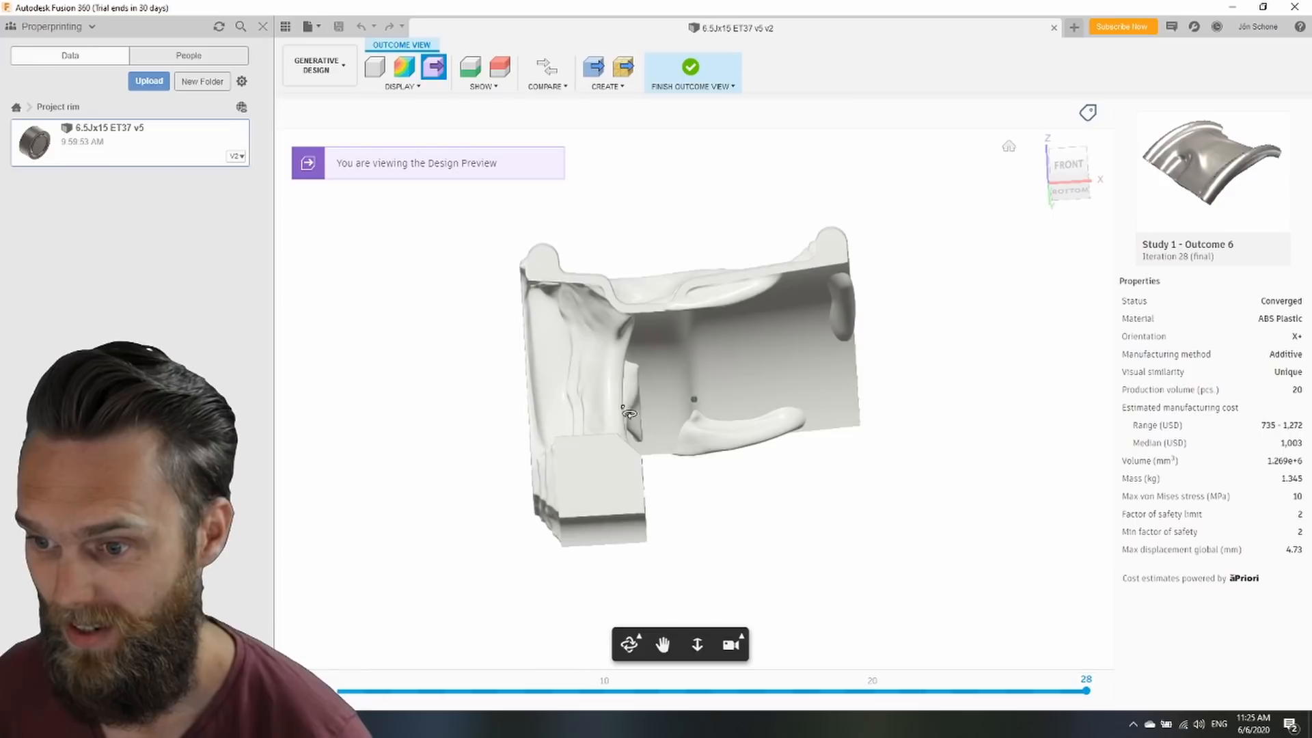
click(403, 67)
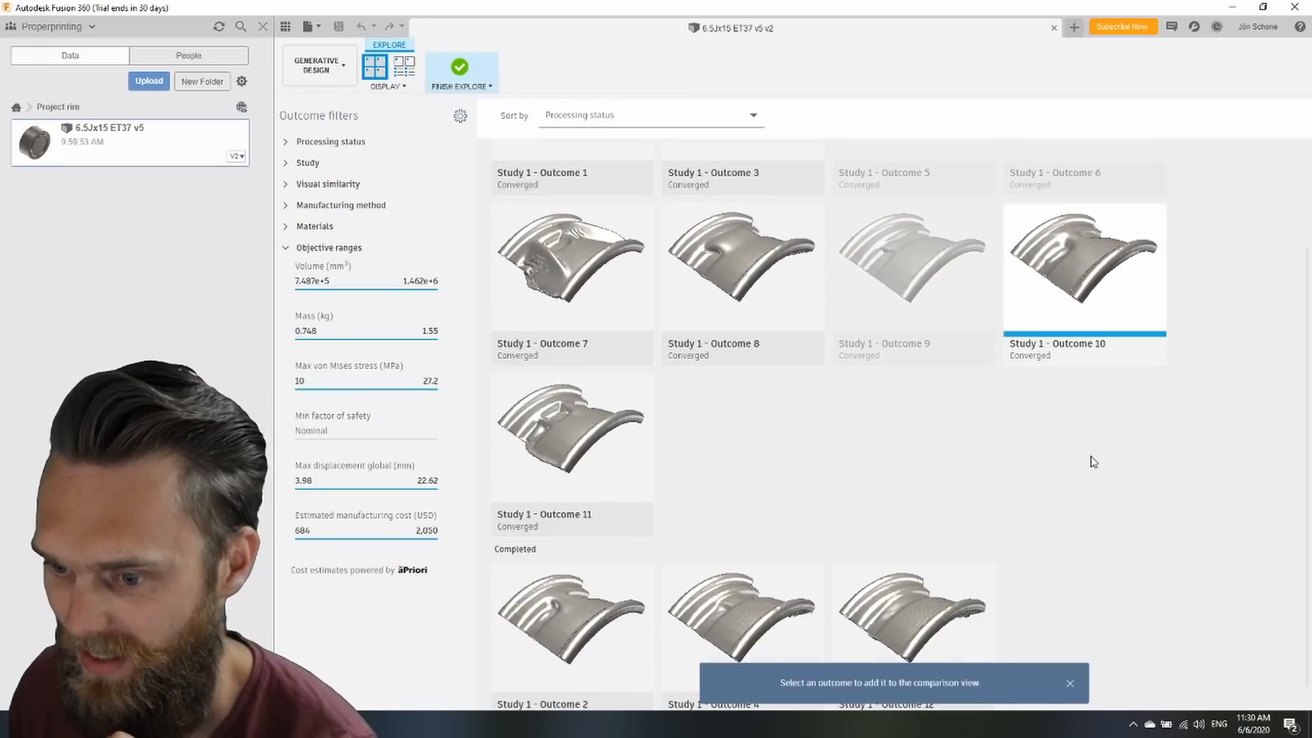
Open Outcome 9 on its own and rotate it to view another side
scroll(down, 3)
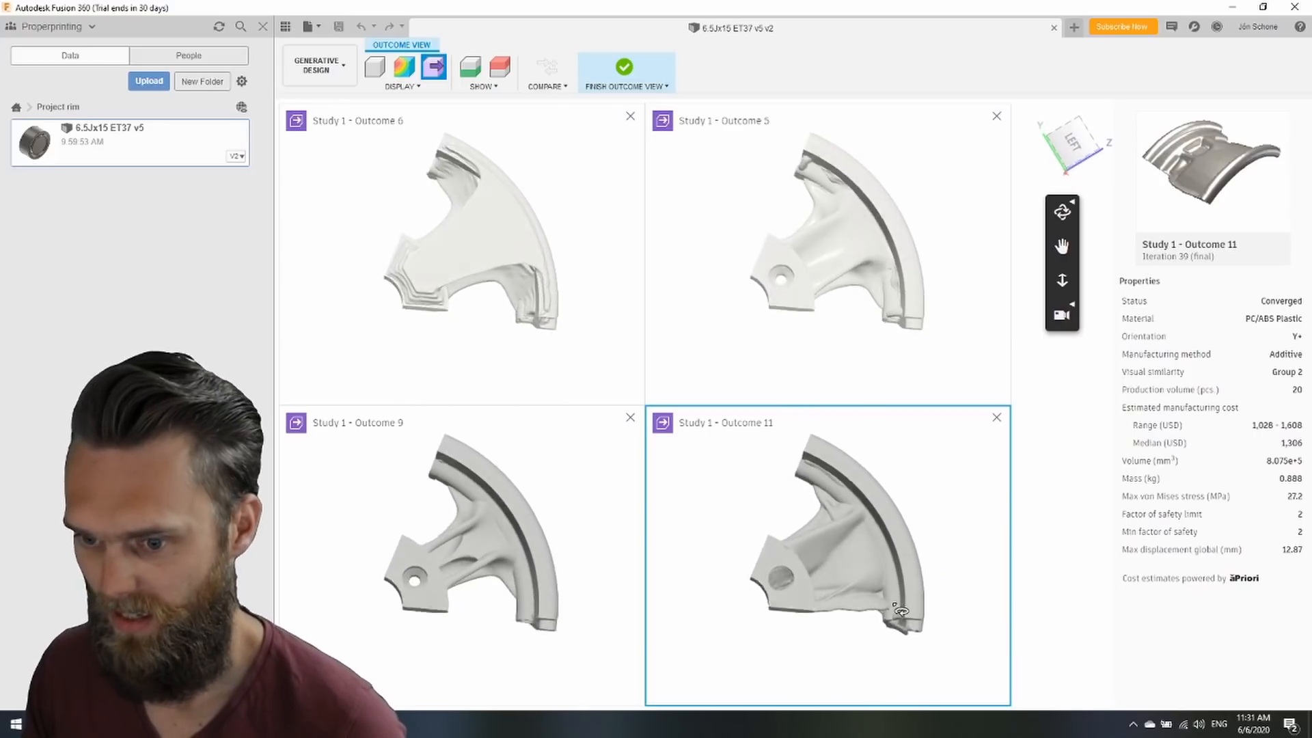
click(460, 243)
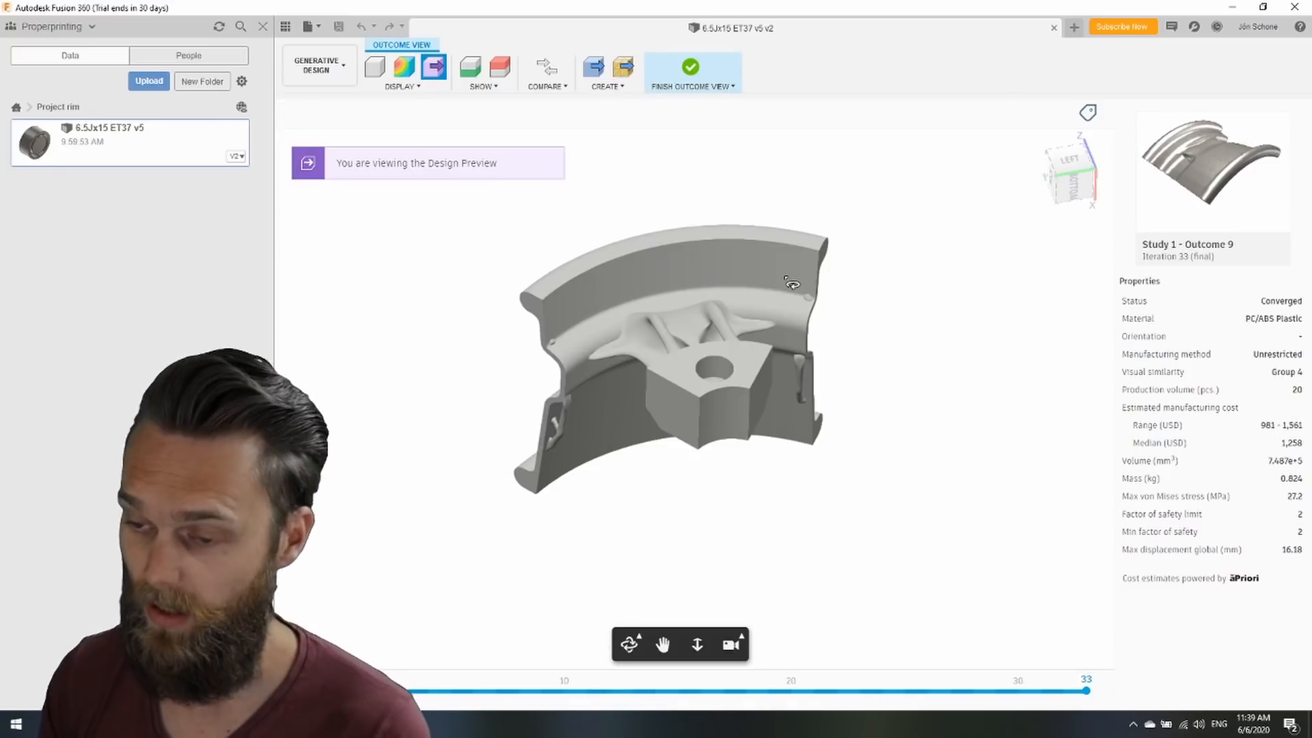
drag(788, 284, 639, 296)
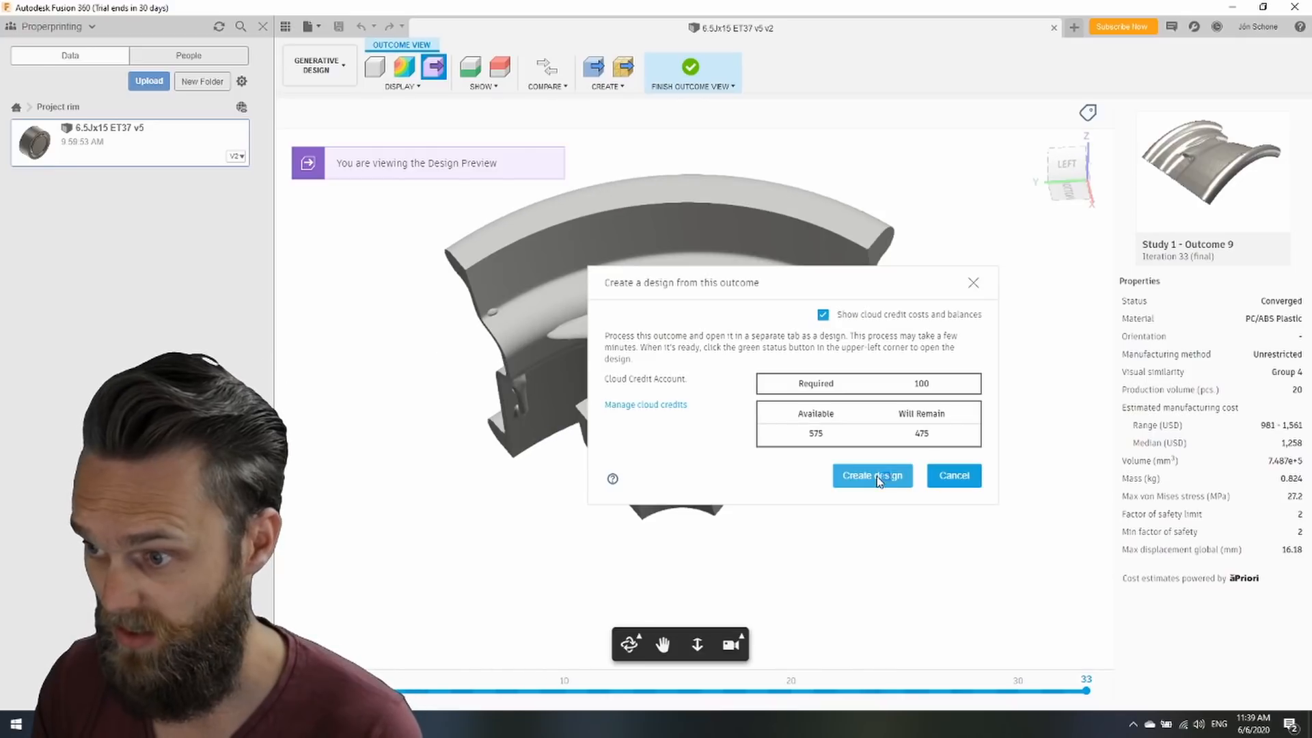
Open the ready Outcome 9 as its own editable design and orbit the section
click(872, 475)
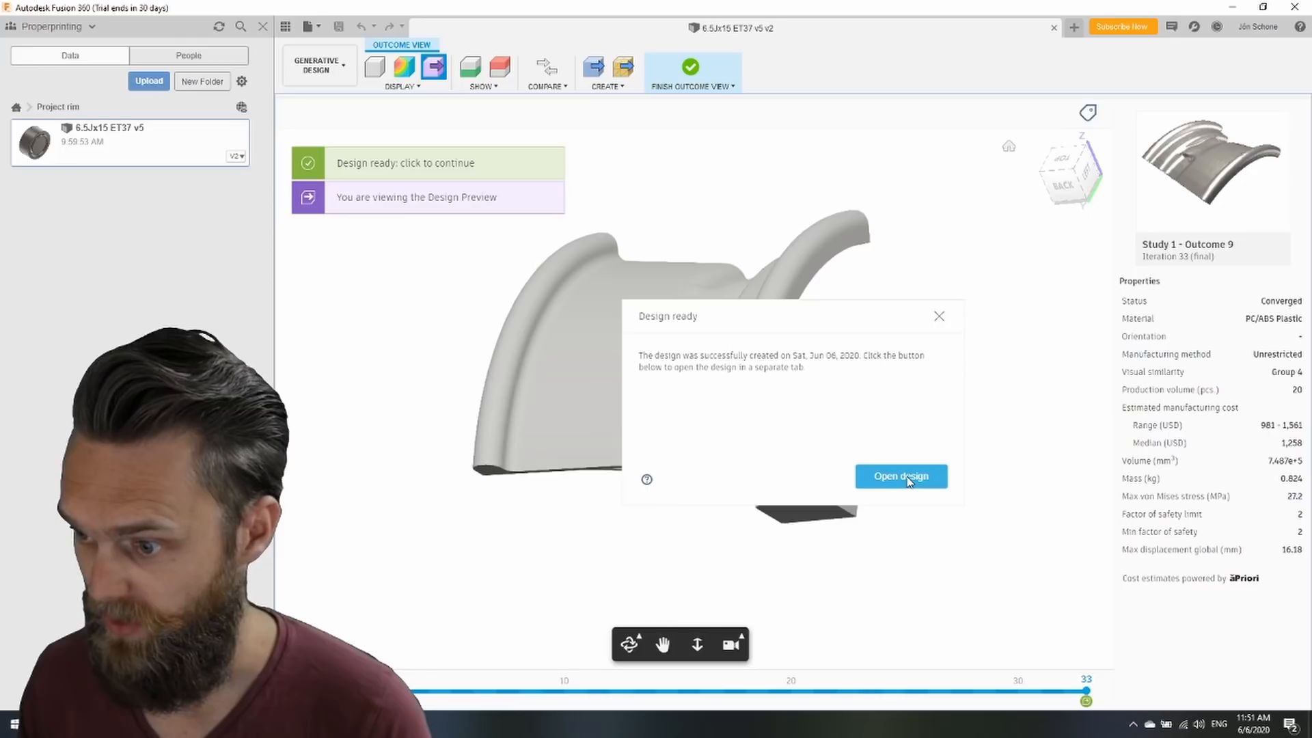
click(900, 476)
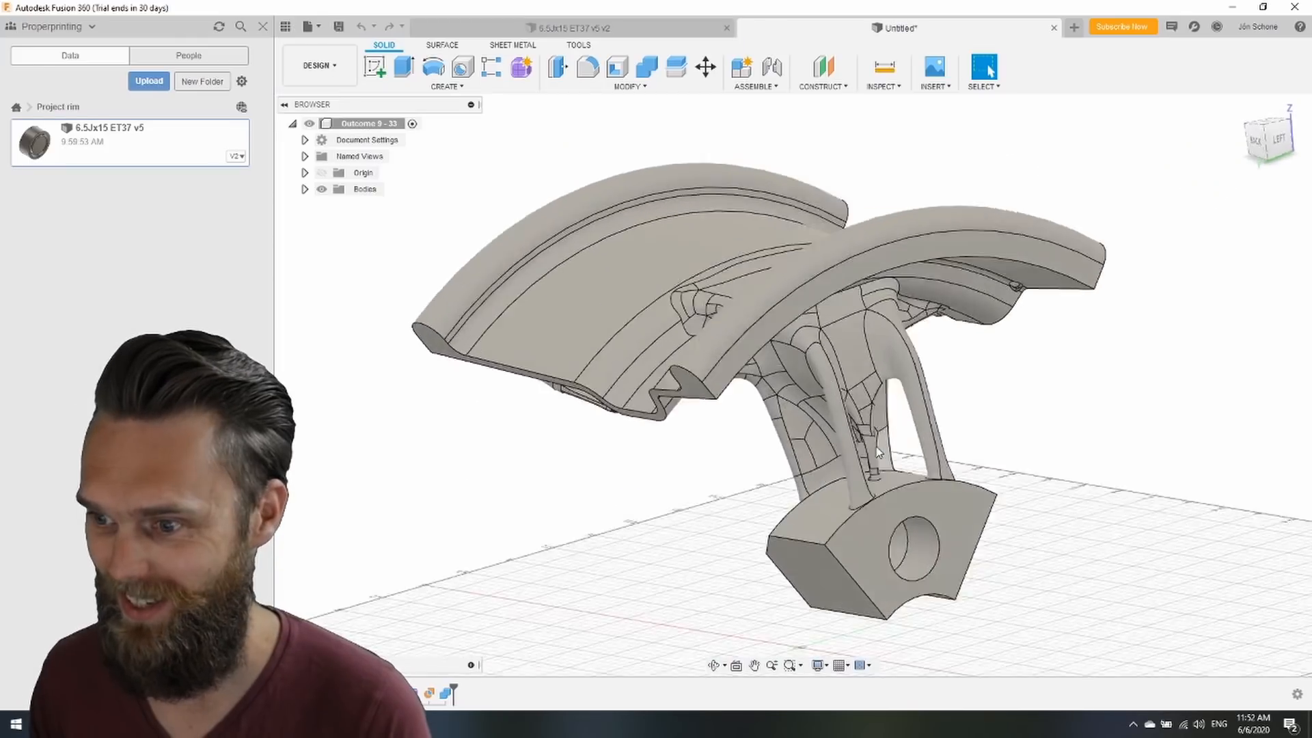
drag(878, 452, 883, 532)
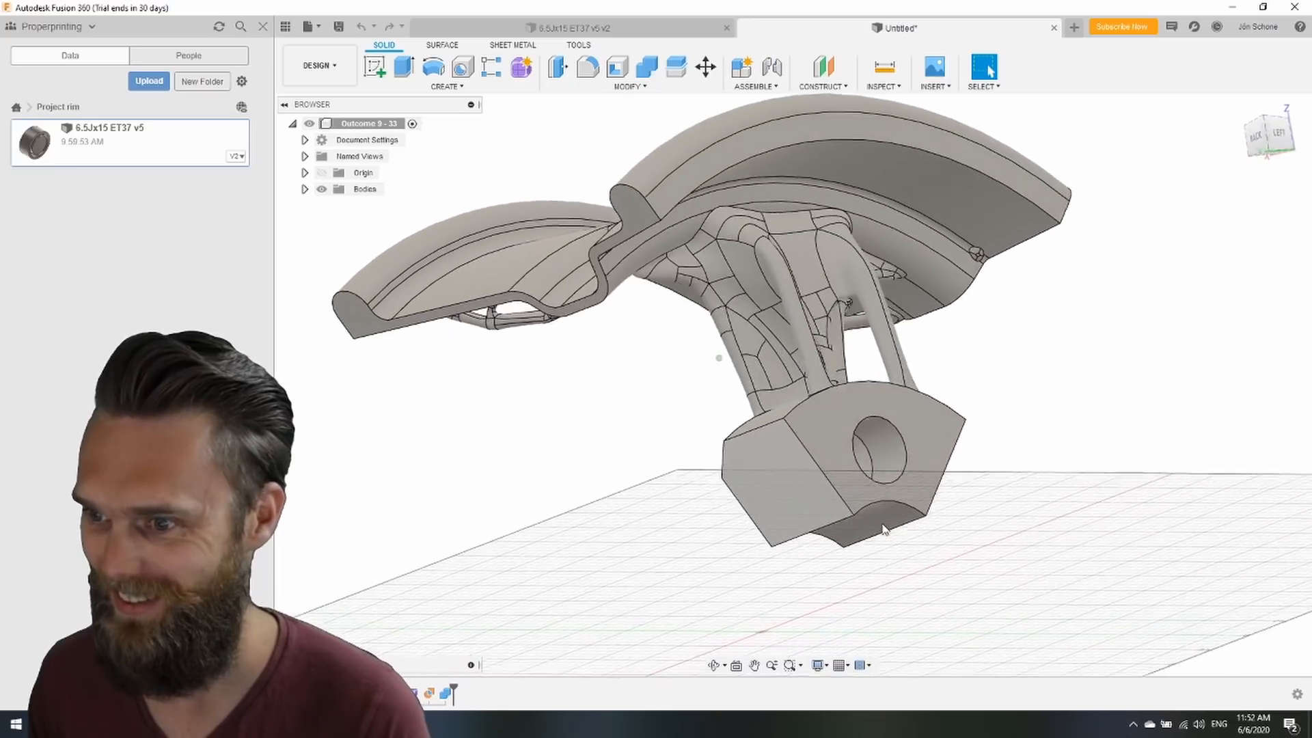
Circular-pattern the rim section five times around the hub to form the full wheel
click(446, 71)
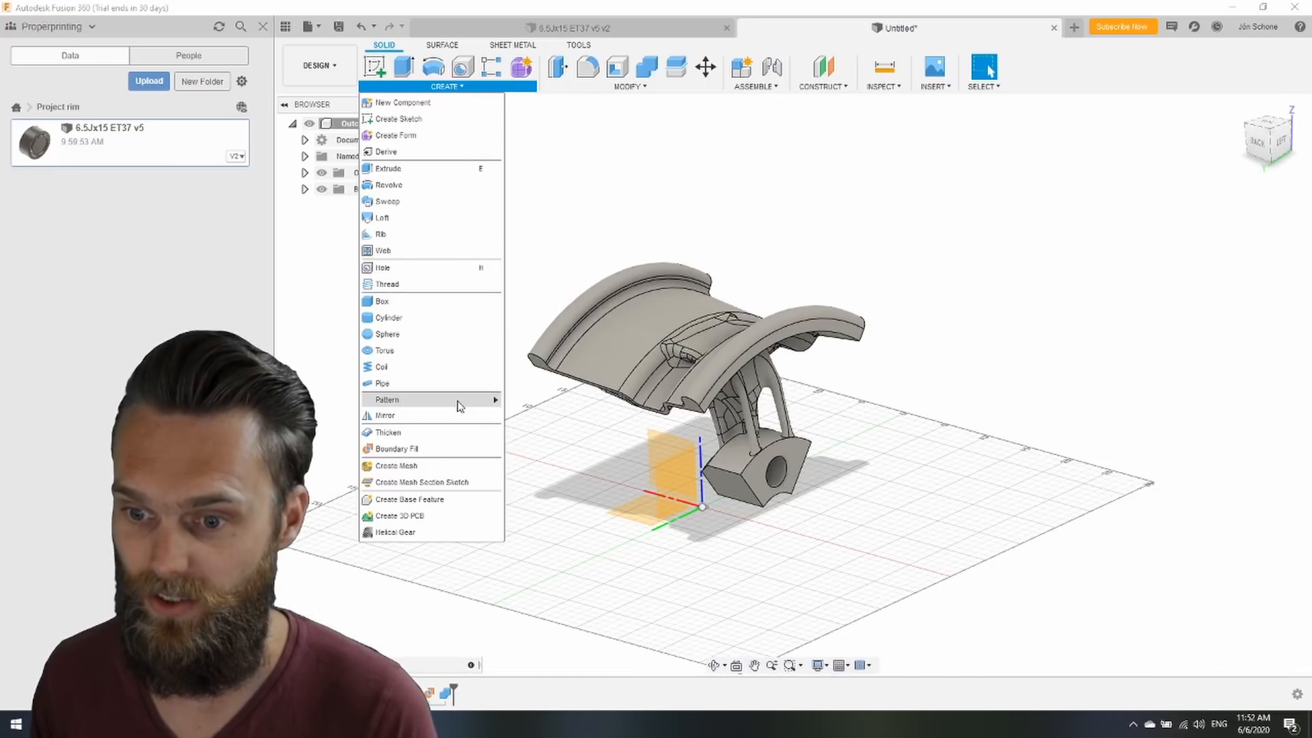
click(386, 399)
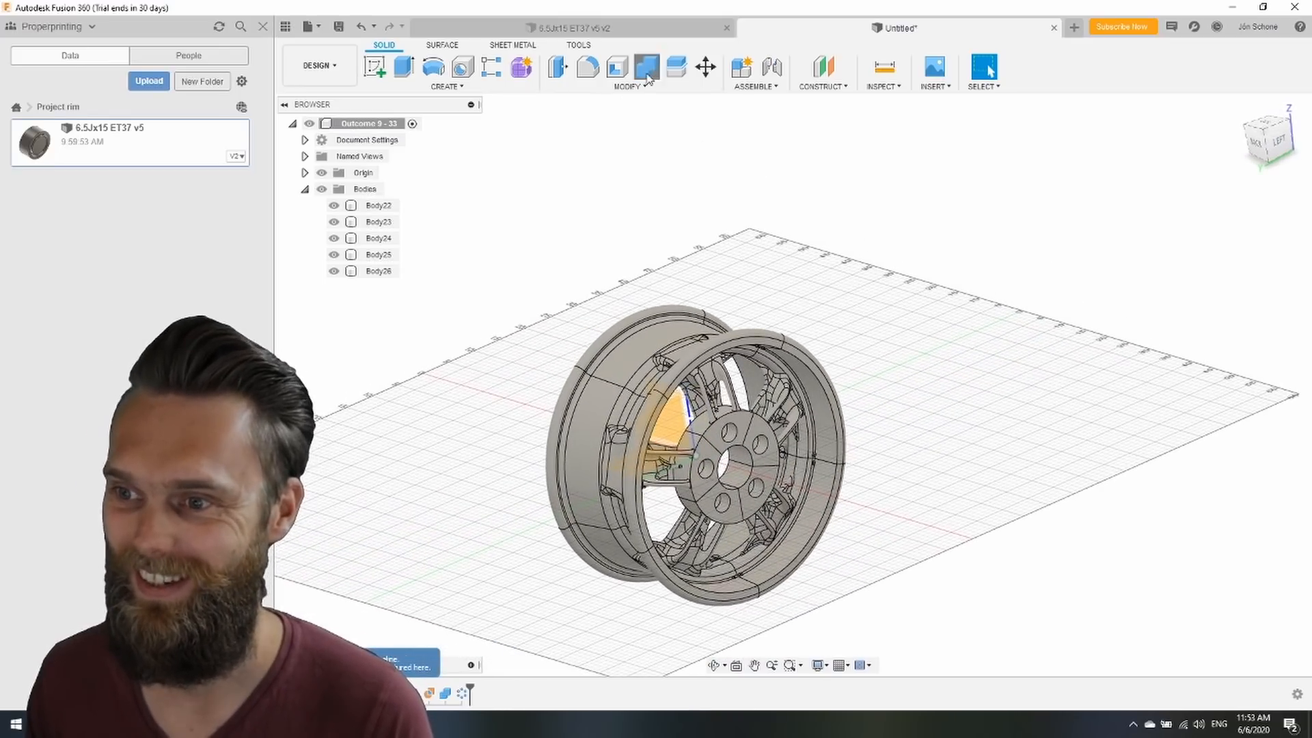
click(647, 67)
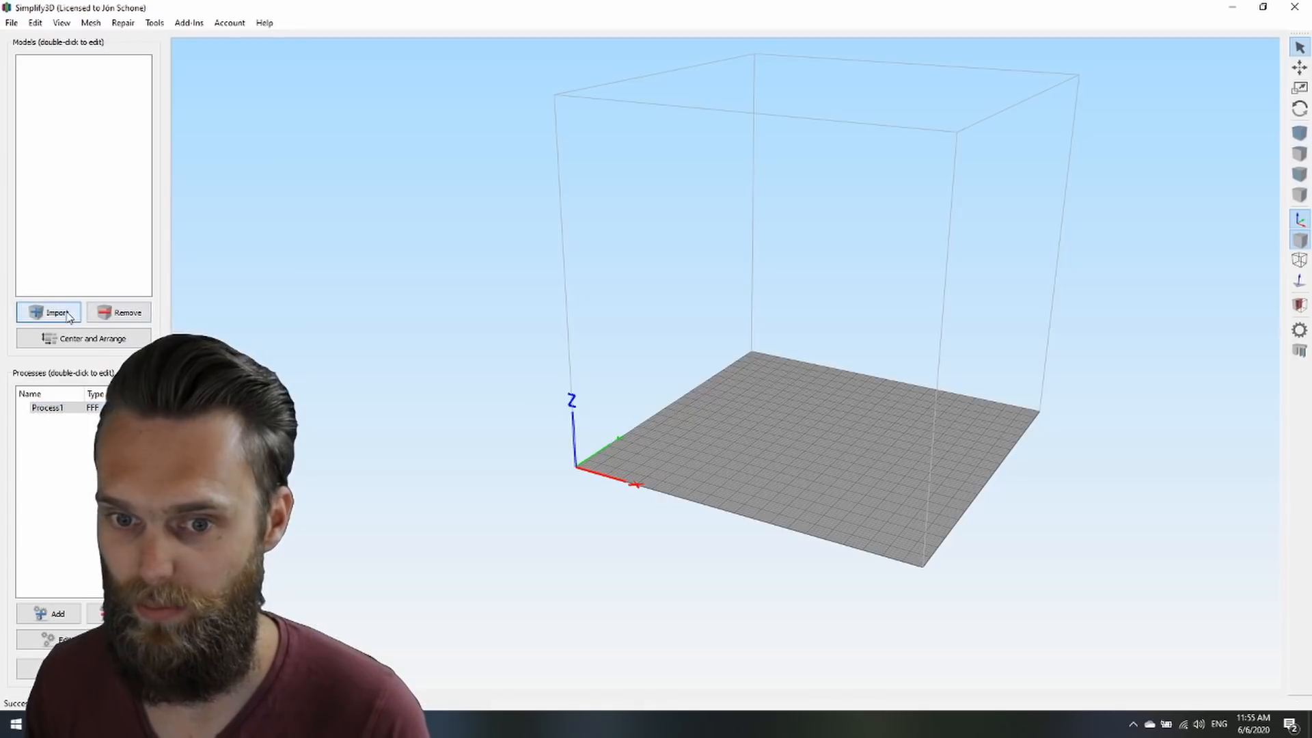
Import the rim into Simplify3D and scale it to 1000%
click(56, 312)
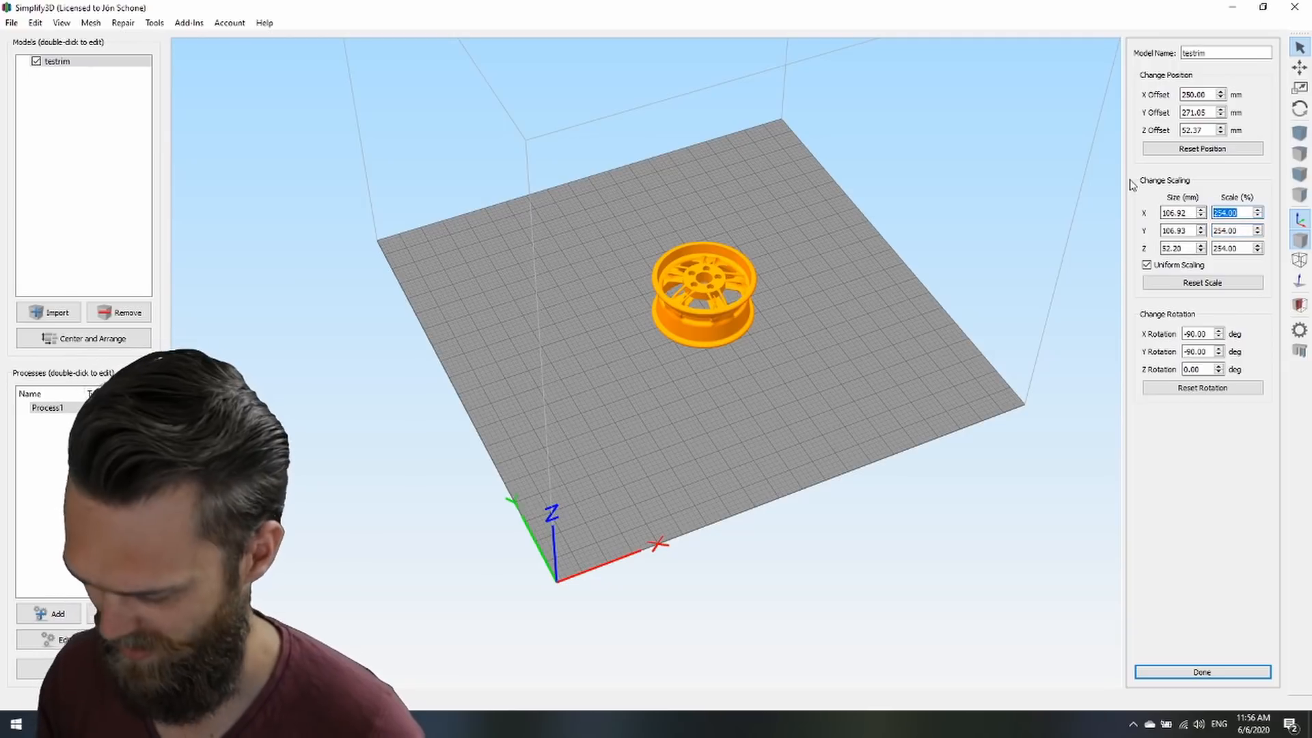
text(1000)
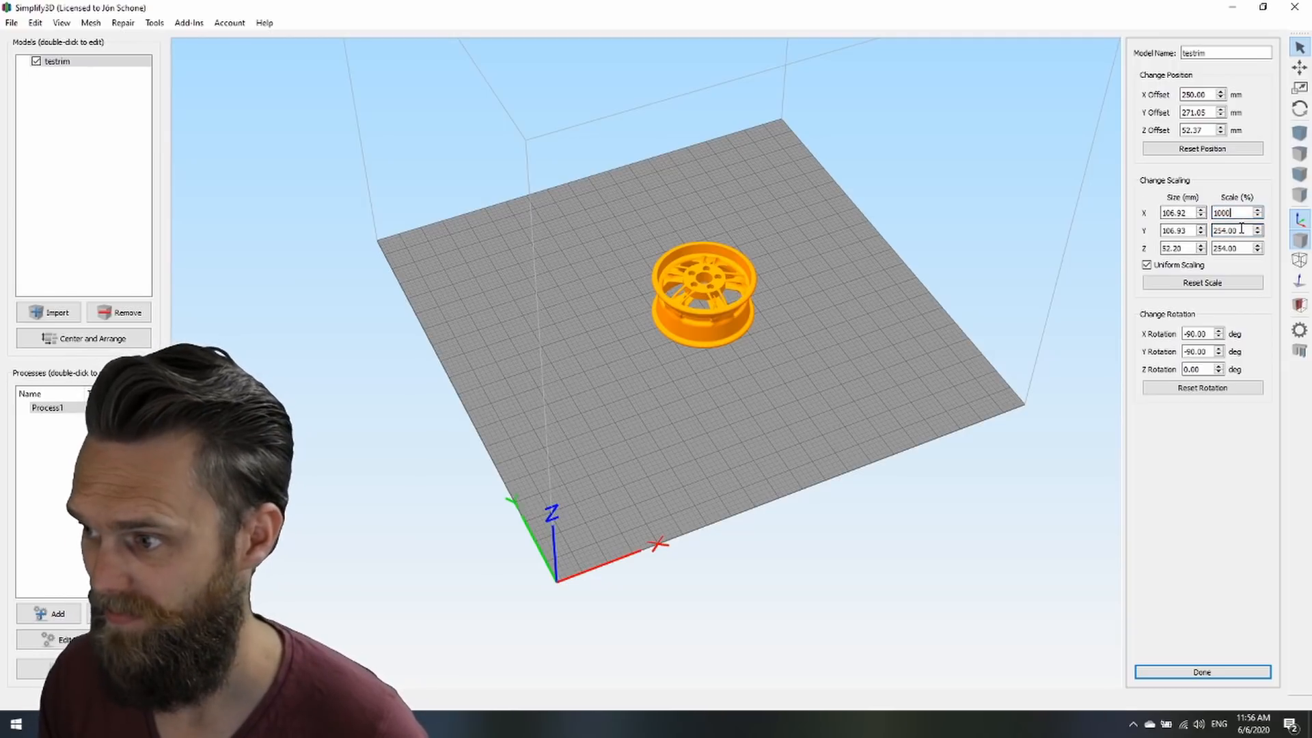
click(1201, 673)
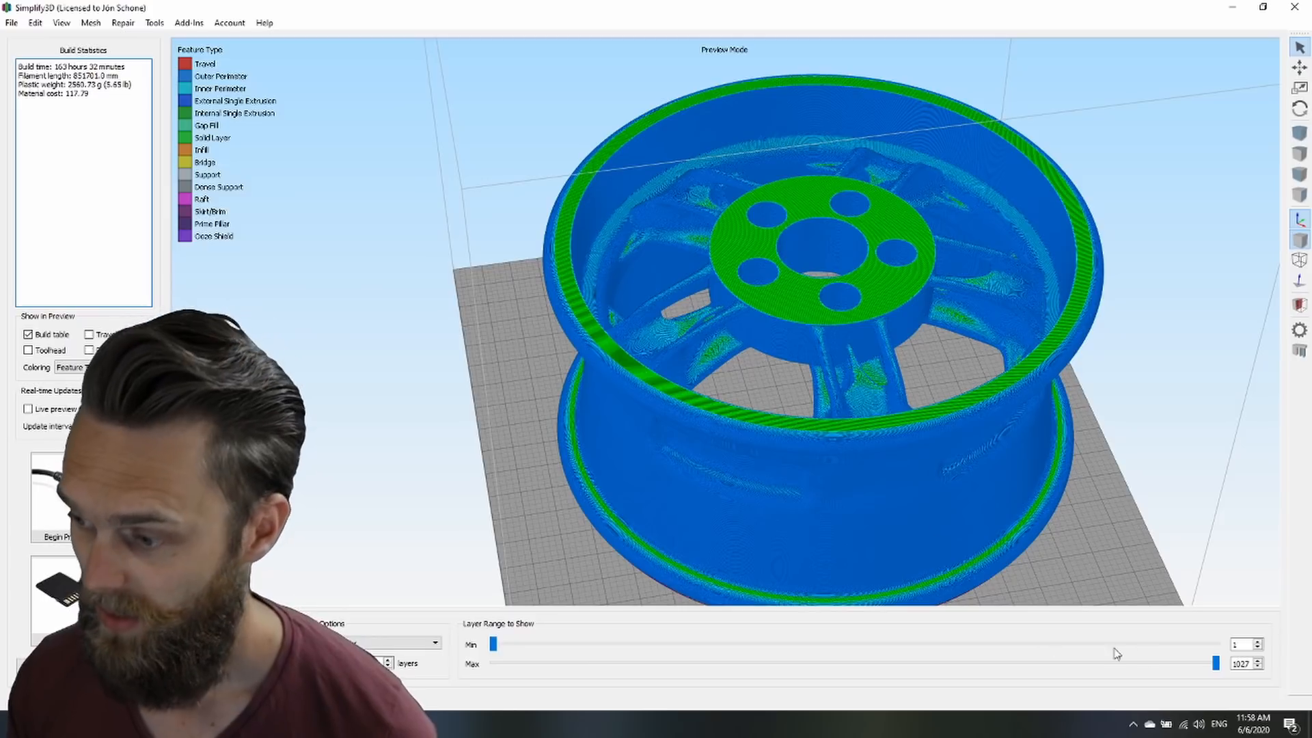
Scrub the layer range slider to trim the top layers of the sliced preview
drag(1217, 664, 1214, 664)
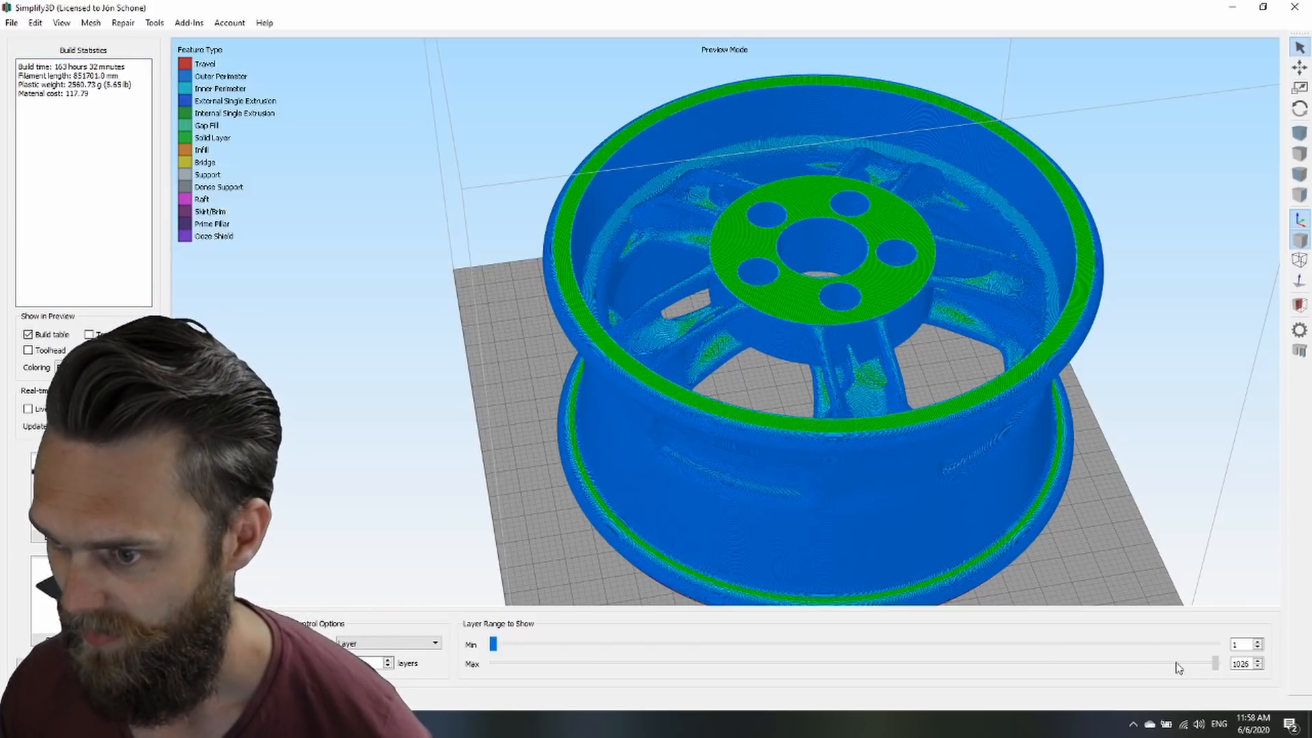
drag(1213, 663, 1161, 662)
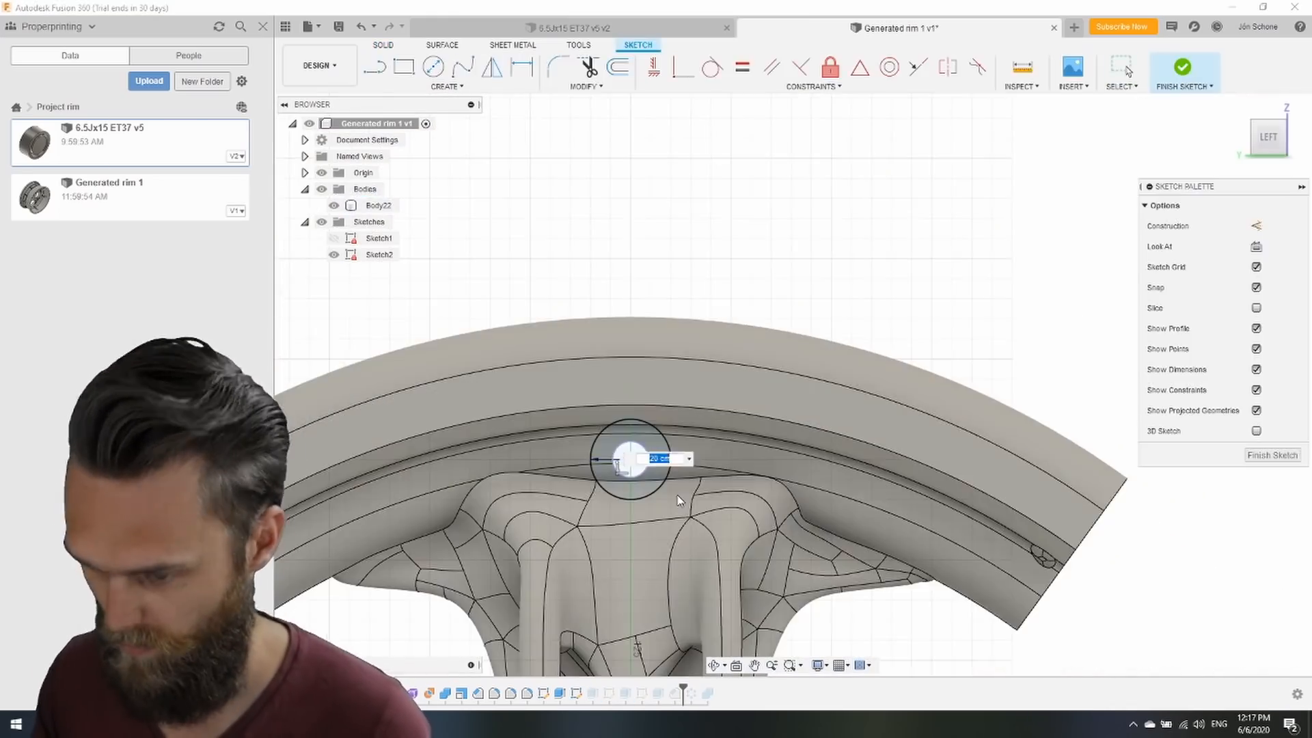
Split the rim section body along the dividing plane into two bodies
click(1182, 67)
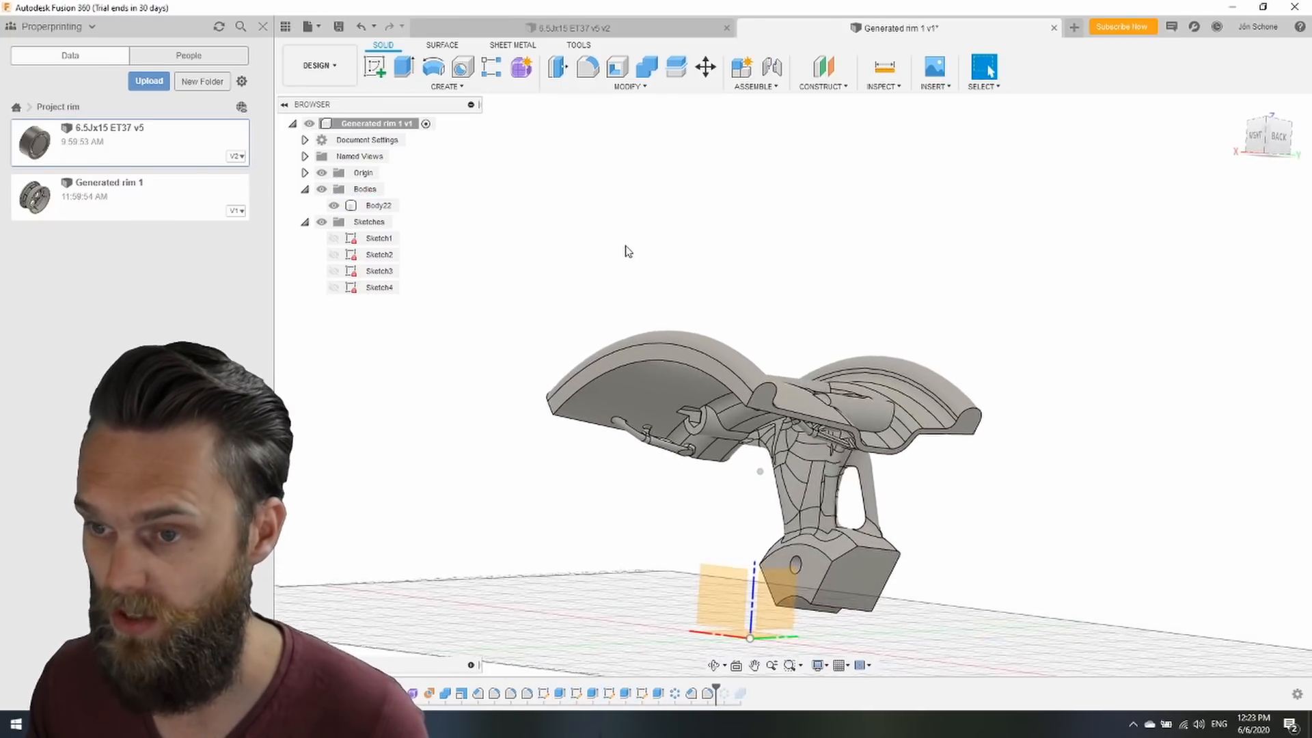
click(644, 67)
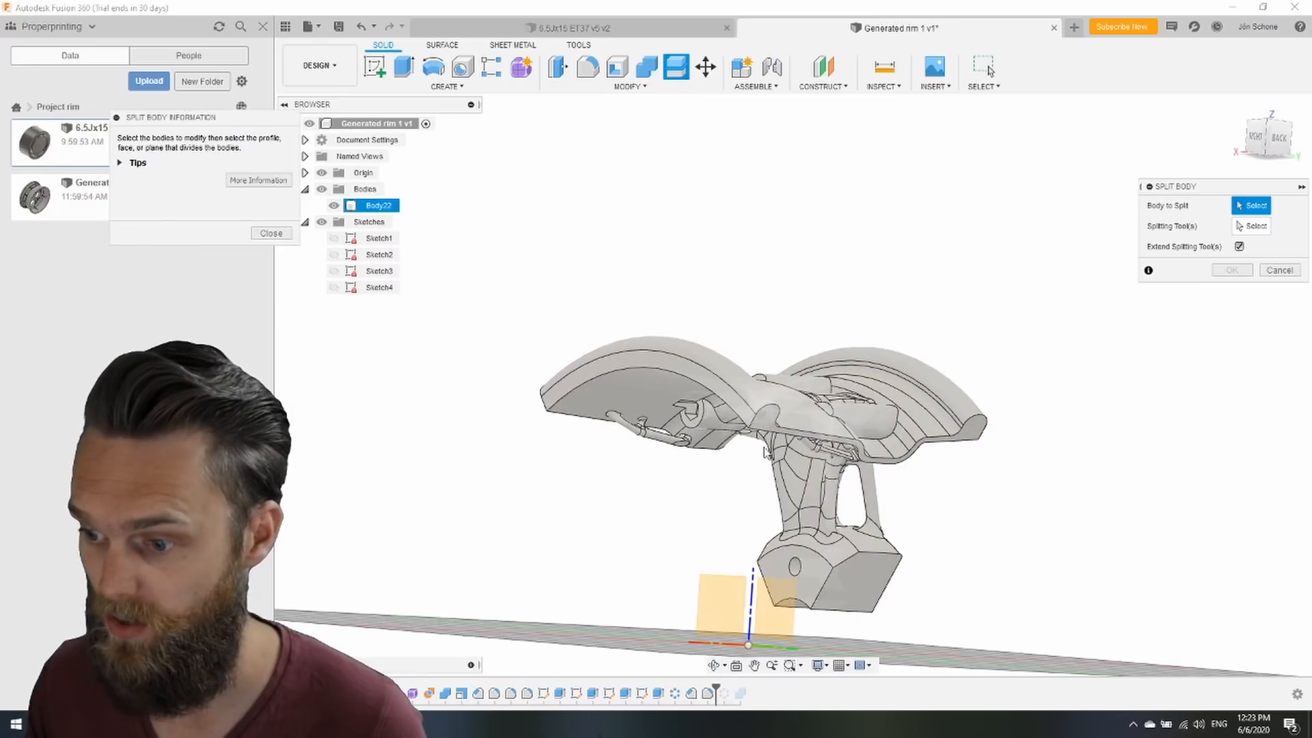
click(763, 454)
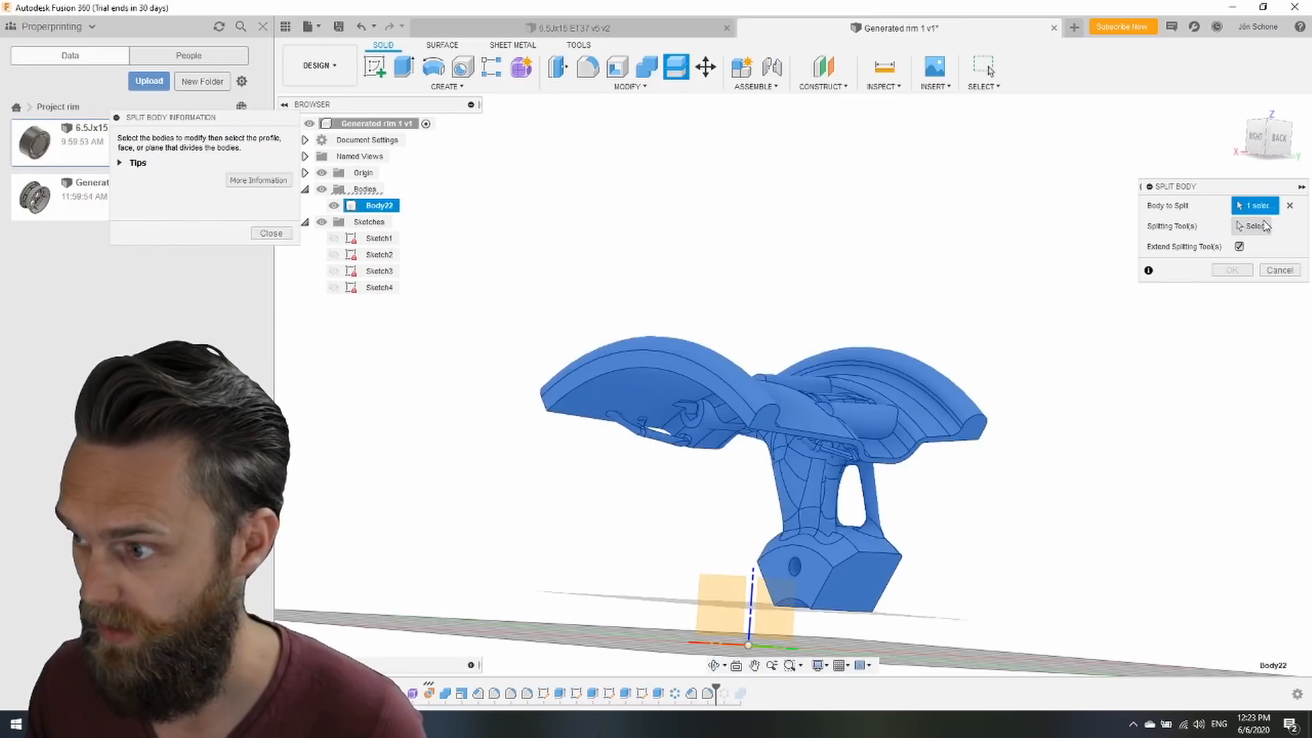
click(816, 576)
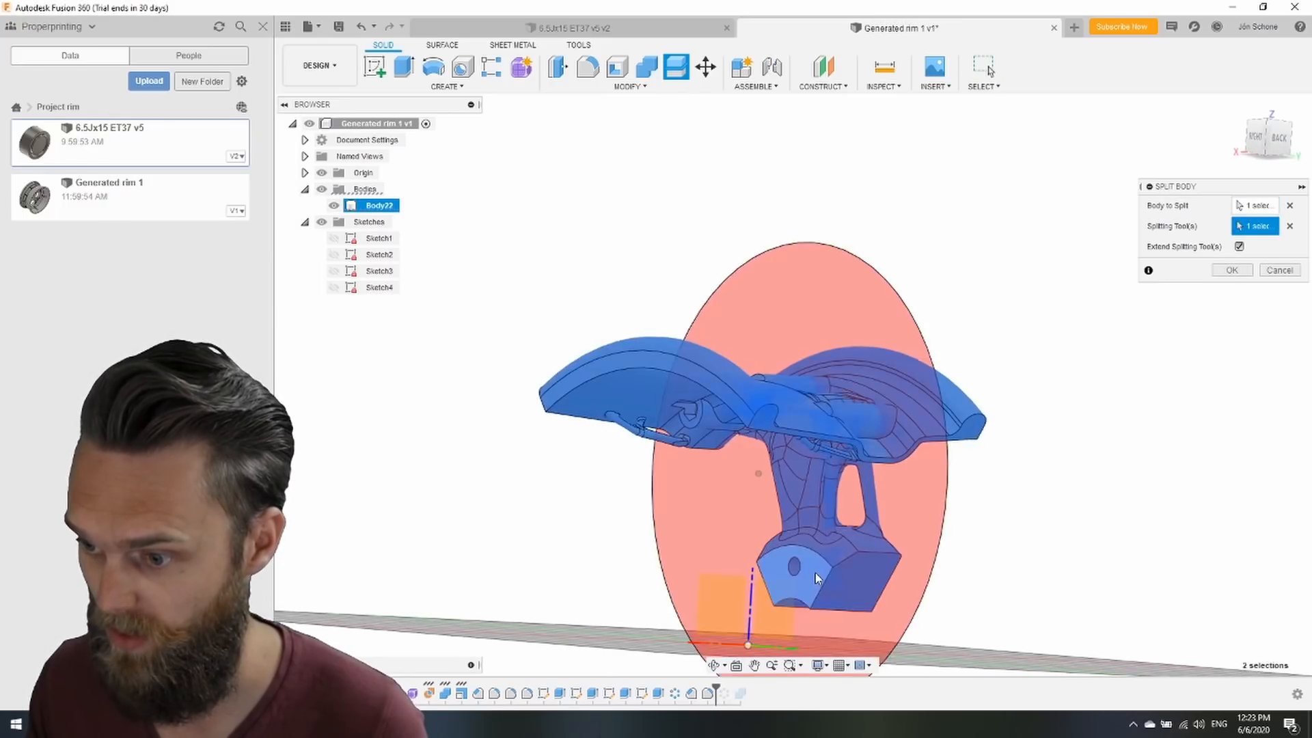
click(1230, 269)
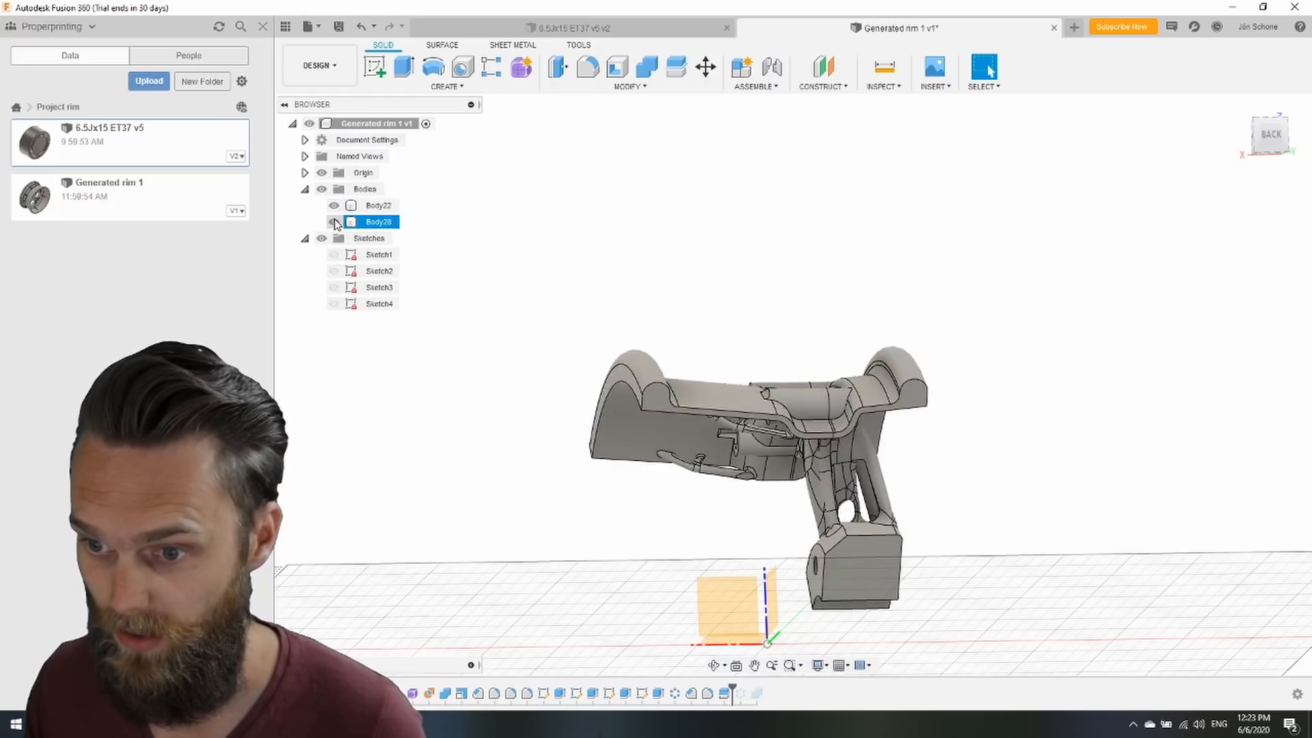
Toggle visibility to show one half alone and begin a sketch on its cut face
click(334, 222)
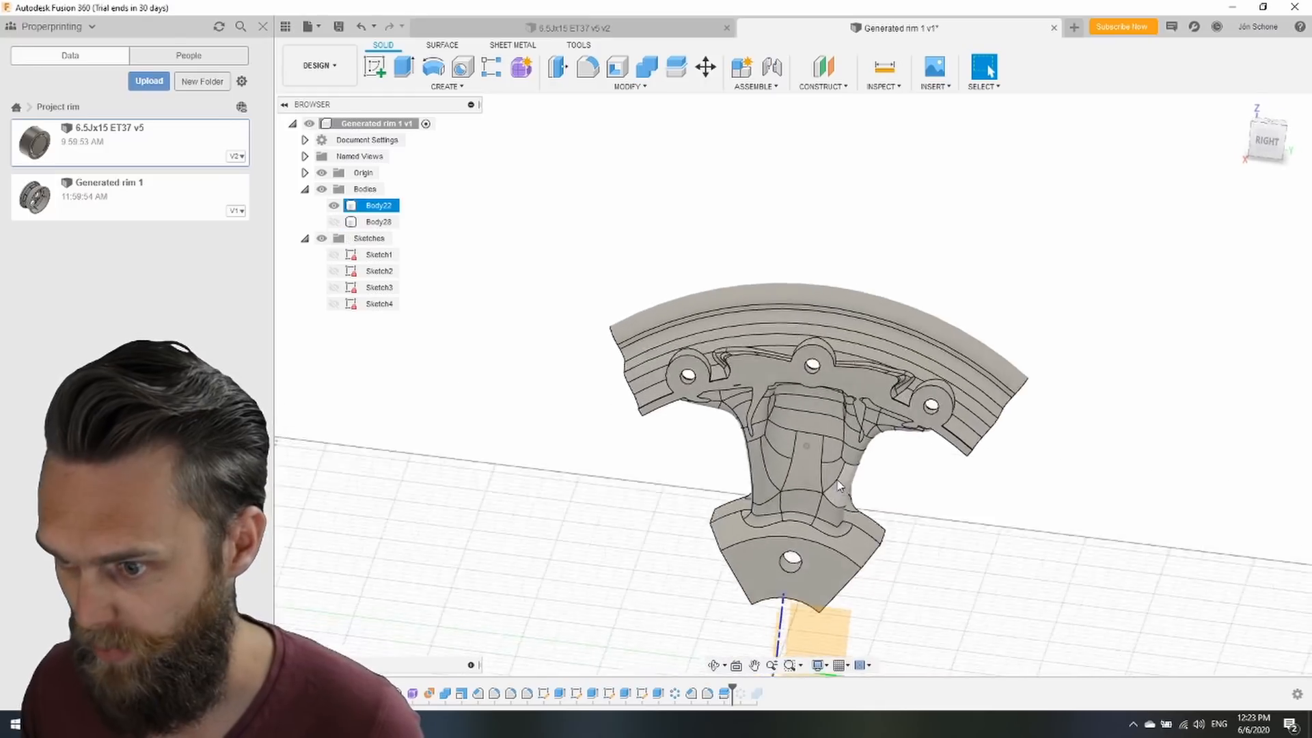
click(334, 205)
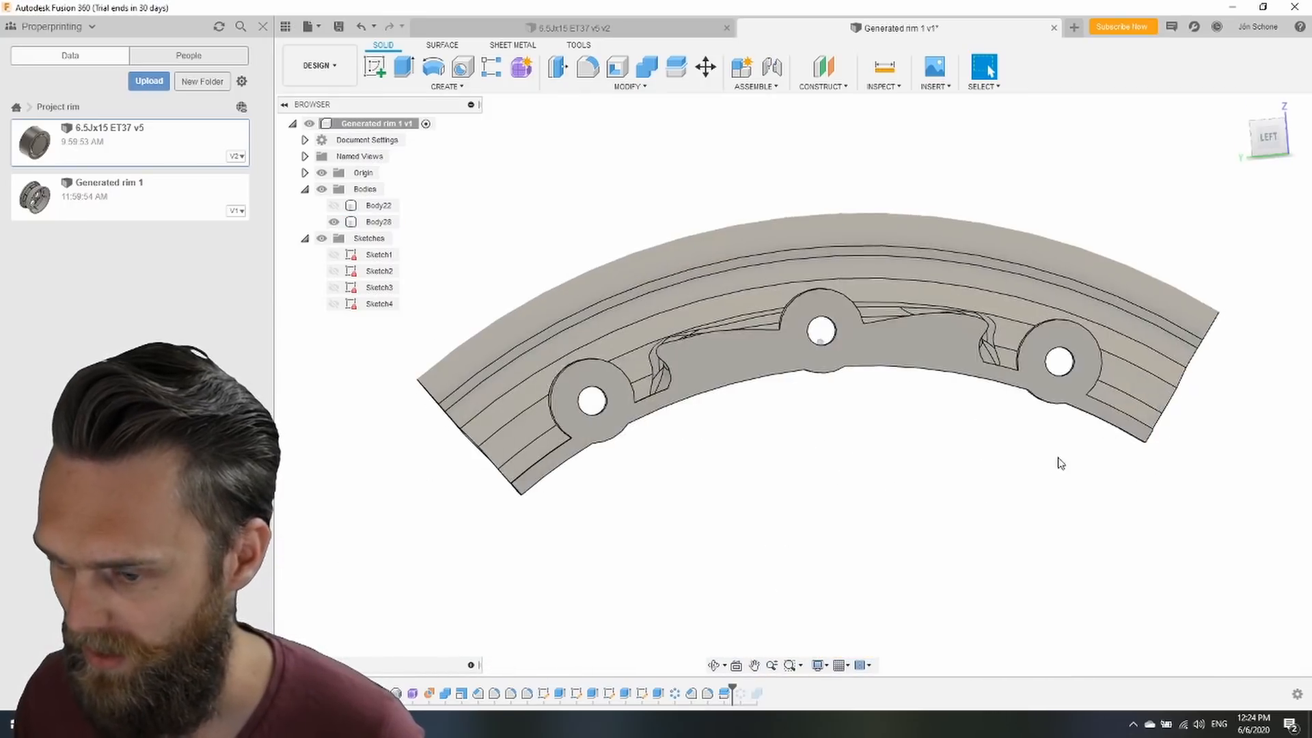
click(445, 86)
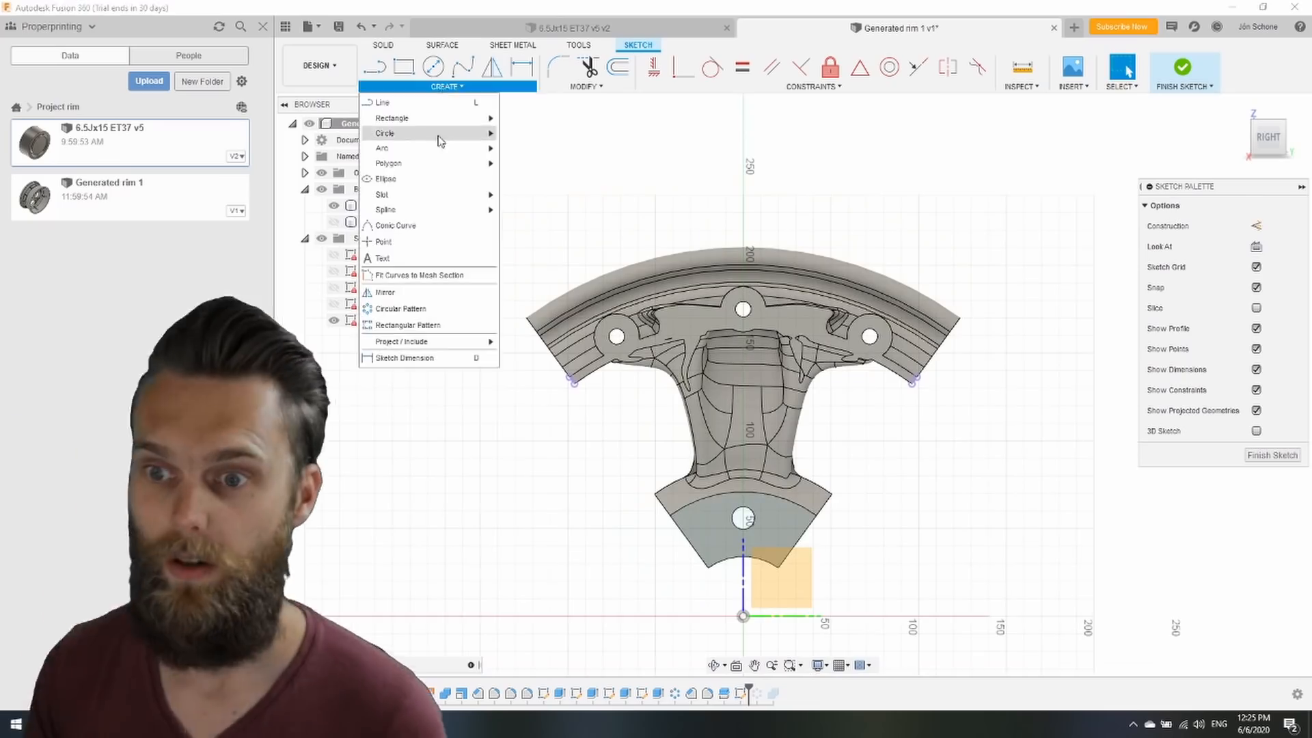
Sketch a circle on the half's face for a bolt hole
click(384, 132)
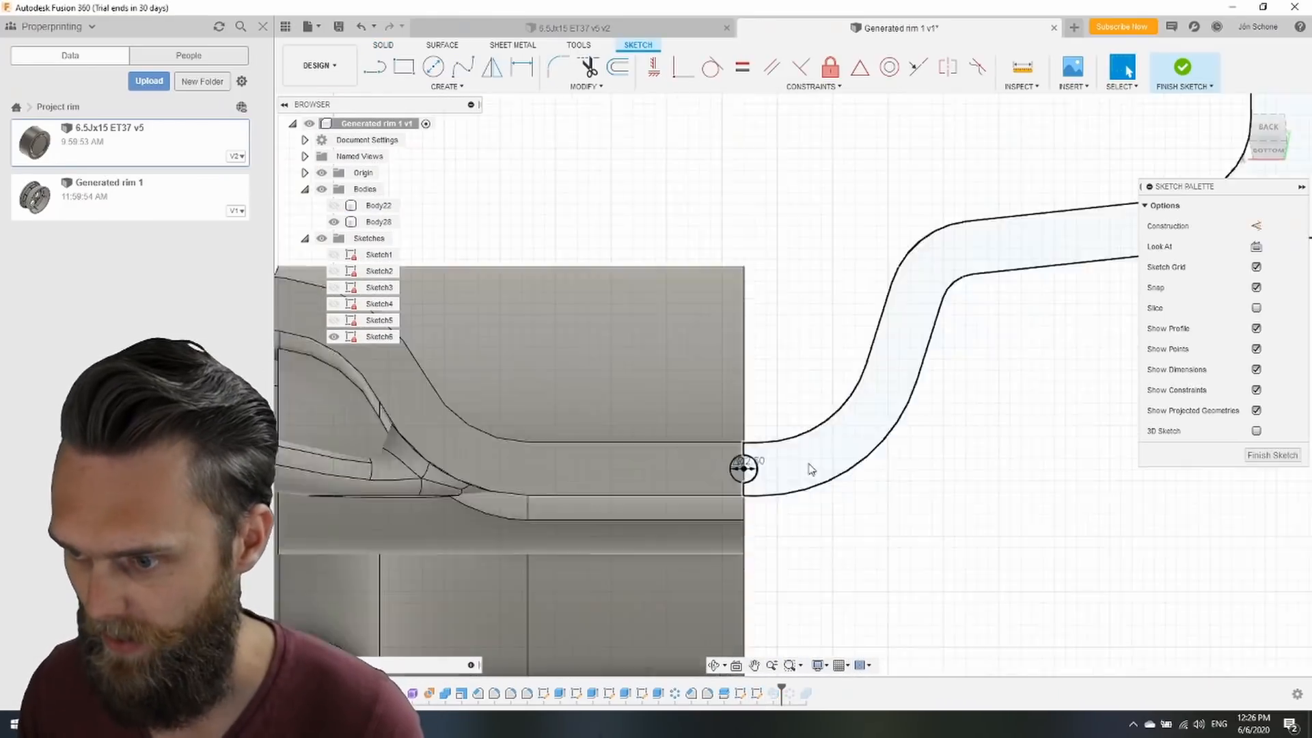
click(378, 205)
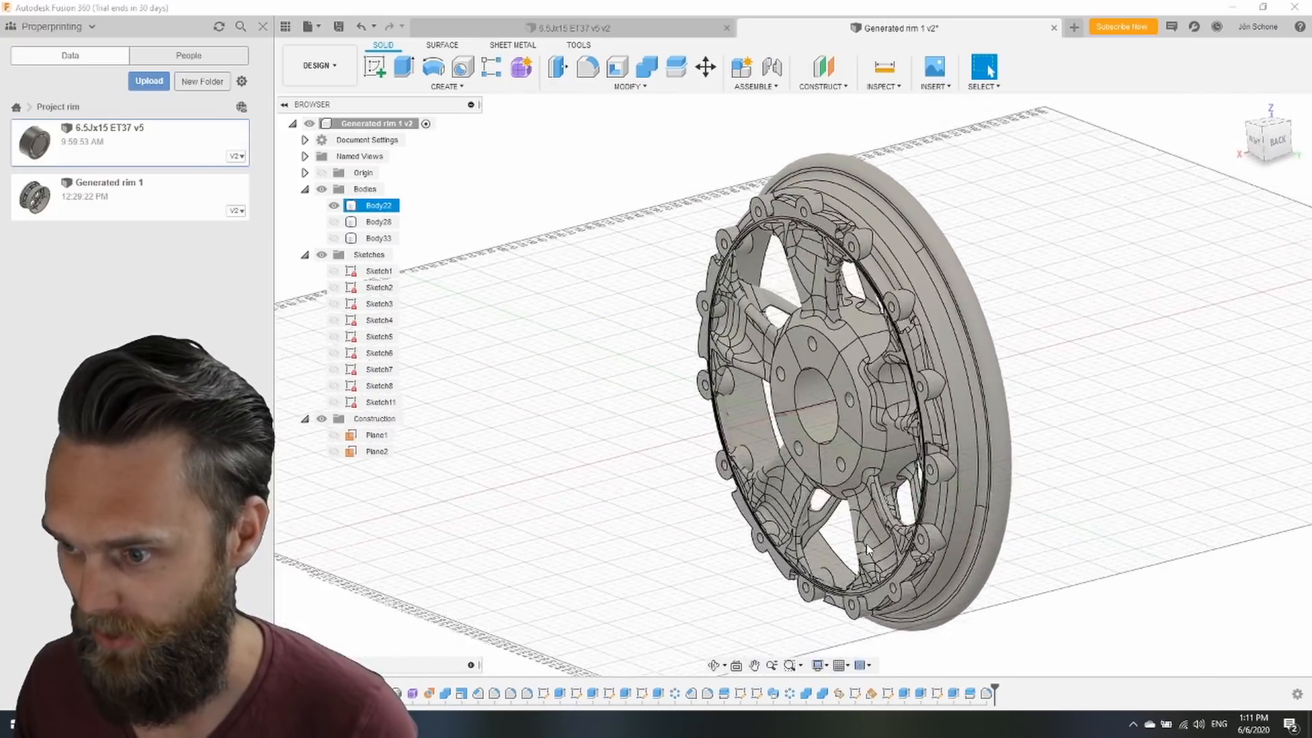
Show both rim halves and the remaining body, then select the first half
click(321, 205)
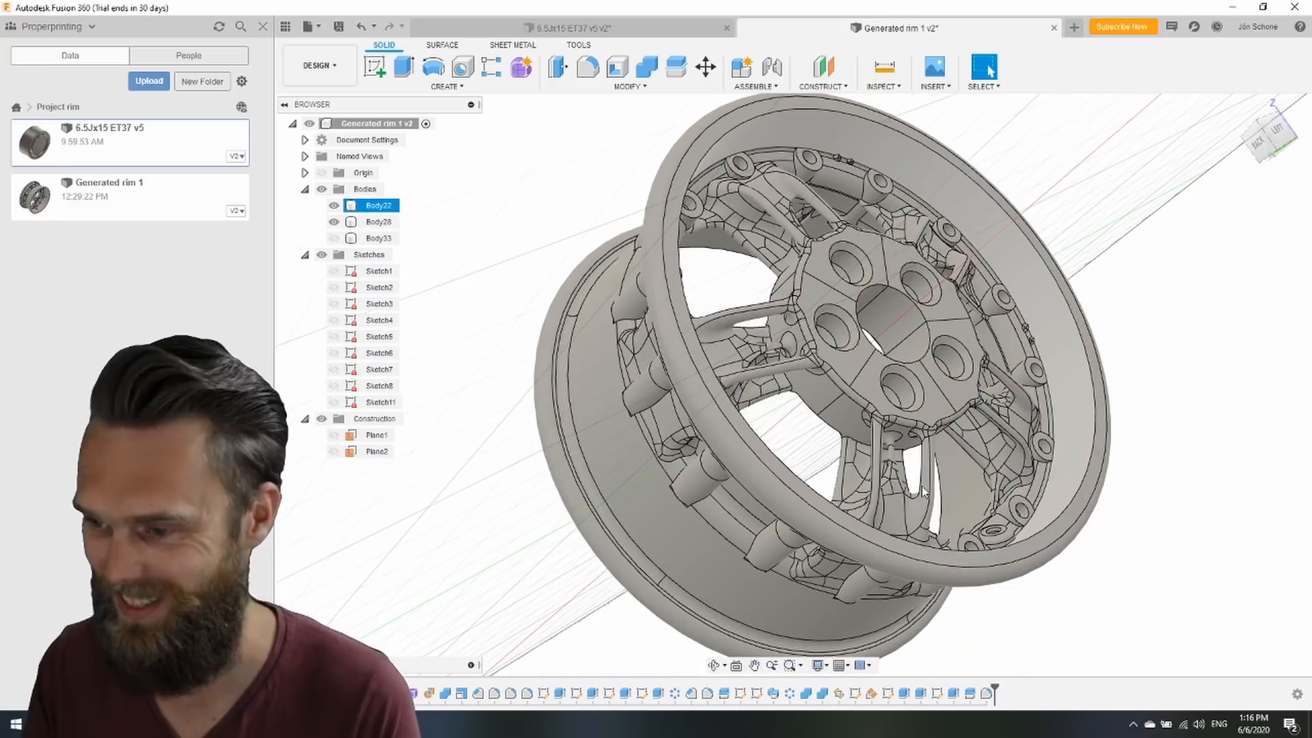
click(578, 45)
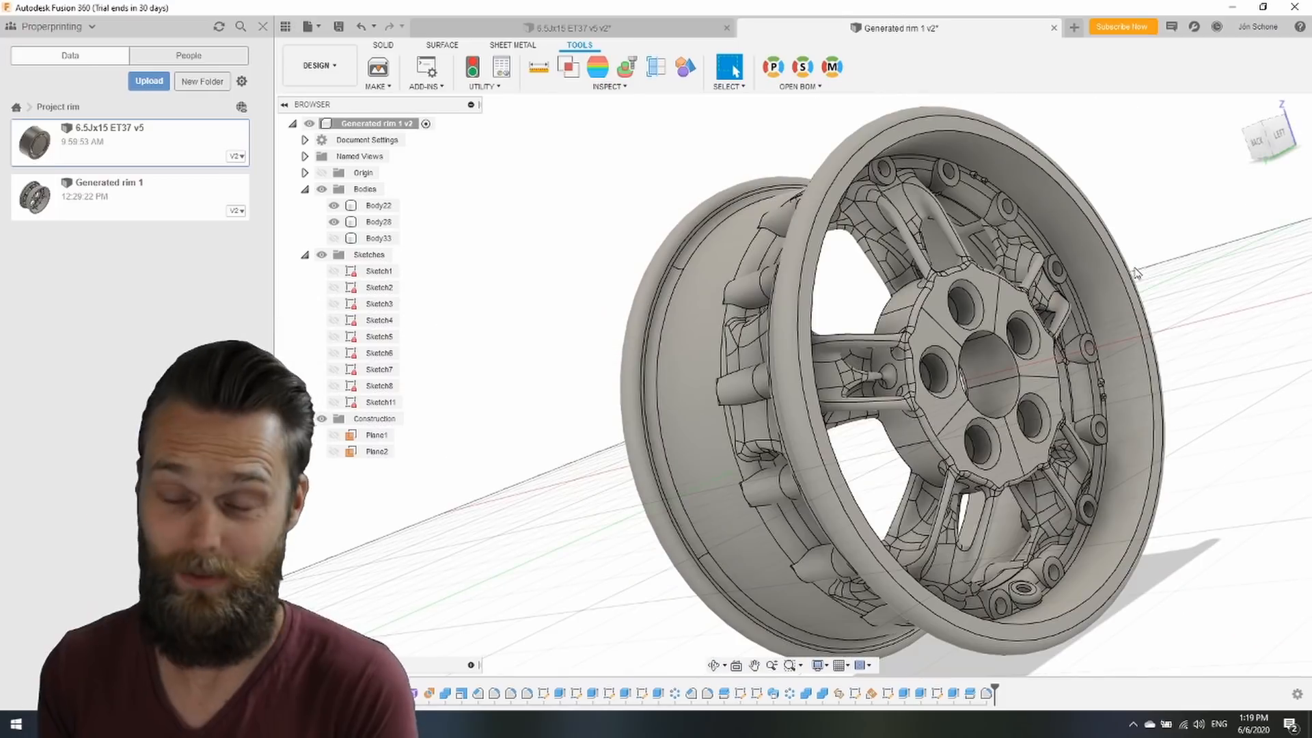
click(377, 205)
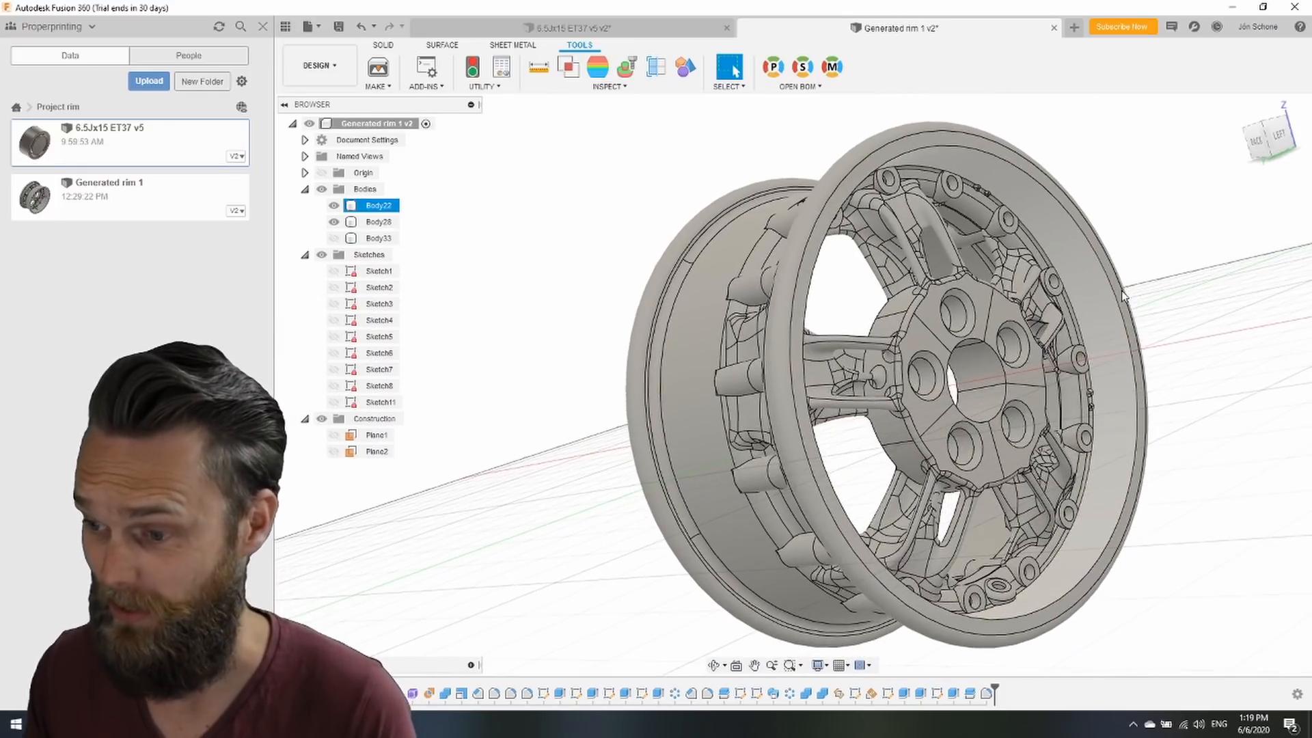